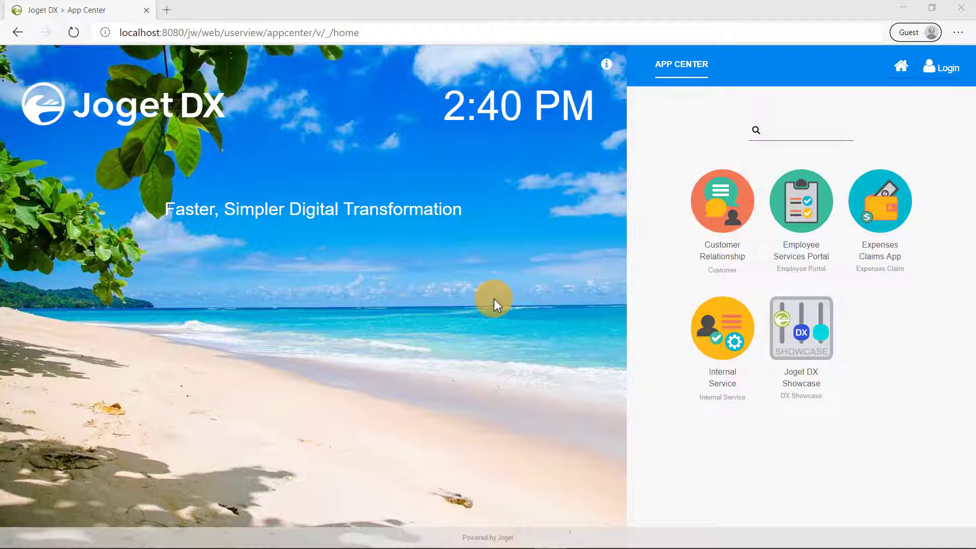
# Step: Sign in as admin from the Login link and submit the credentials
pyautogui.click(927, 67)
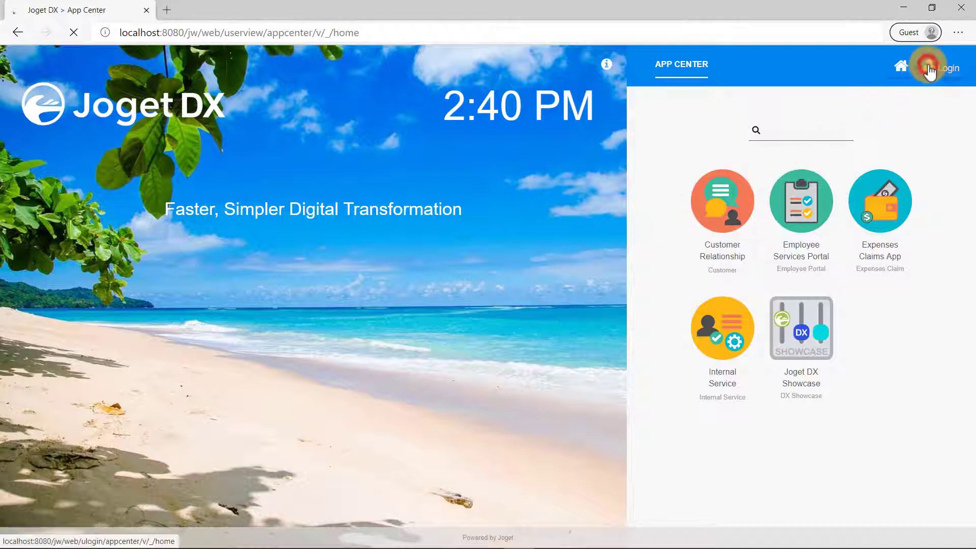
pyautogui.click(927, 67)
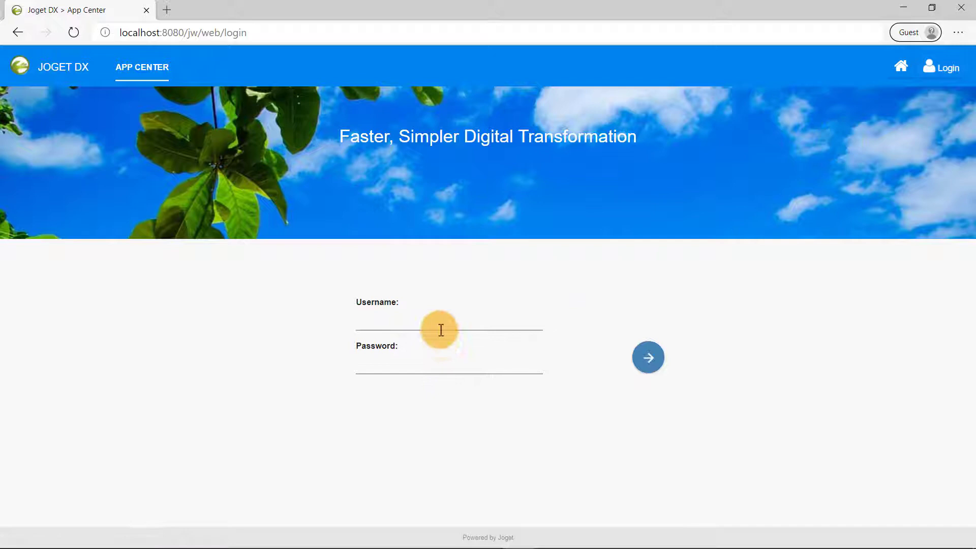
pyautogui.write('admin')
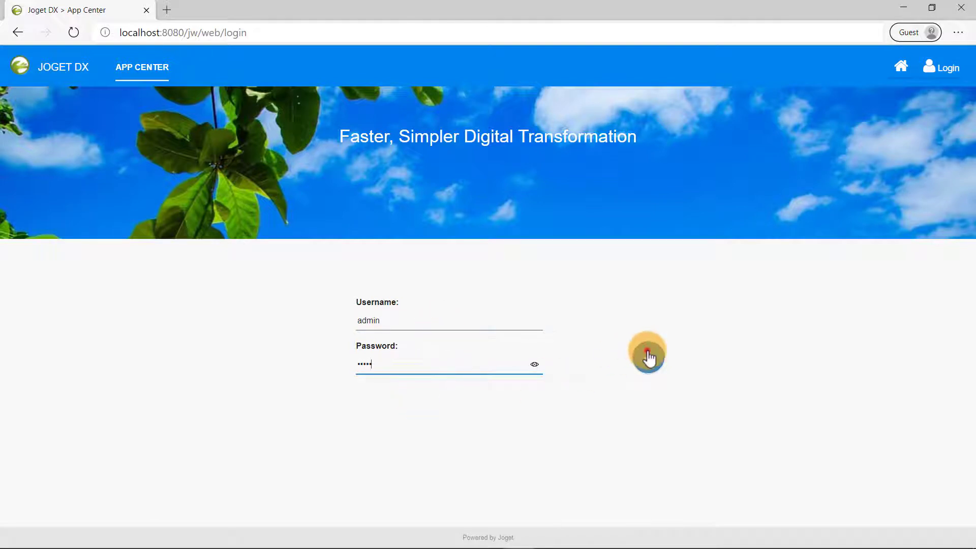
pyautogui.click(646, 356)
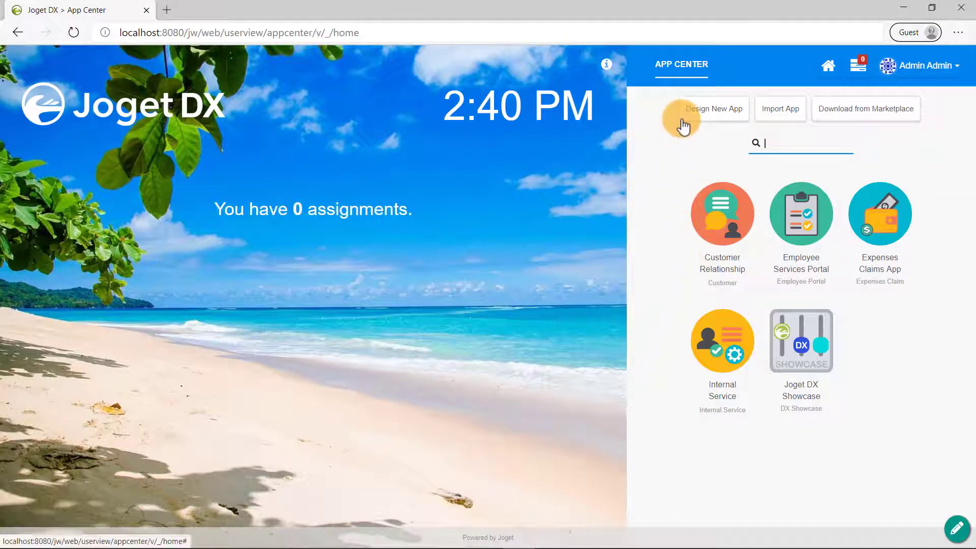
# Step: Create a new app with ID ajaxSubform and name AJAX Subform, then save it
pyautogui.click(713, 107)
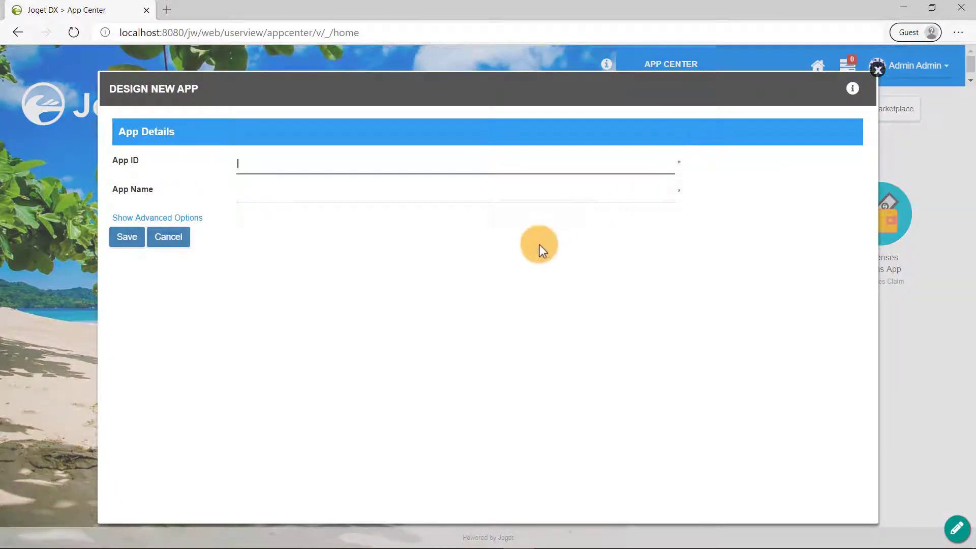
pyautogui.write('AJAX Subform')
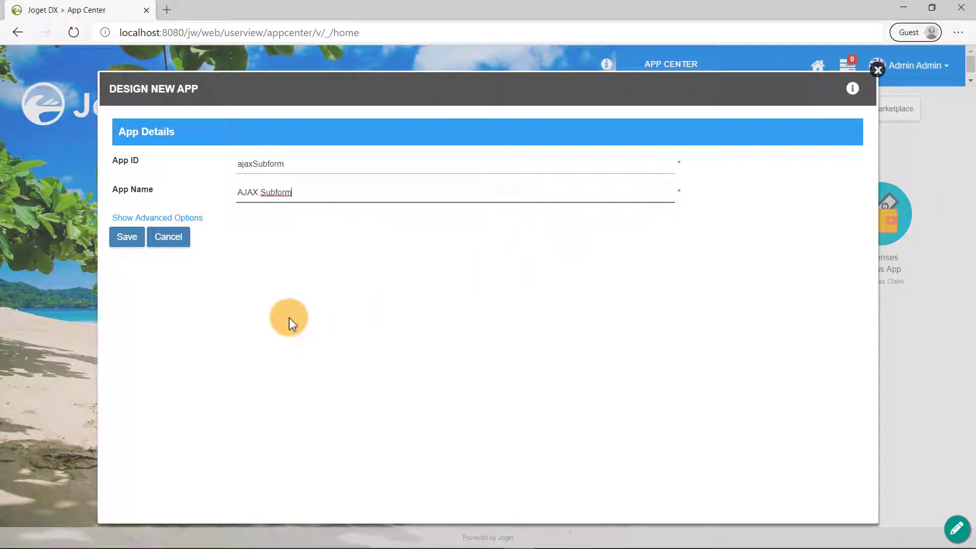
pyautogui.click(126, 237)
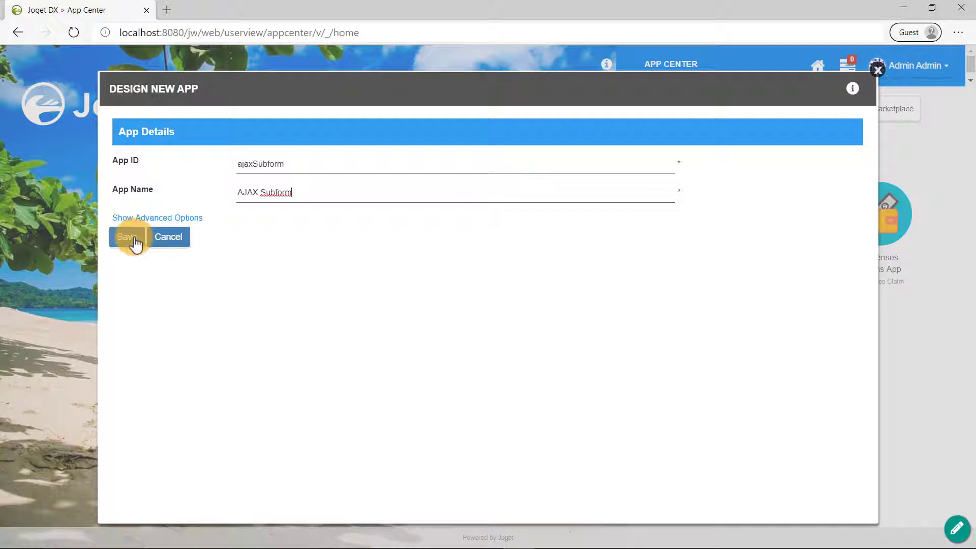
pyautogui.click(127, 236)
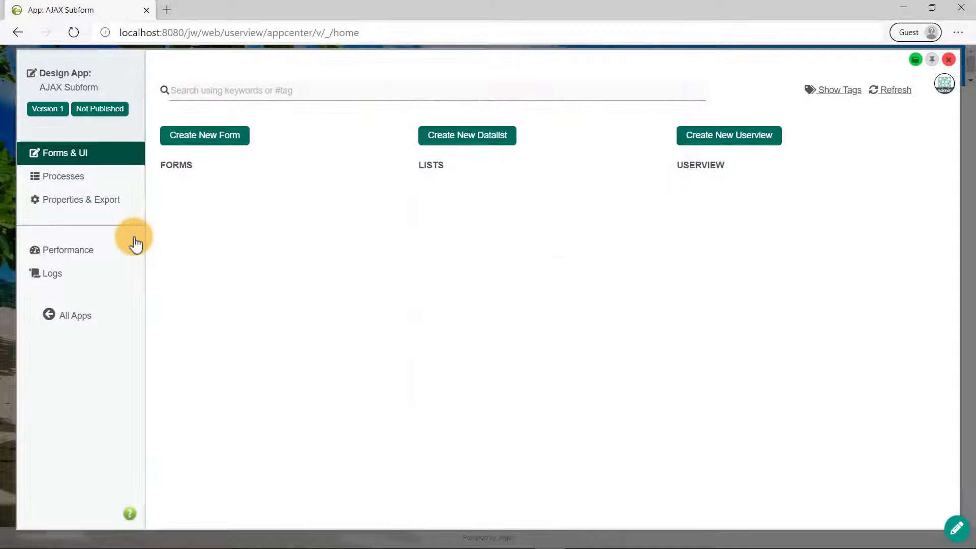
pyautogui.moveTo(585, 172)
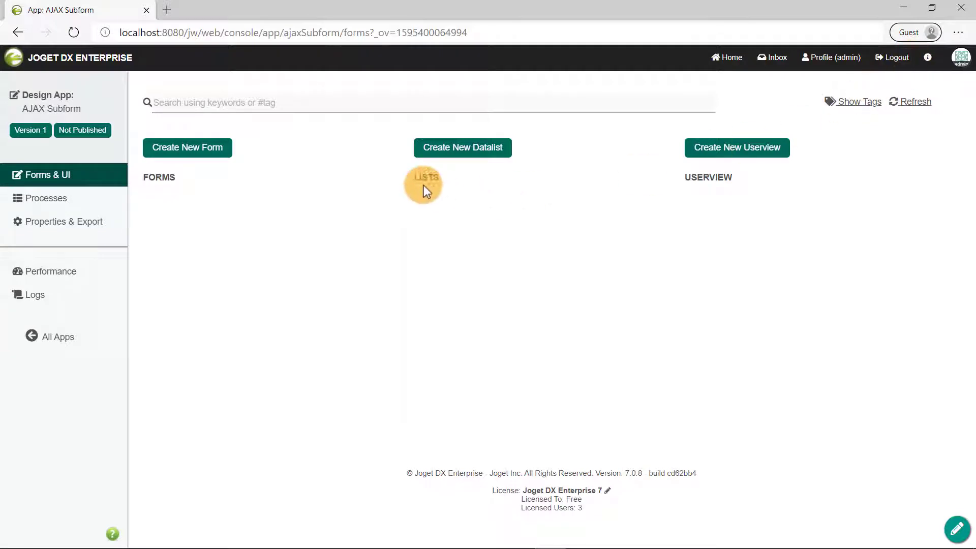
# Step: Create form roomDetails named Room Details stored in table as_rooms and save it
pyautogui.click(187, 148)
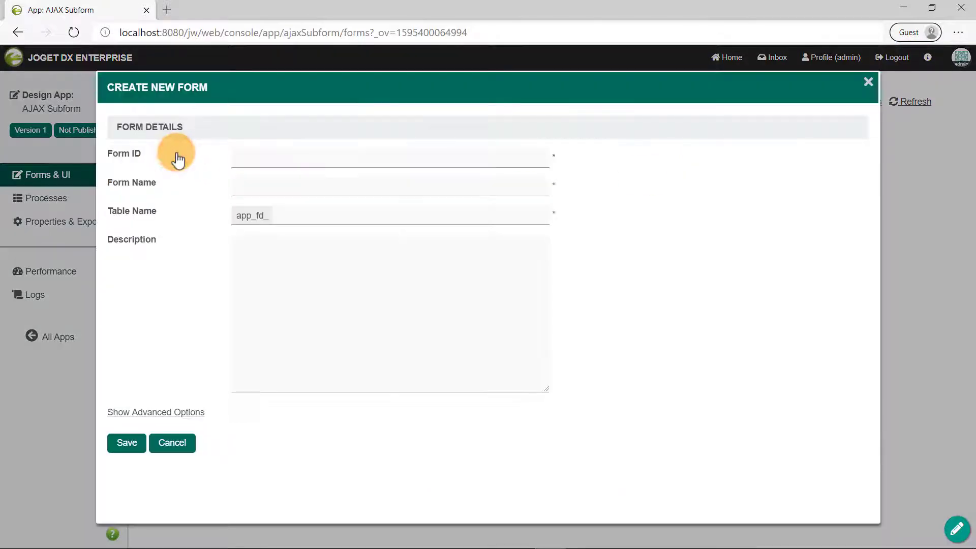
pyautogui.click(391, 158)
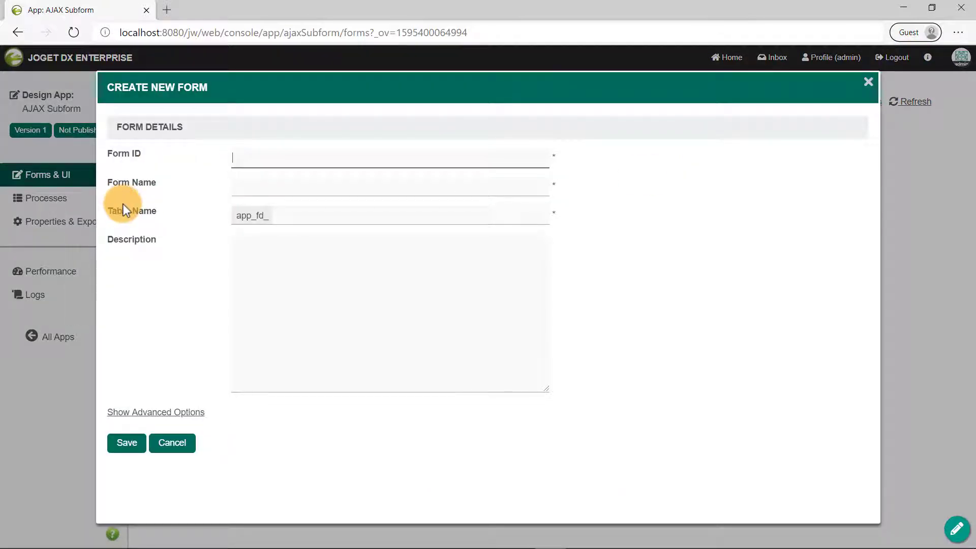
pyautogui.write('roomDetail')
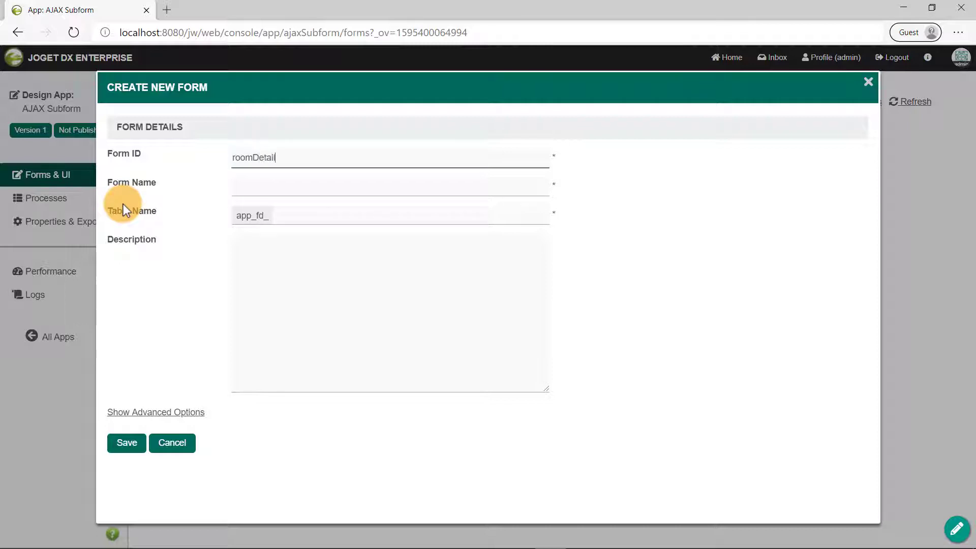
pyautogui.write('Room D')
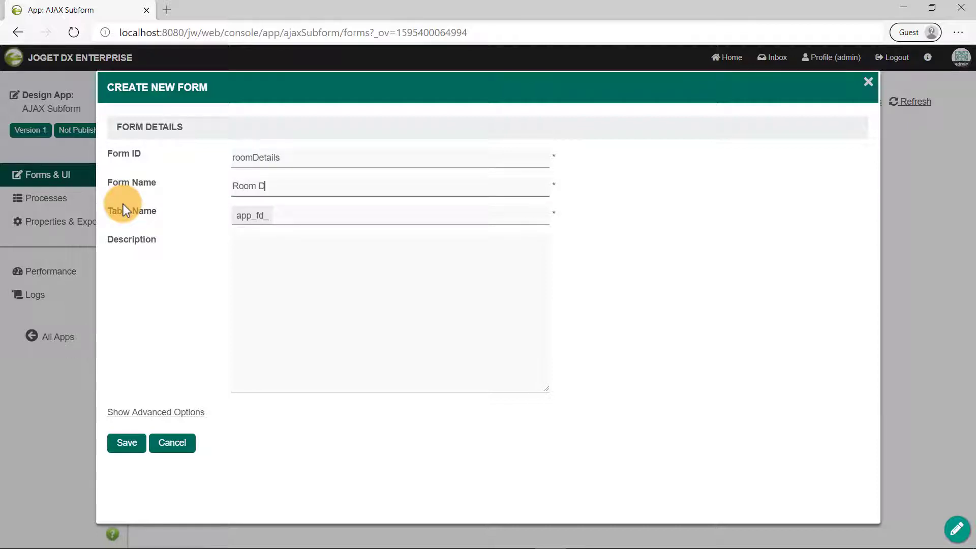
pyautogui.write('etails')
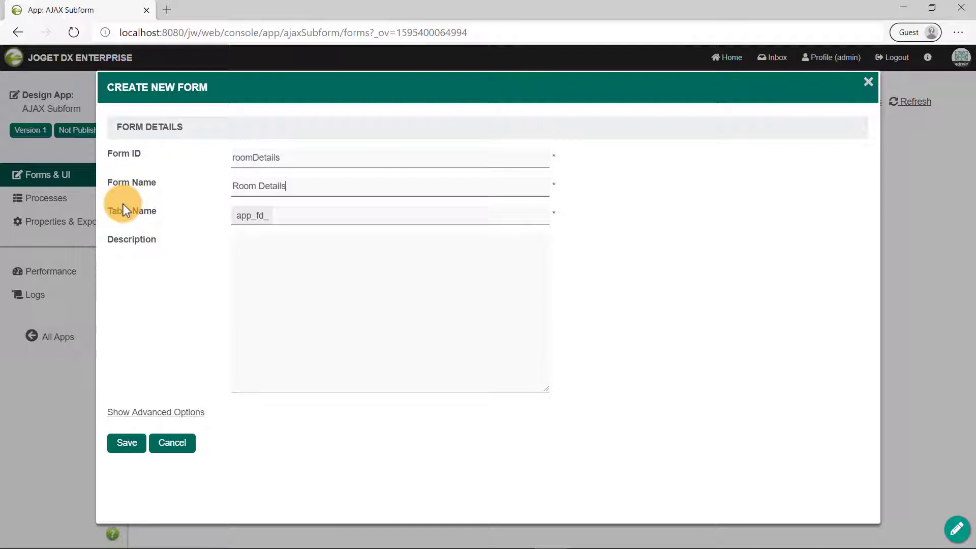
pyautogui.write('as_')
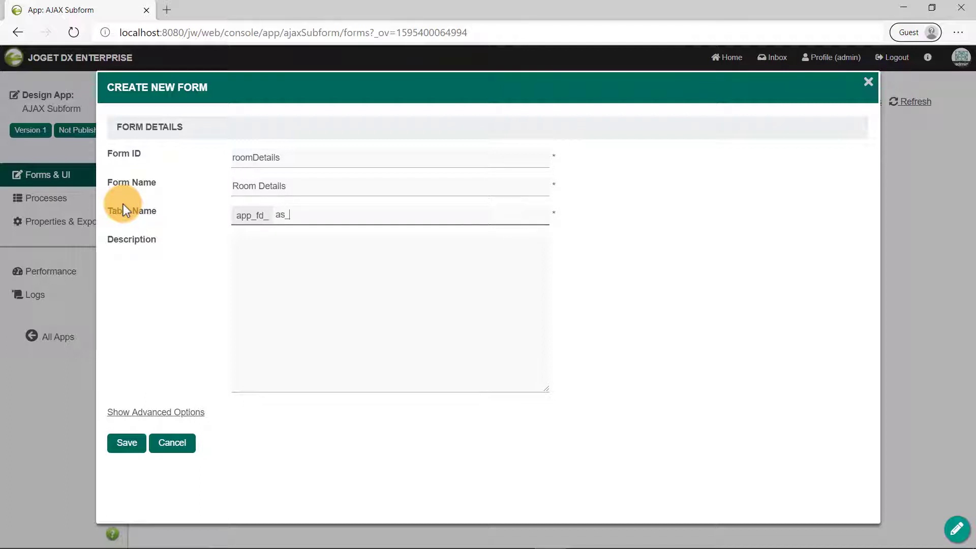
pyautogui.write('rooms')
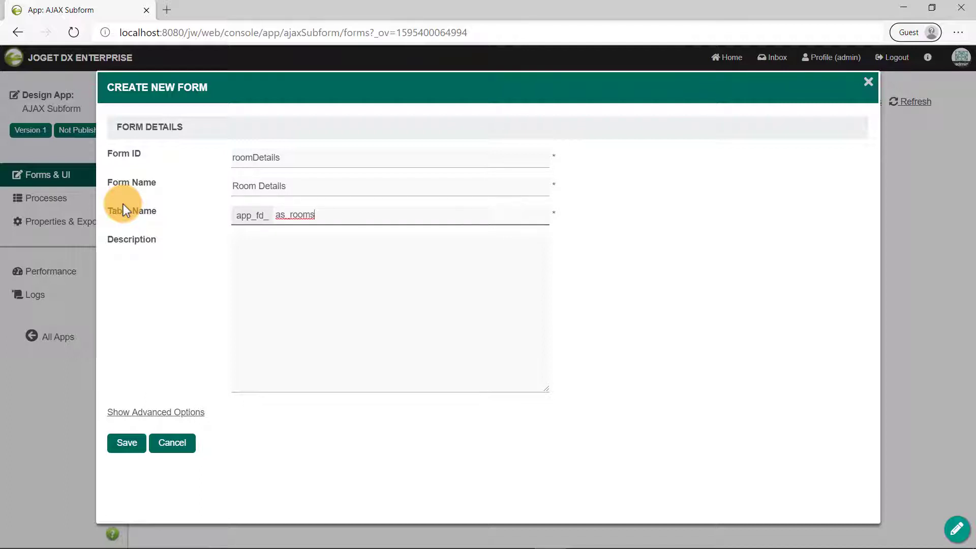
pyautogui.click(126, 443)
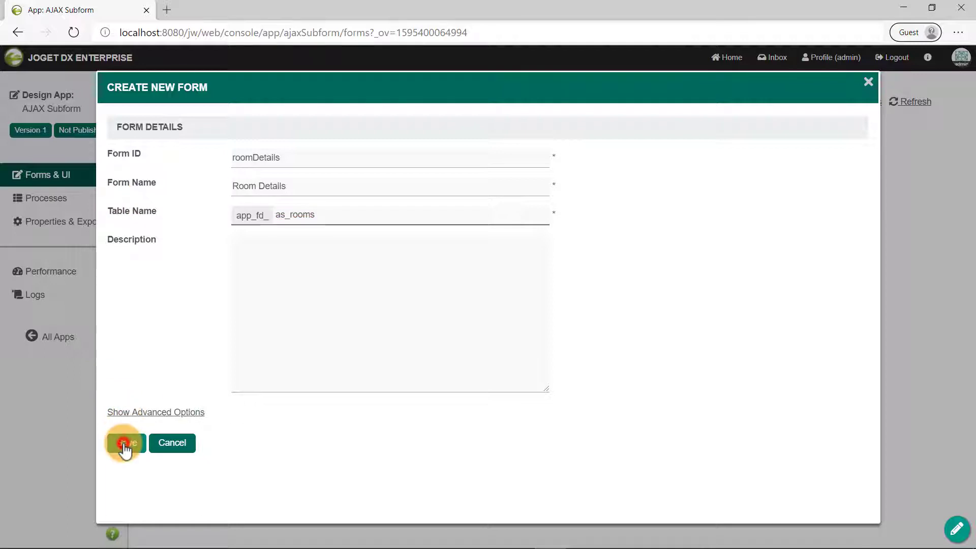
pyautogui.click(126, 443)
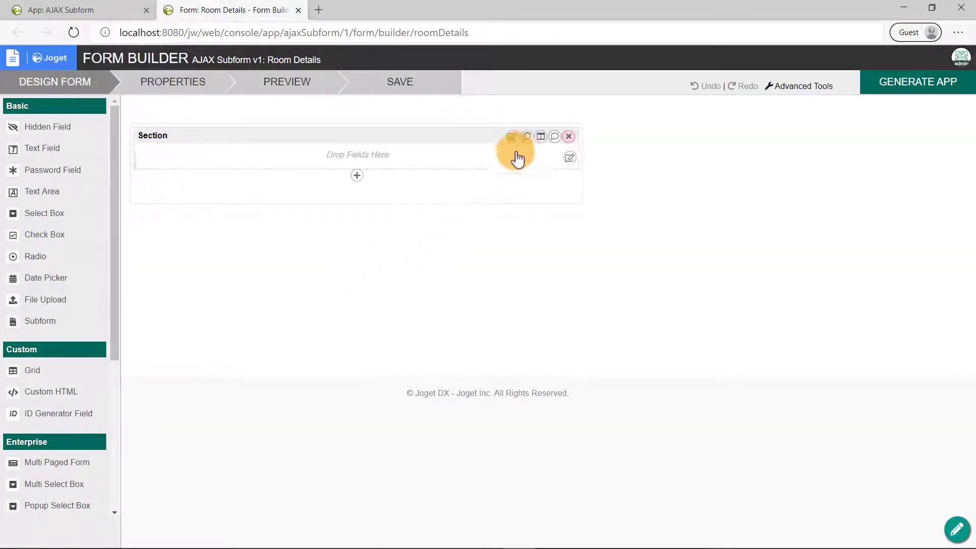
# Step: Relabel the form's section as Room Details and confirm
pyautogui.click(511, 137)
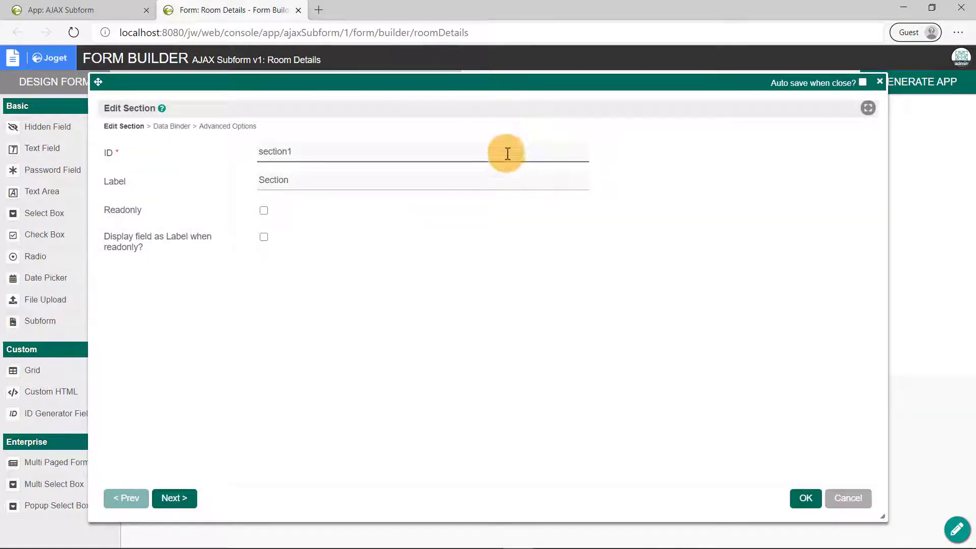
pyautogui.doubleClick(274, 179)
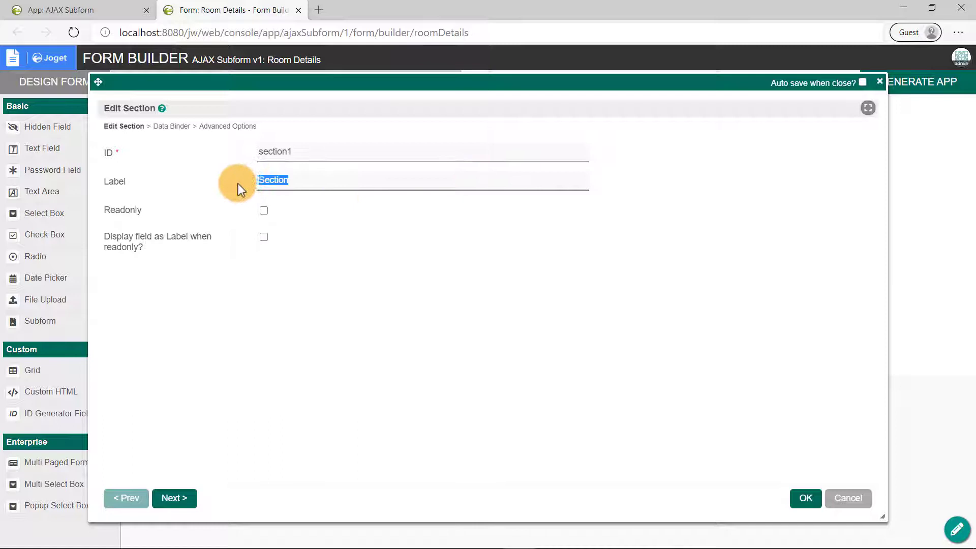
pyautogui.write('Room Details')
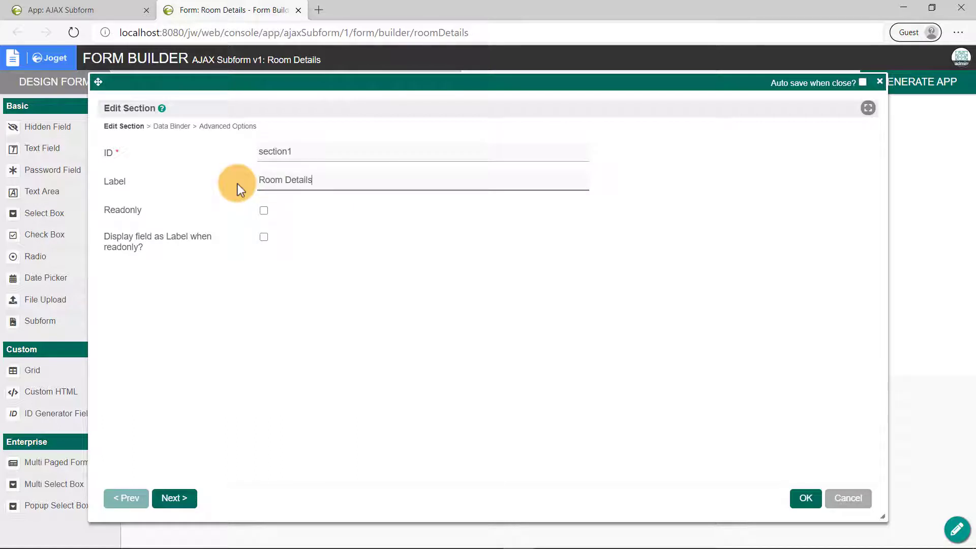
pyautogui.moveTo(671, 447)
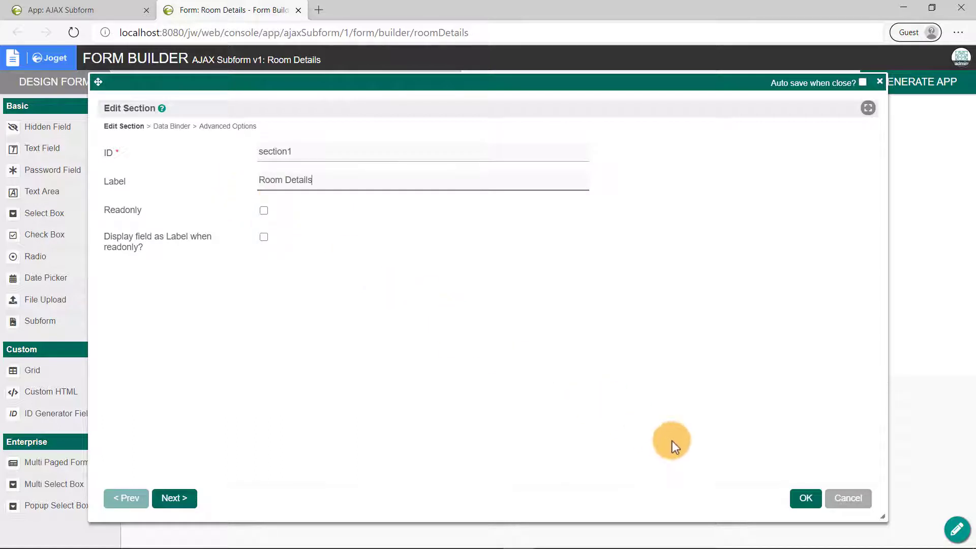
pyautogui.click(805, 498)
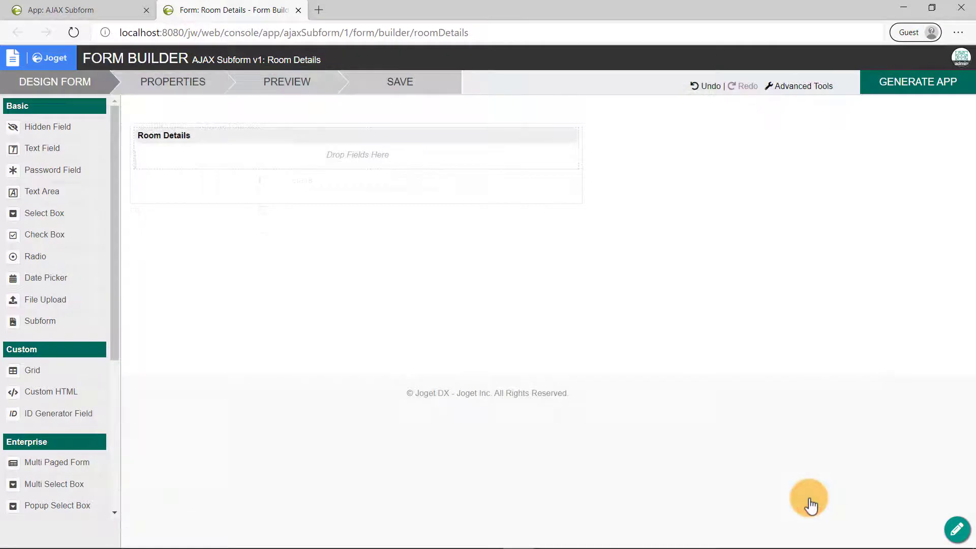
pyautogui.moveTo(403, 273)
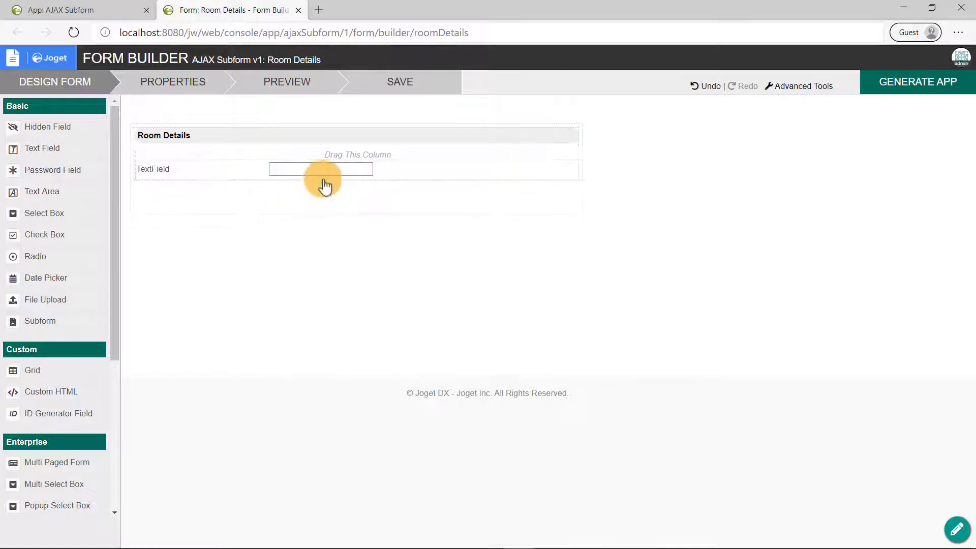
# Step: Set the first text field to ID name, label Name, and confirm the Pax field settings
pyautogui.click(357, 169)
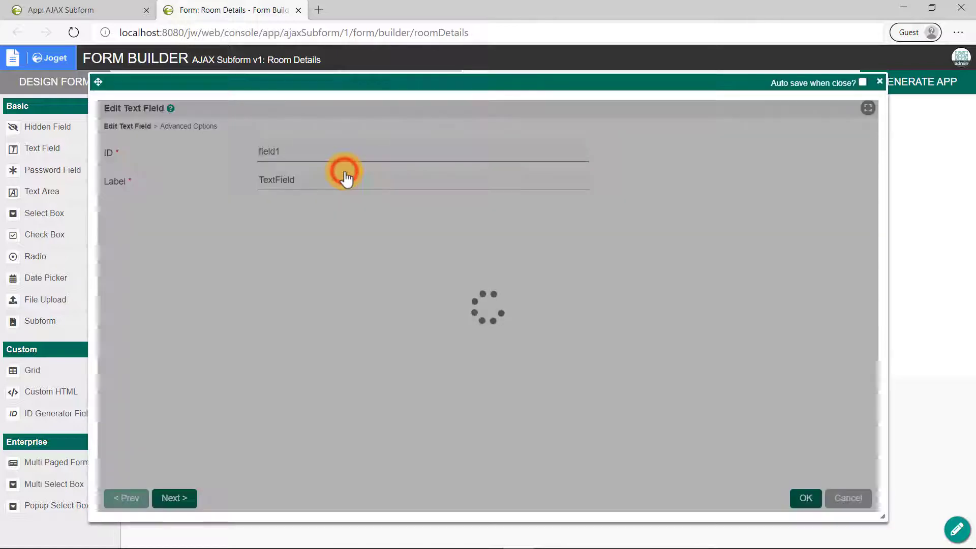
pyautogui.write('name')
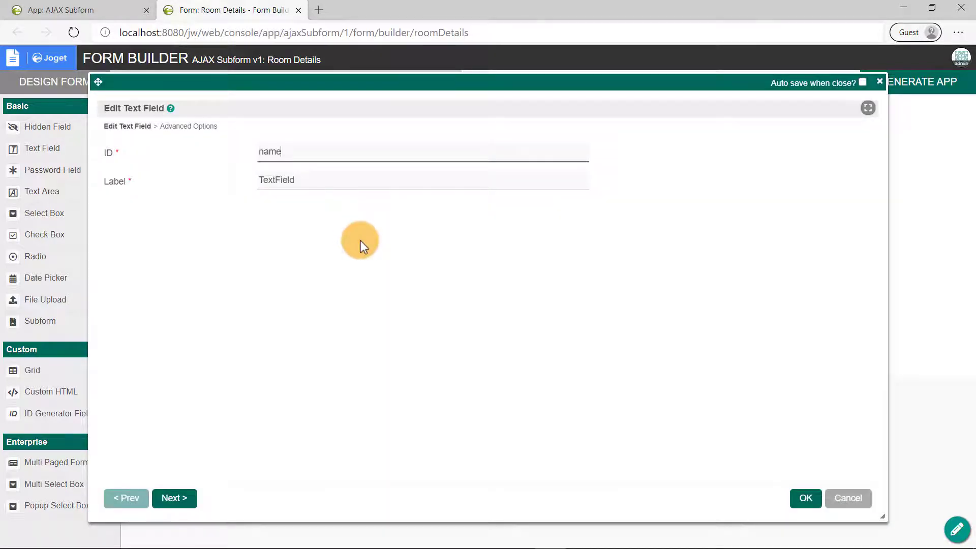
pyautogui.write('Name')
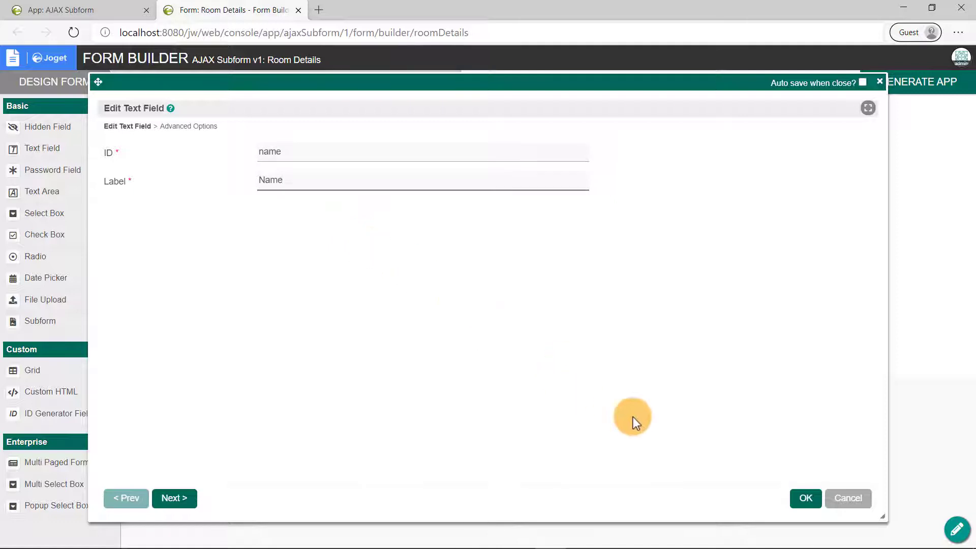
pyautogui.click(805, 498)
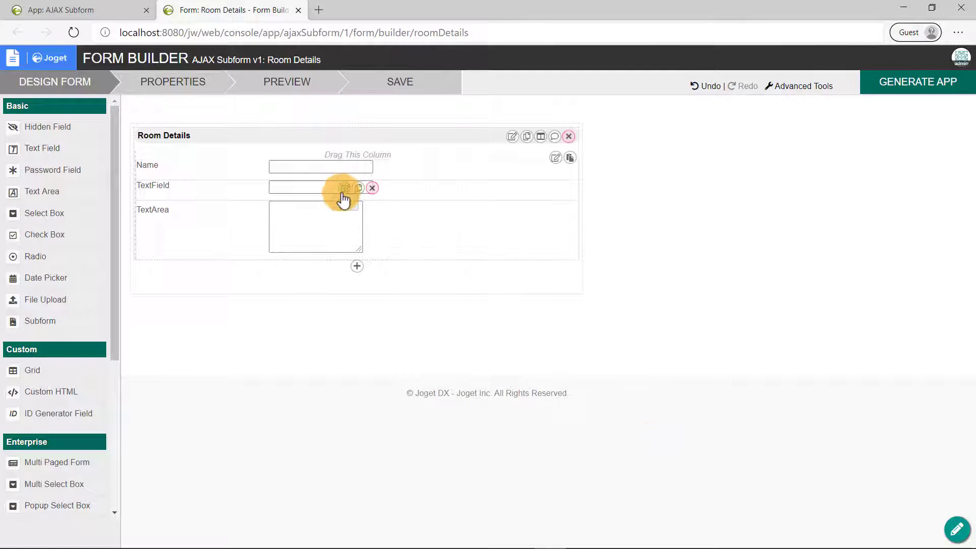
pyautogui.click(345, 188)
pyautogui.write('Pax')
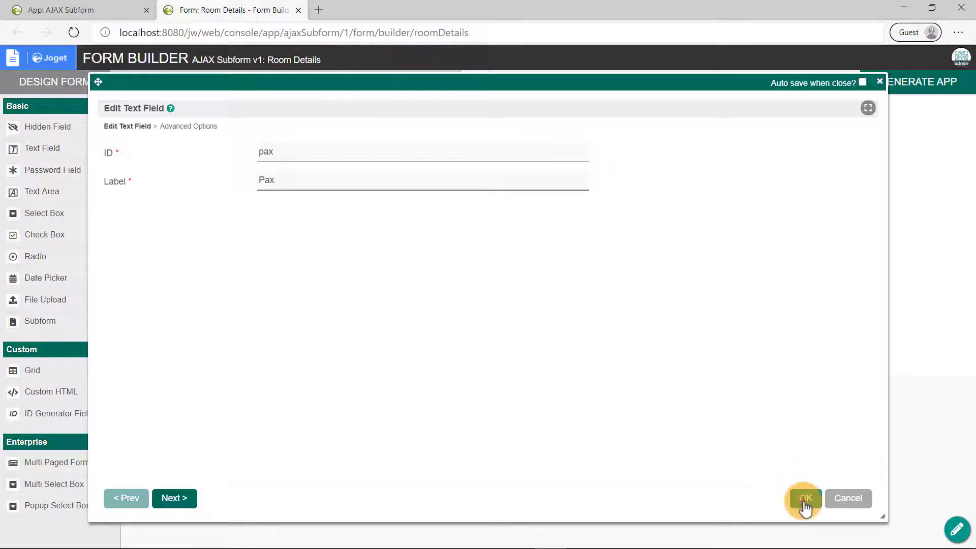
pyautogui.click(804, 498)
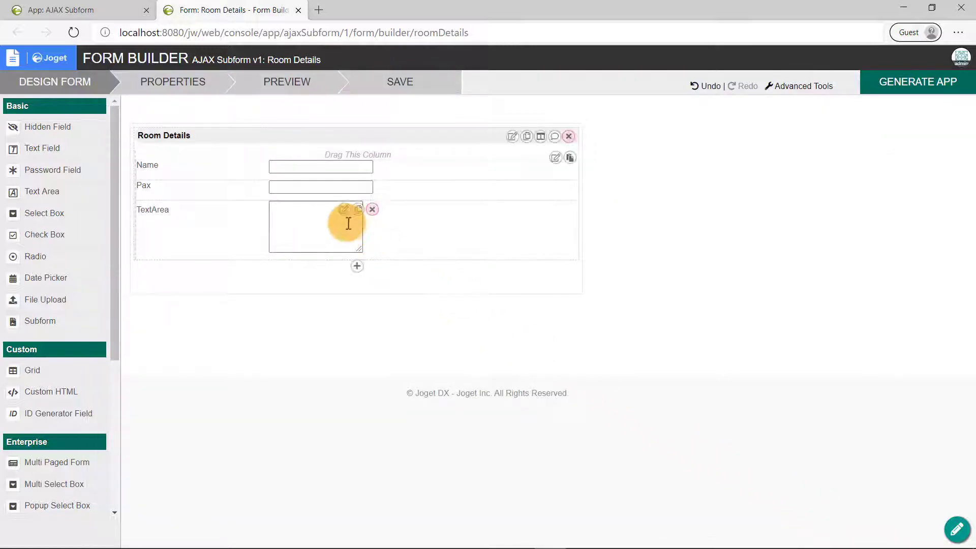
# Step: Set the text area to ID description with label Description and confirm
pyautogui.click(344, 209)
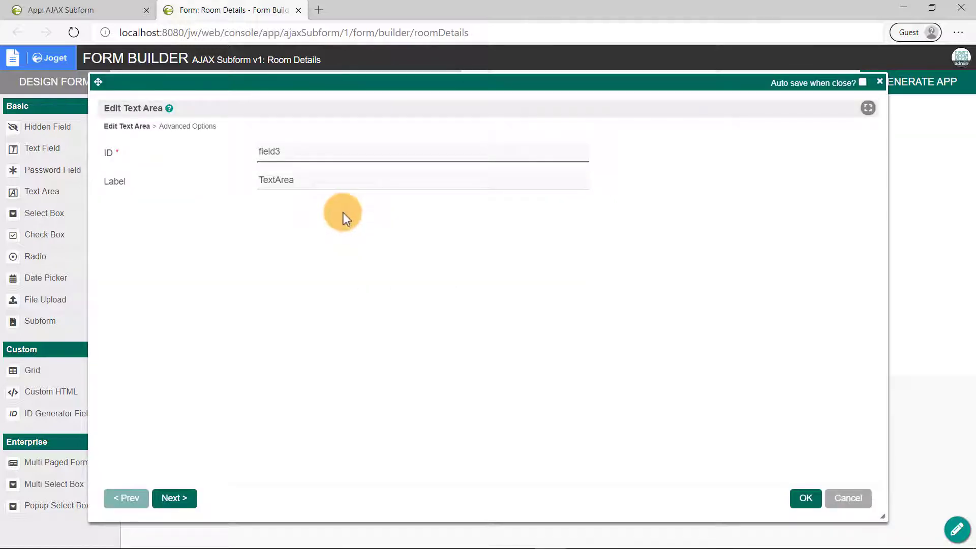
pyautogui.write('Description')
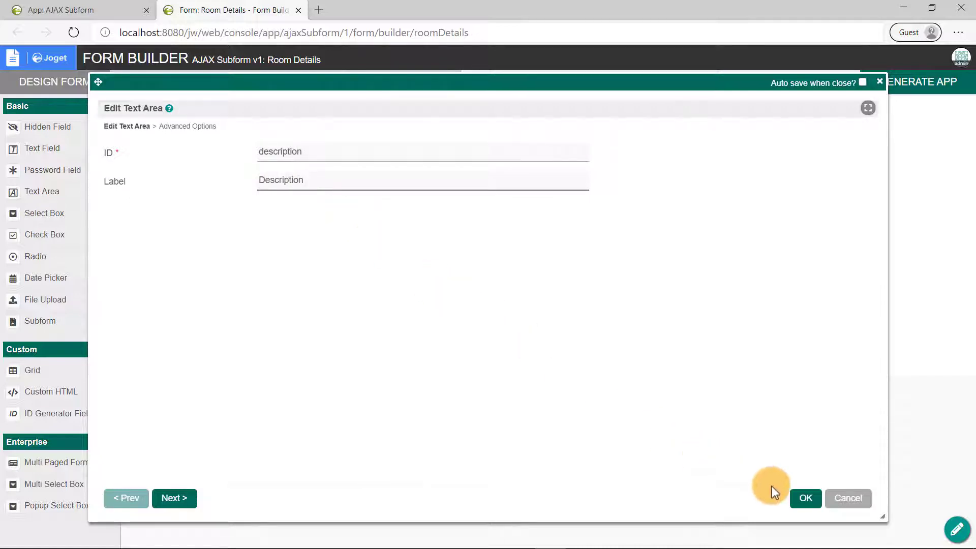
pyautogui.click(805, 498)
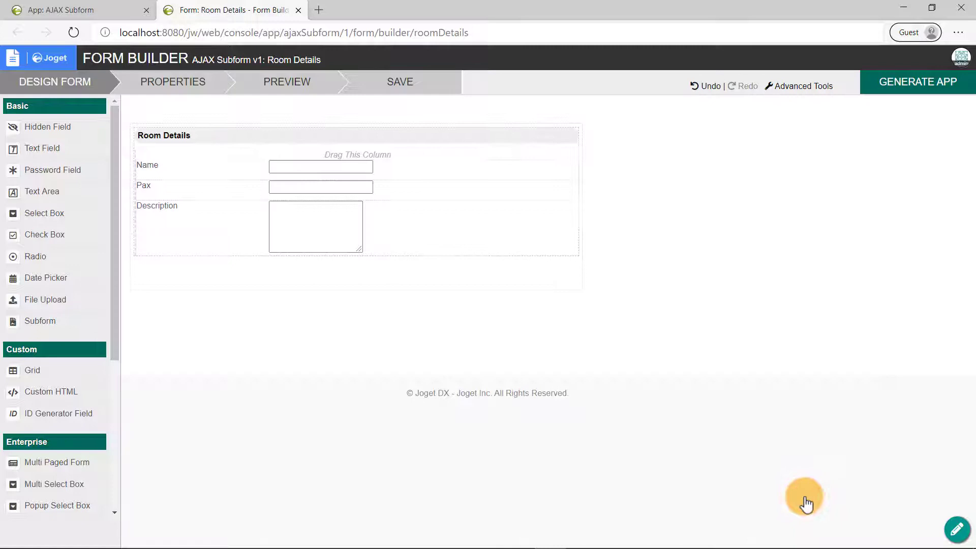
# Step: Preview the Room Details form in a new tab, return to Form Builder and save it
pyautogui.click(287, 81)
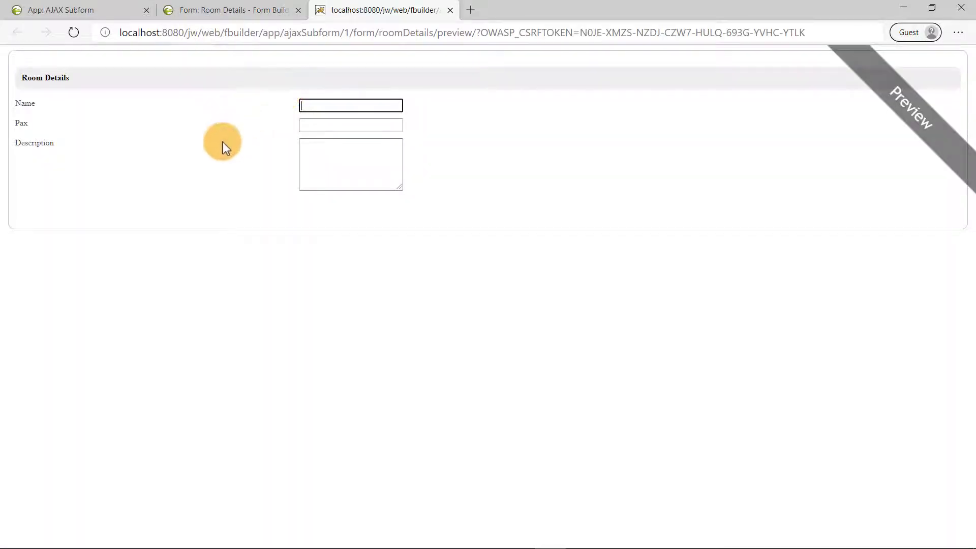
pyautogui.click(449, 9)
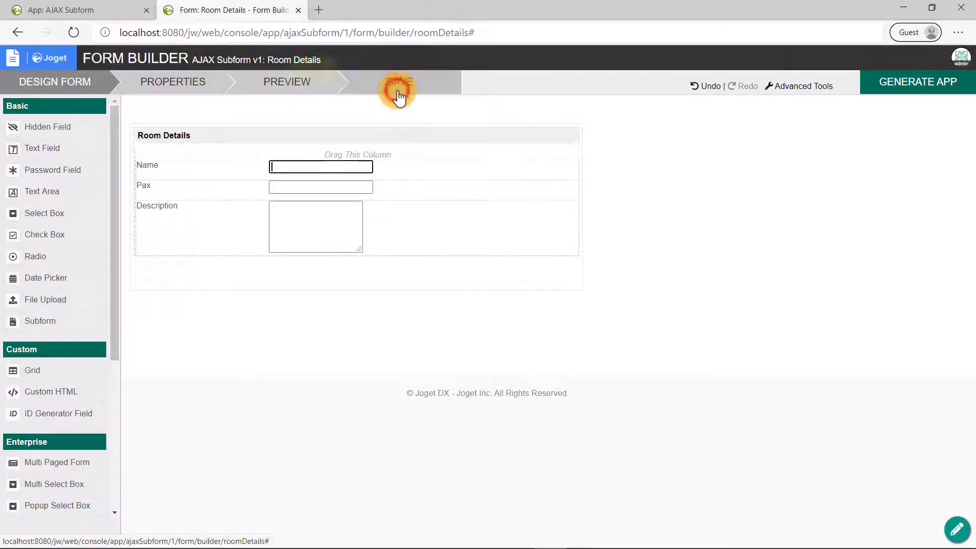
pyautogui.click(397, 81)
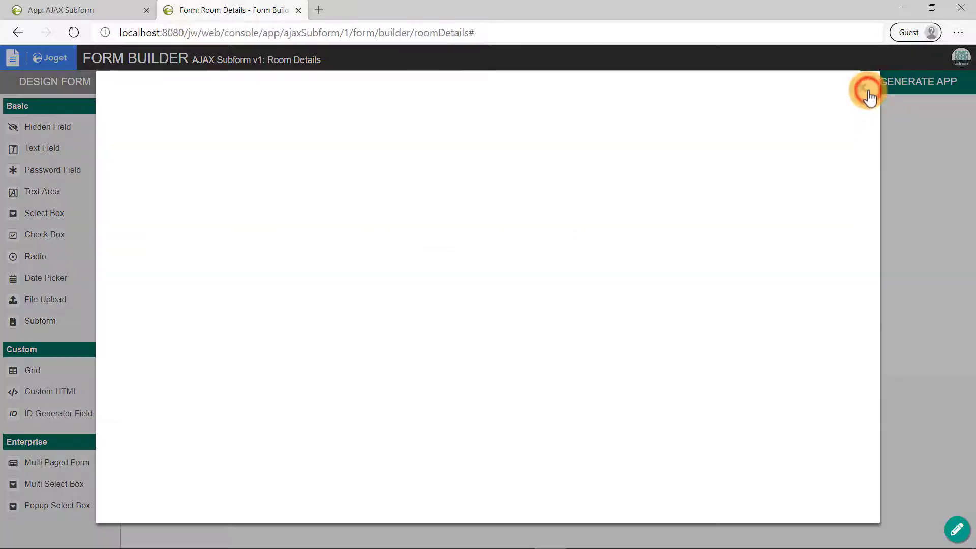
# Step: Generate a CRUD for the Room Details form and launch the resulting userview
pyautogui.click(866, 90)
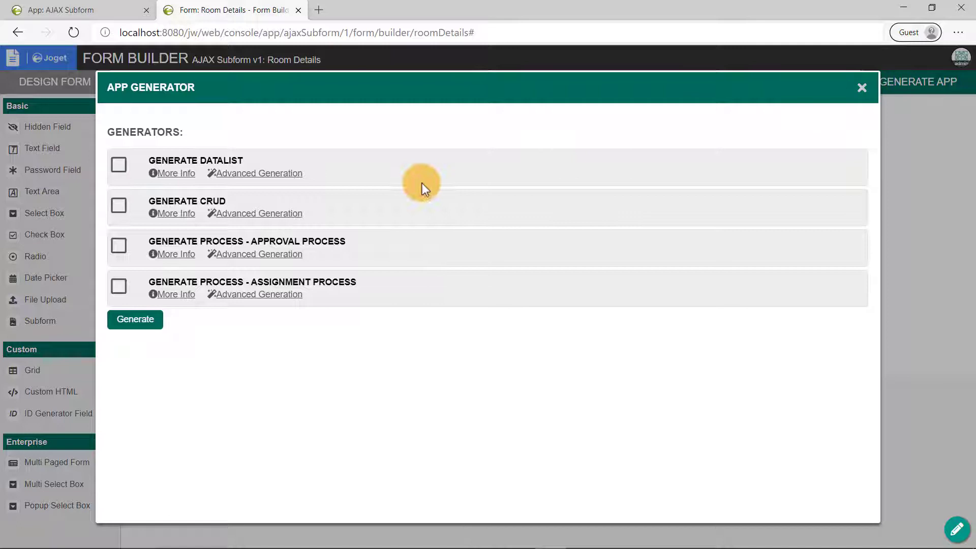
pyautogui.click(118, 206)
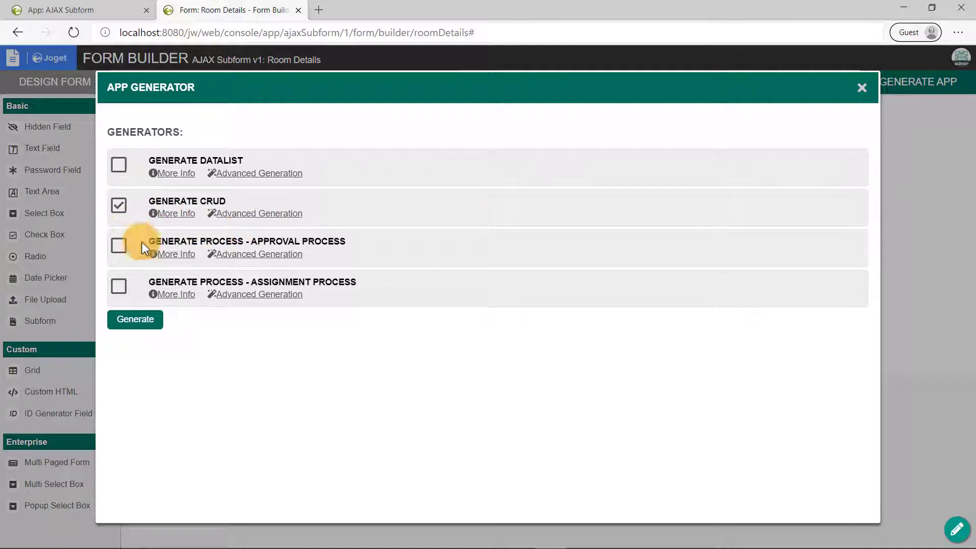
pyautogui.click(134, 319)
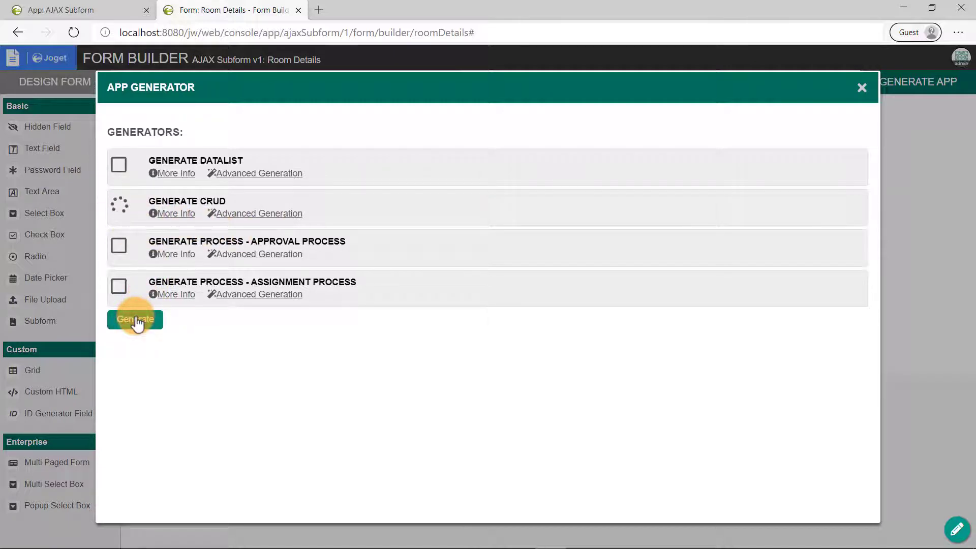
pyautogui.click(134, 319)
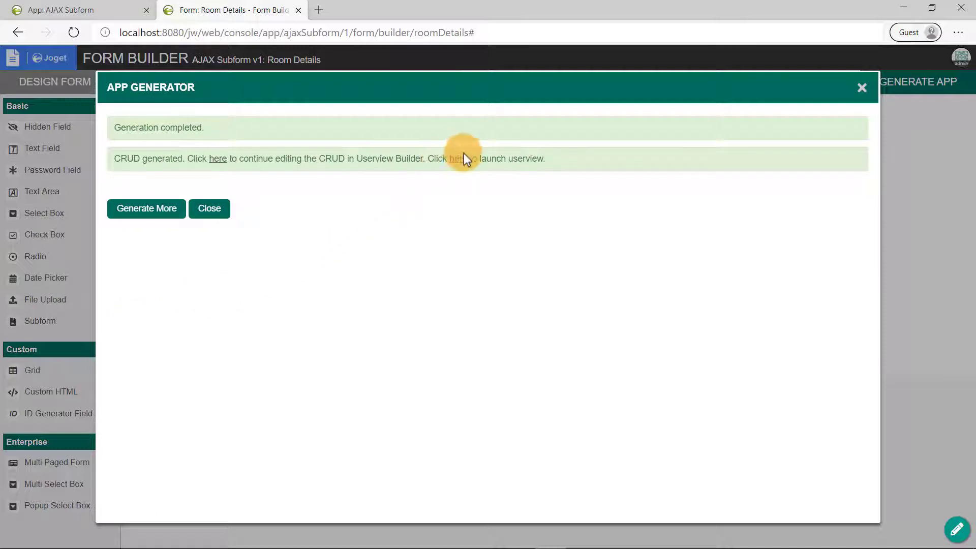
pyautogui.click(451, 158)
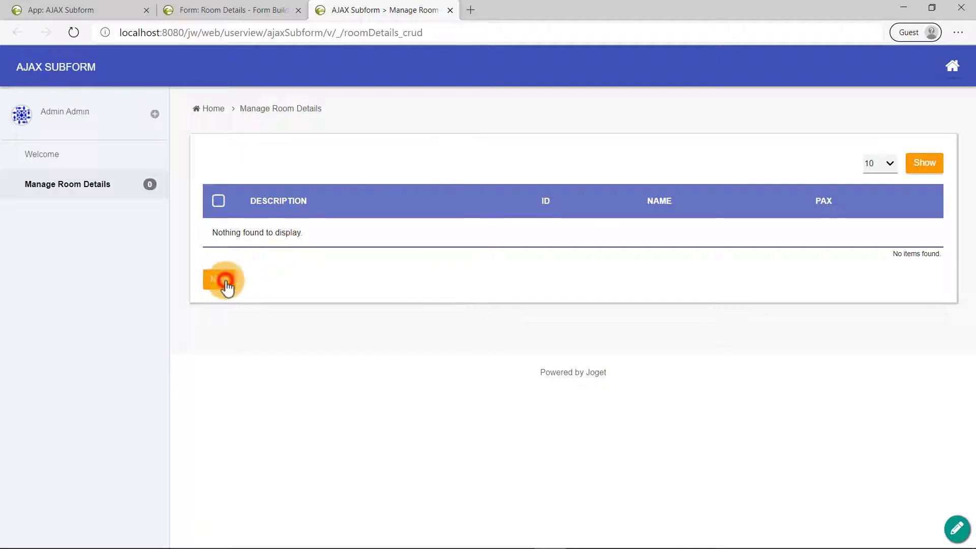
# Step: Add room Alpha, 20 pax, description 'This room has a projector', and save it
pyautogui.click(221, 278)
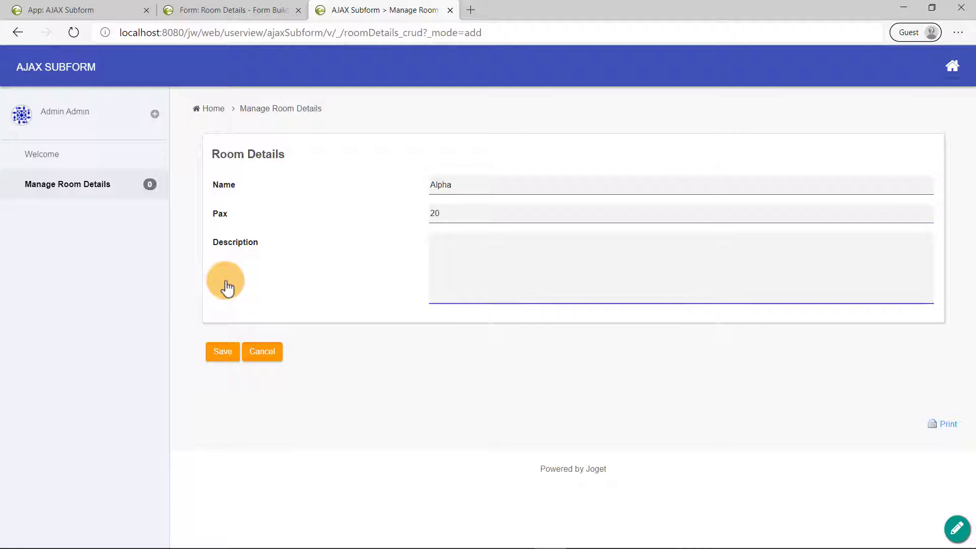
pyautogui.write('This room has a project')
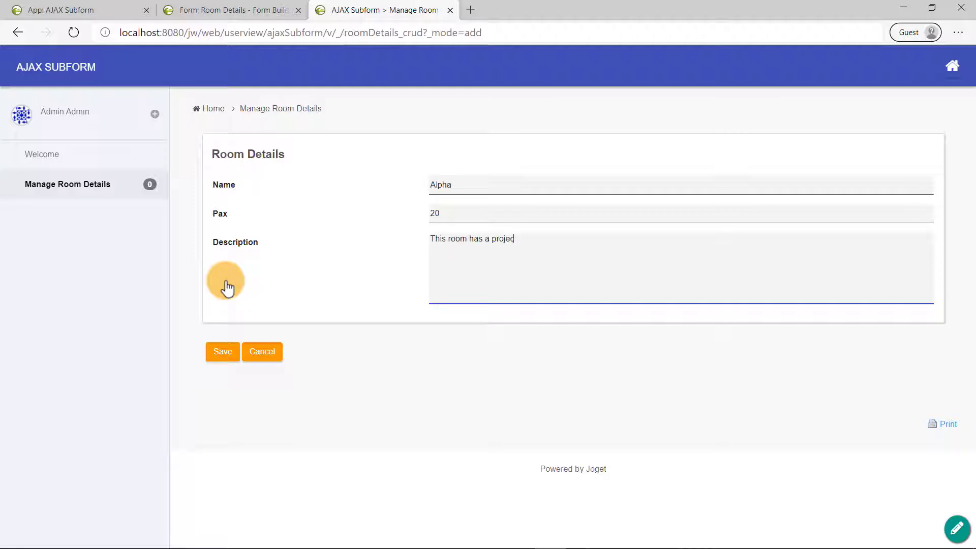
pyautogui.click(222, 352)
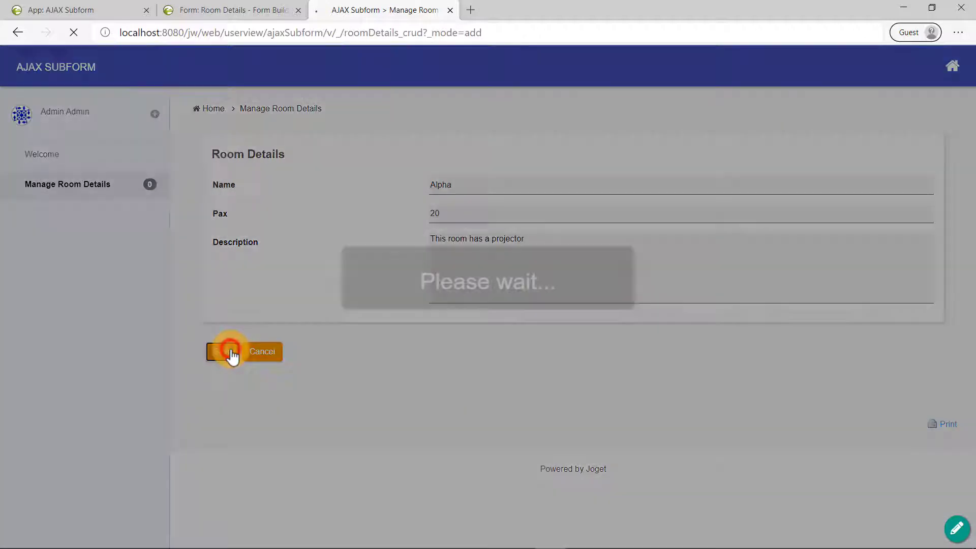
# Step: Add room Beta, 40 pax, 'This room has a whiteboard', save it, and enable Quick Edit
pyautogui.click(223, 350)
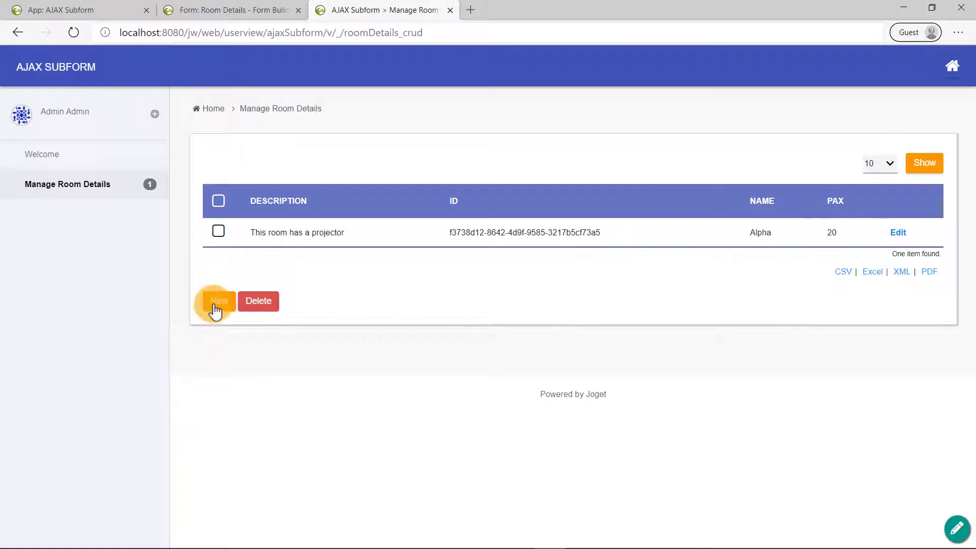
pyautogui.click(220, 300)
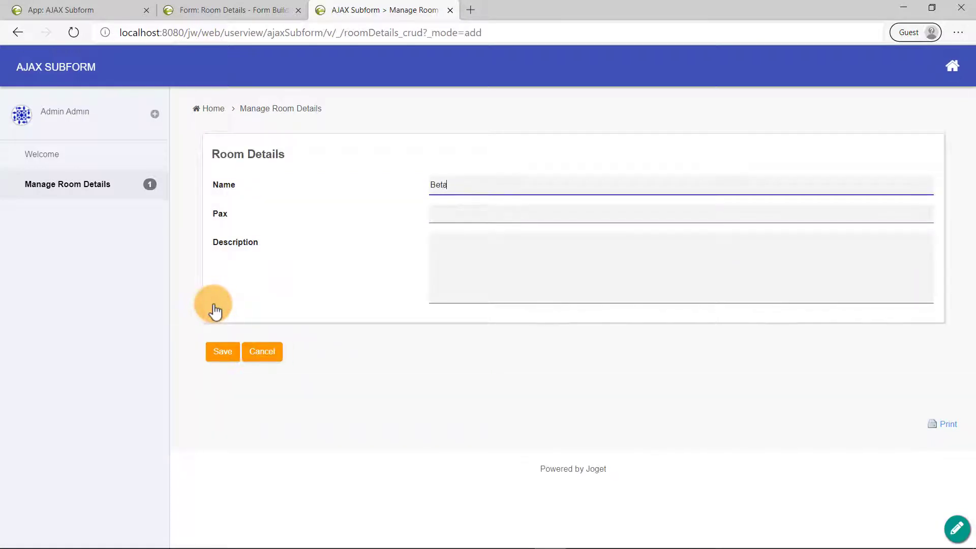
pyautogui.write('This room')
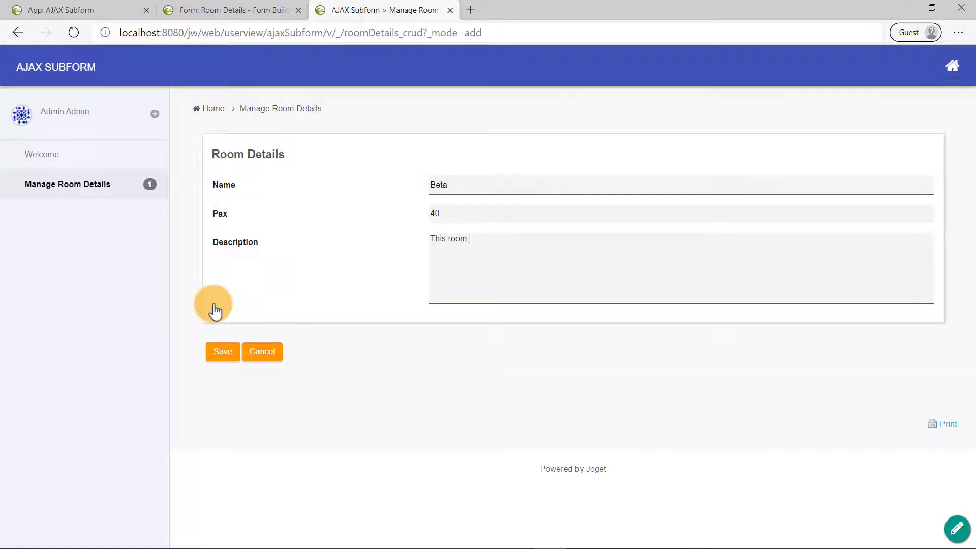
pyautogui.write('has a whiteboard')
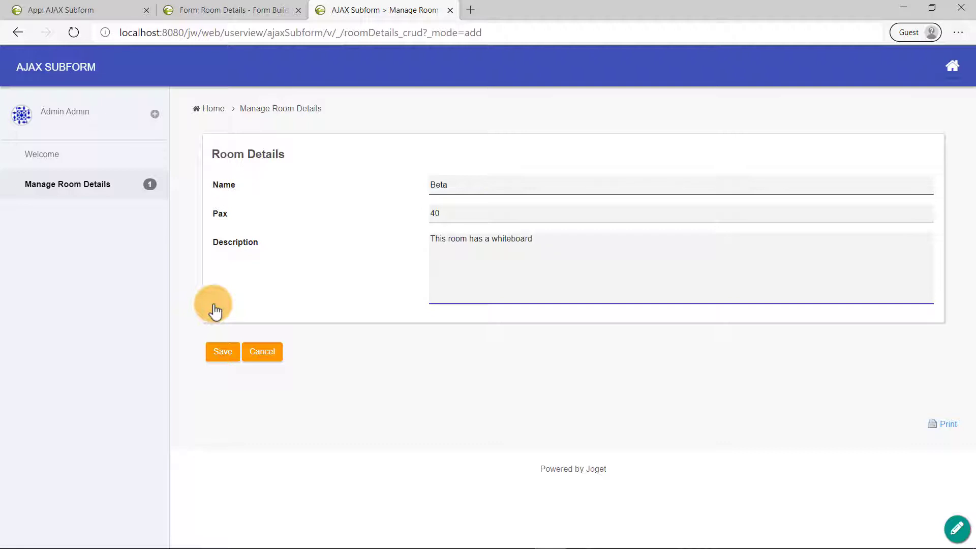
pyautogui.click(222, 350)
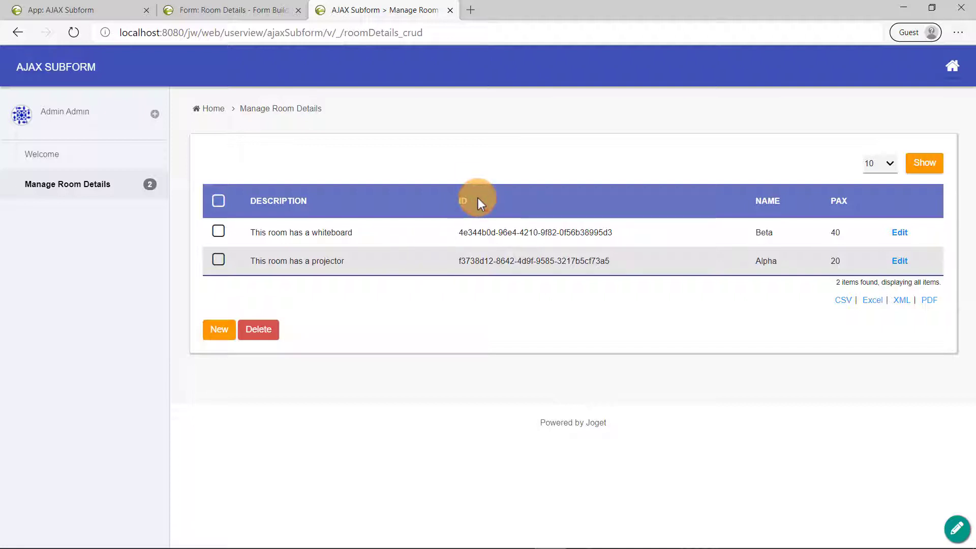
pyautogui.click(956, 529)
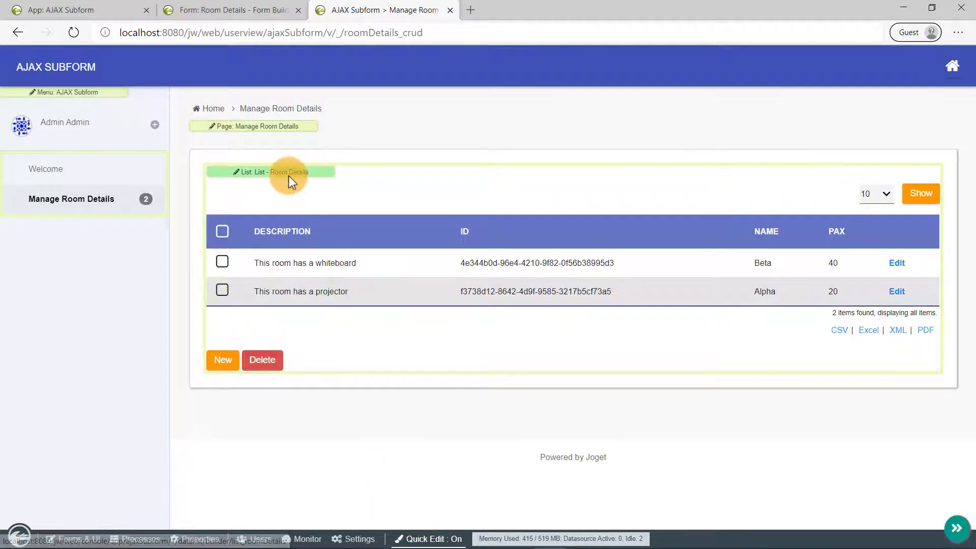
# Step: Remove the ID column, move Description after Pax in the room list, and save it
pyautogui.click(285, 172)
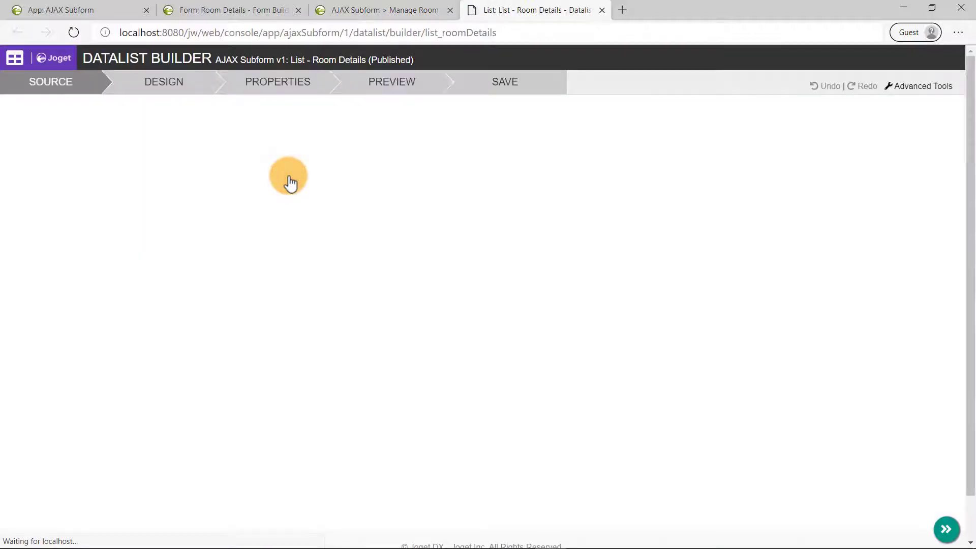
pyautogui.click(163, 81)
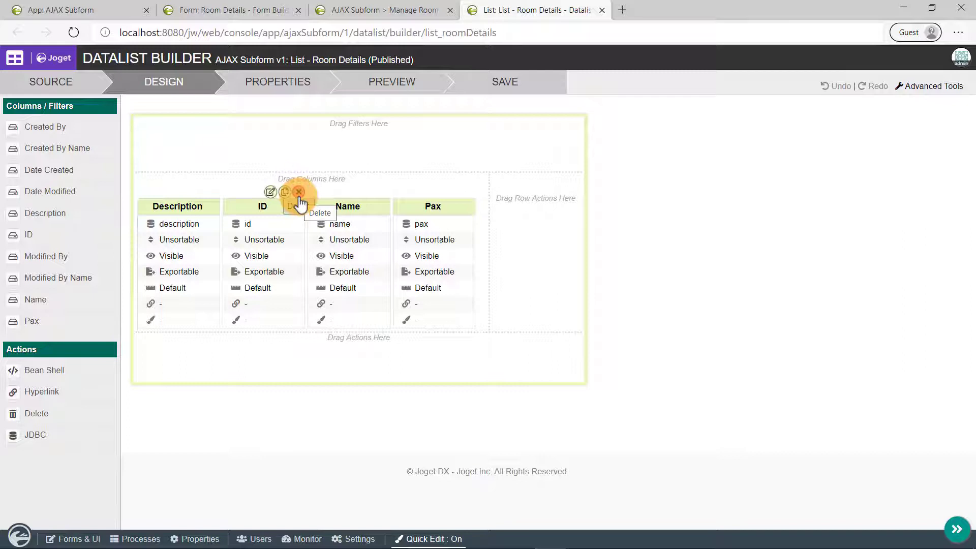
pyautogui.click(299, 191)
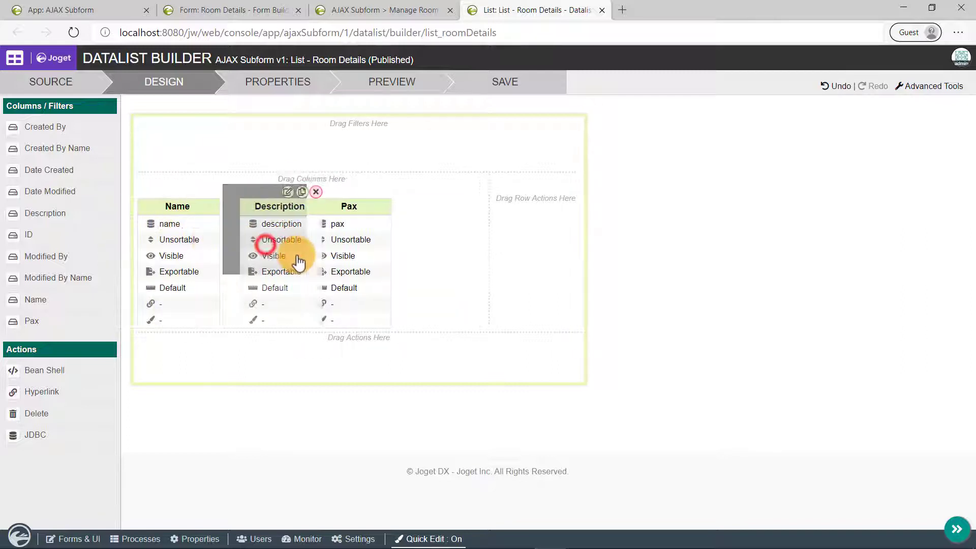
pyautogui.moveTo(278, 206); pyautogui.dragTo(348, 206)
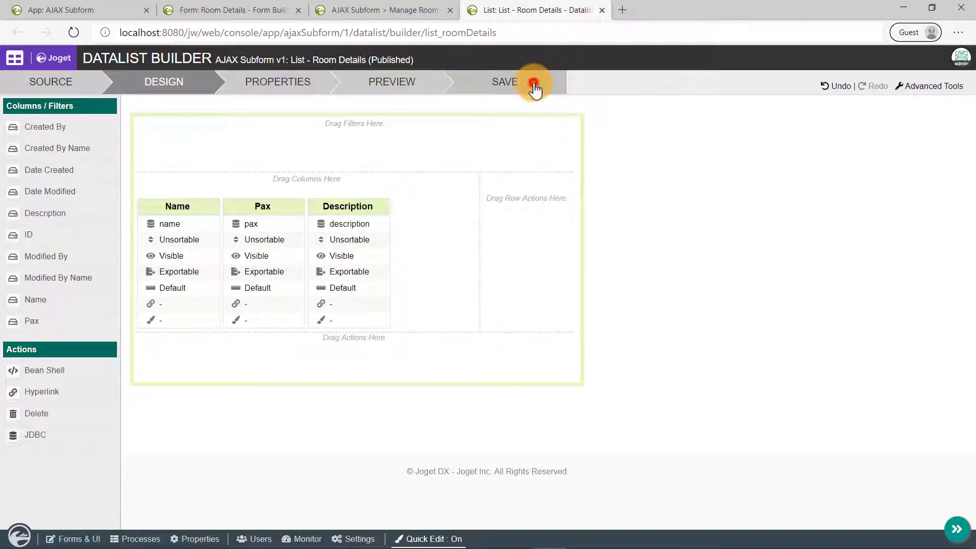
pyautogui.click(530, 83)
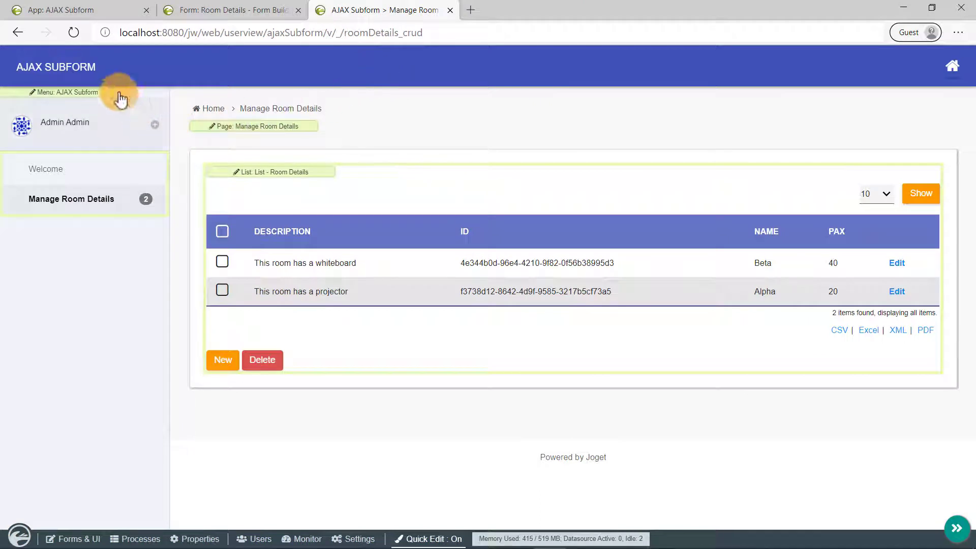
# Step: Return to the AJAX Subform app's design overview via the Forms & UI link
pyautogui.click(73, 31)
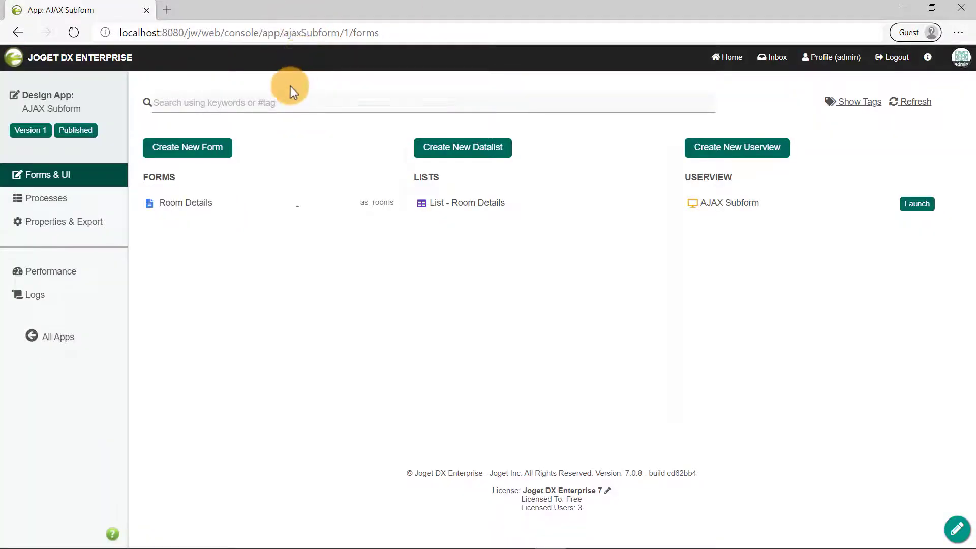
# Step: Create the Booking Request Form with ID bookingRequestForm on table as_requests and save it
pyautogui.click(187, 147)
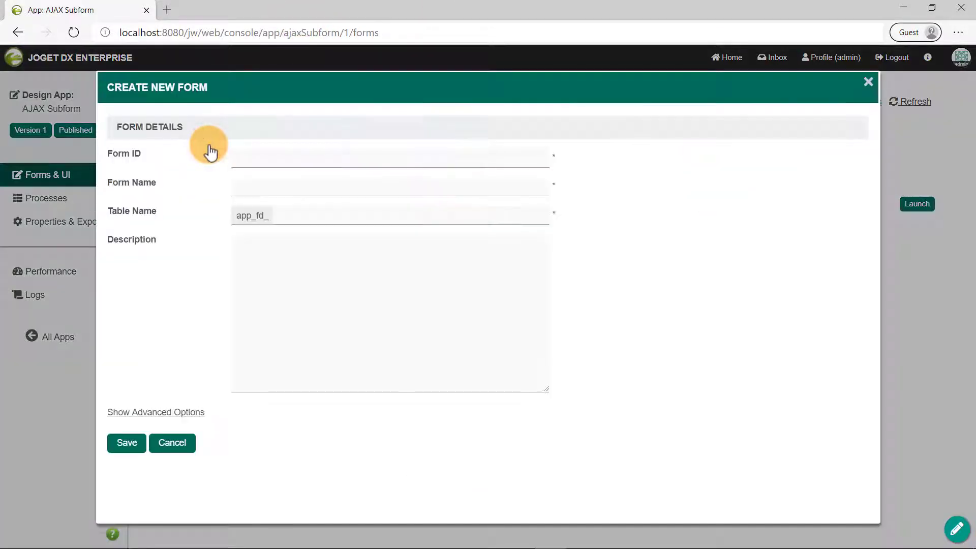
pyautogui.click(390, 156)
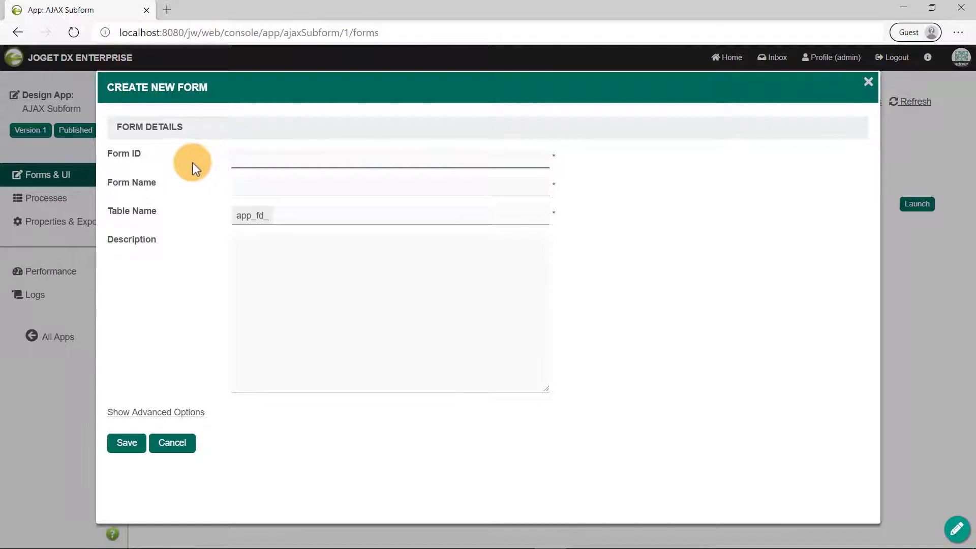
pyautogui.write('Booking Request Form')
pyautogui.click(390, 215)
pyautogui.write('as_requests')
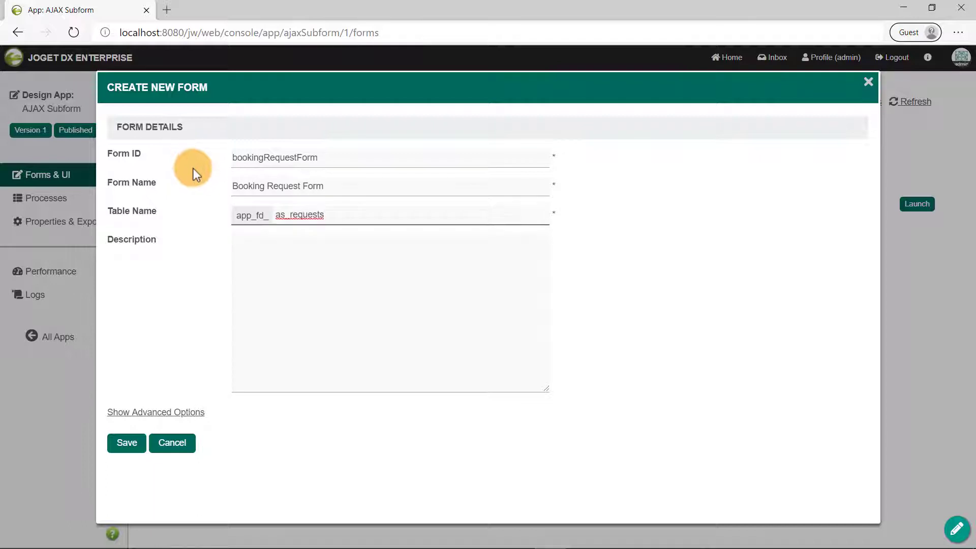
pyautogui.click(126, 443)
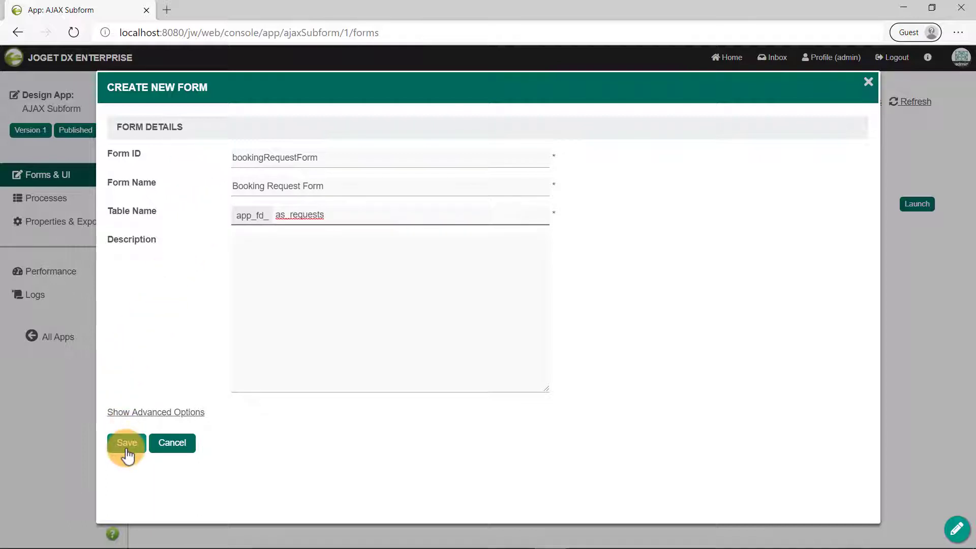
pyautogui.click(126, 443)
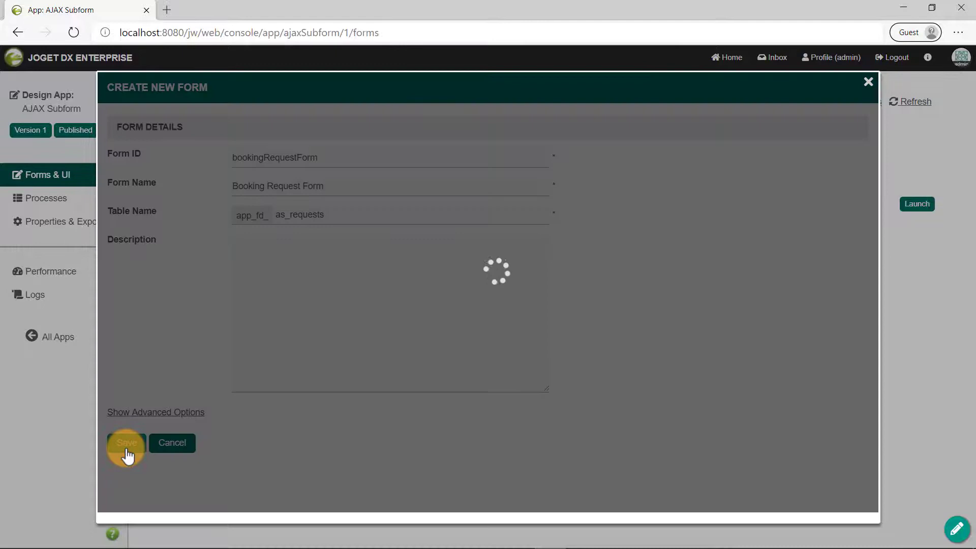
pyautogui.click(126, 443)
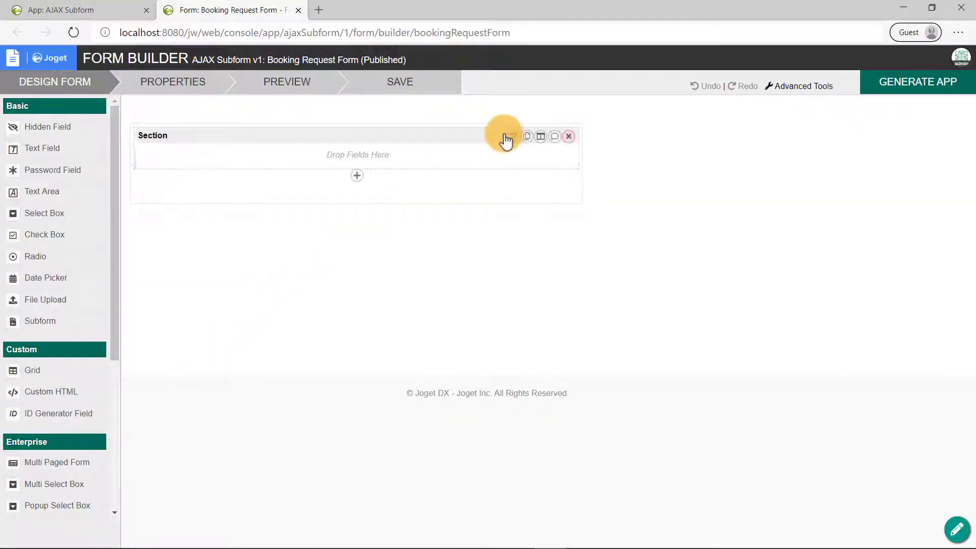
# Step: Relabel the form section to Booking Request Details
pyautogui.click(512, 136)
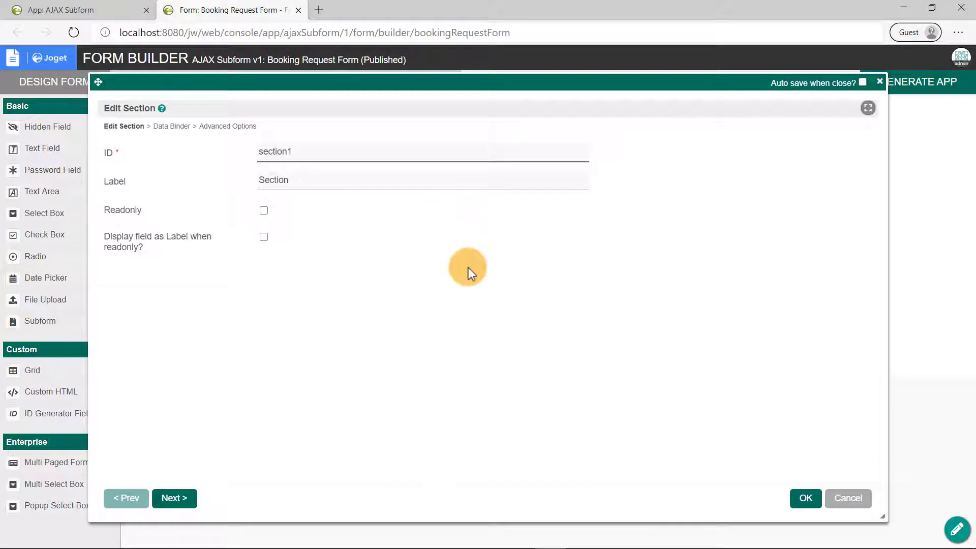
pyautogui.write('Booking Request Deta')
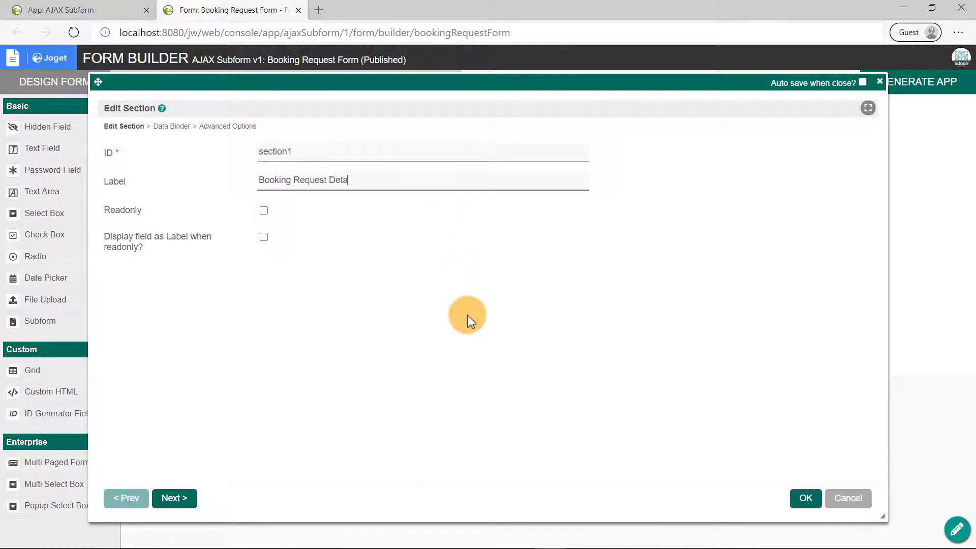
pyautogui.click(805, 498)
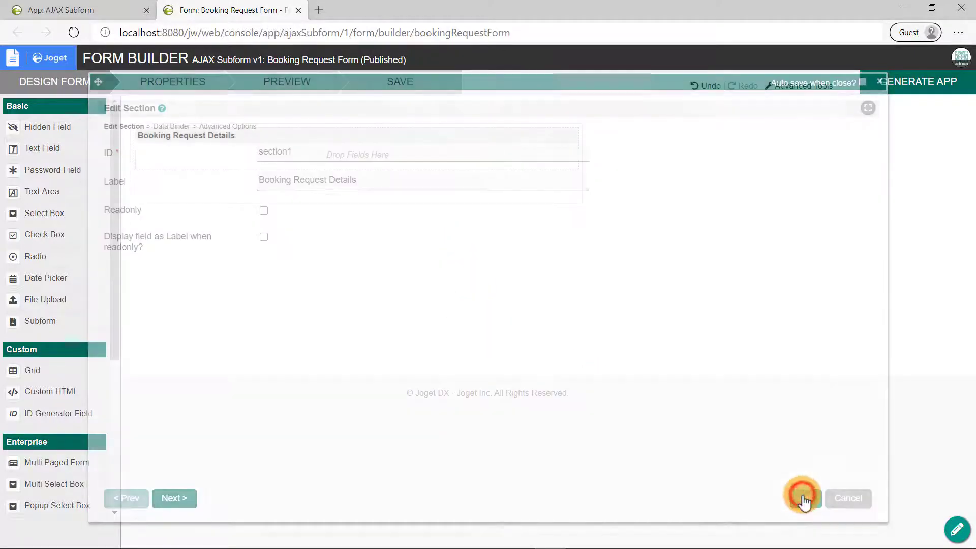
# Step: Add a text field with ID name and label Name to the section
pyautogui.click(802, 498)
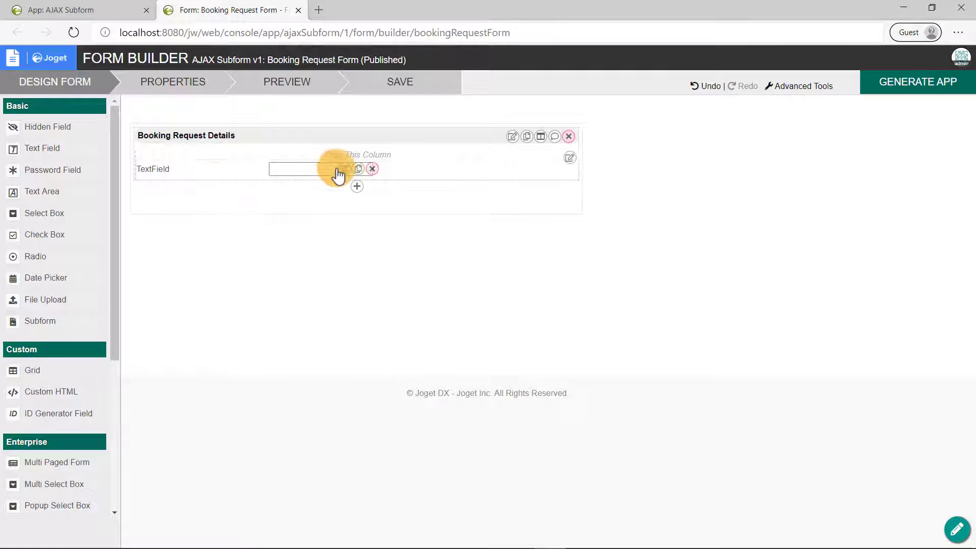
pyautogui.click(344, 168)
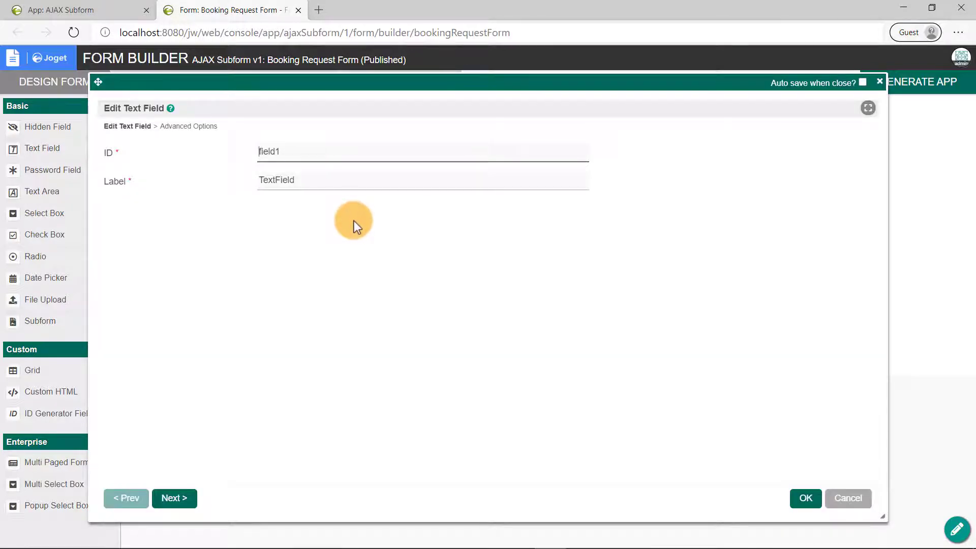
pyautogui.write('Name')
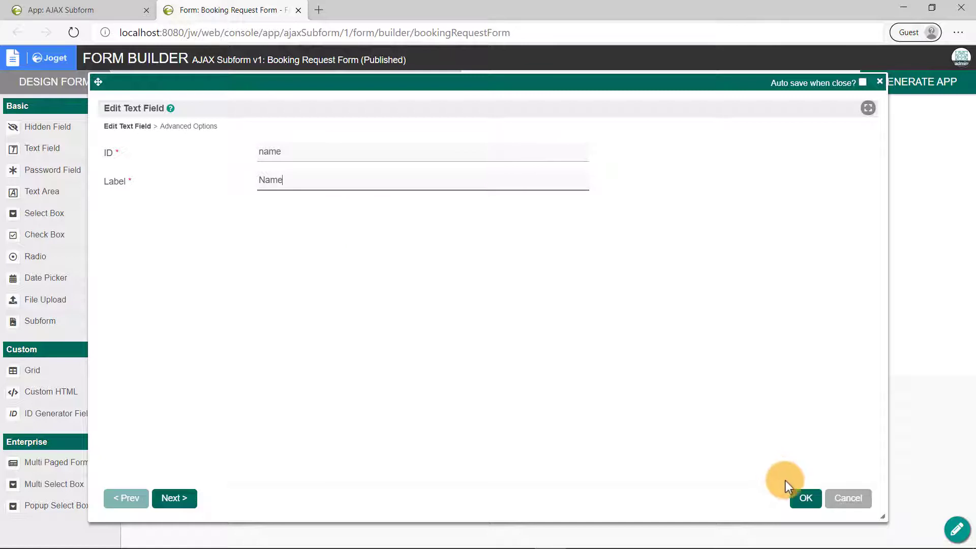
pyautogui.click(805, 498)
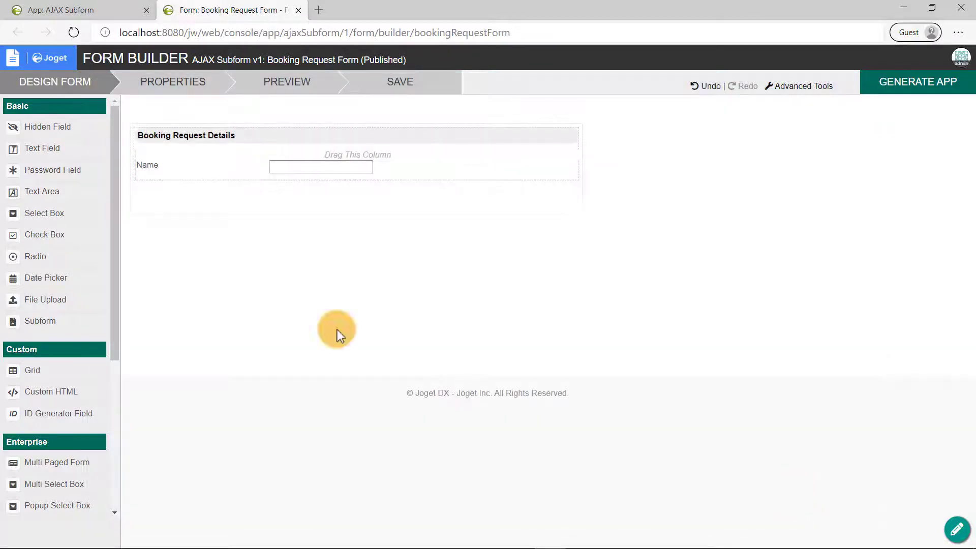
pyautogui.moveTo(245, 288)
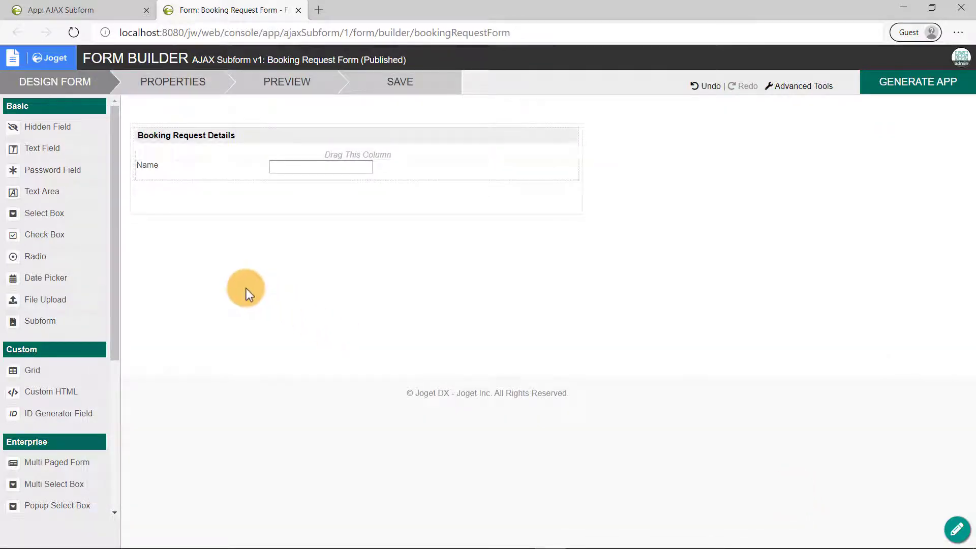
pyautogui.moveTo(287, 171)
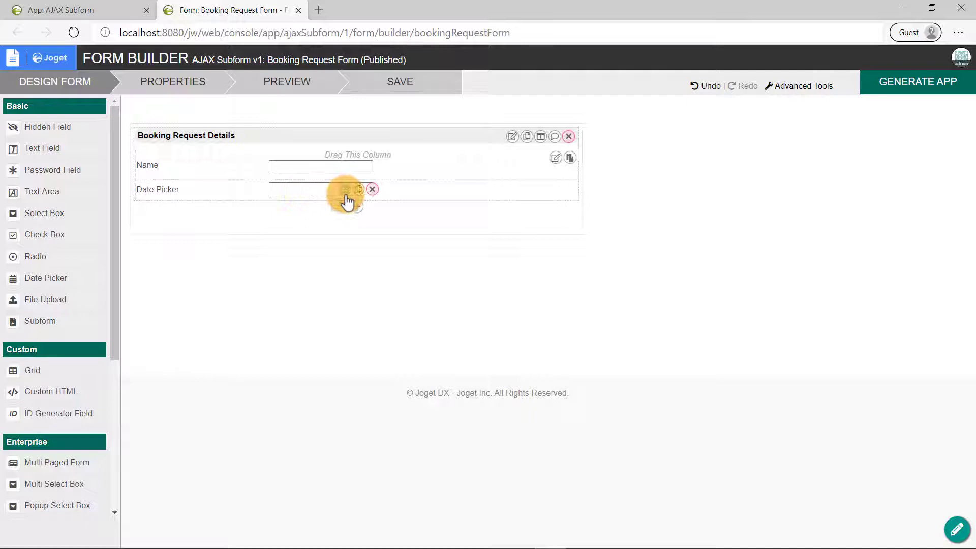
# Step: Configure a Date From date picker (ID date_from) with field type Date and Time
pyautogui.click(357, 189)
pyautogui.write('date_from')
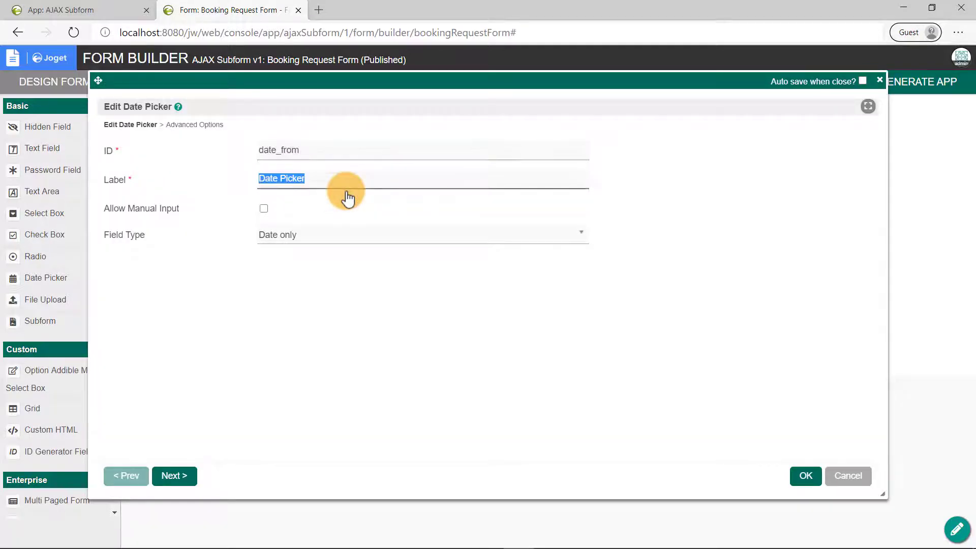
pyautogui.write('Date From')
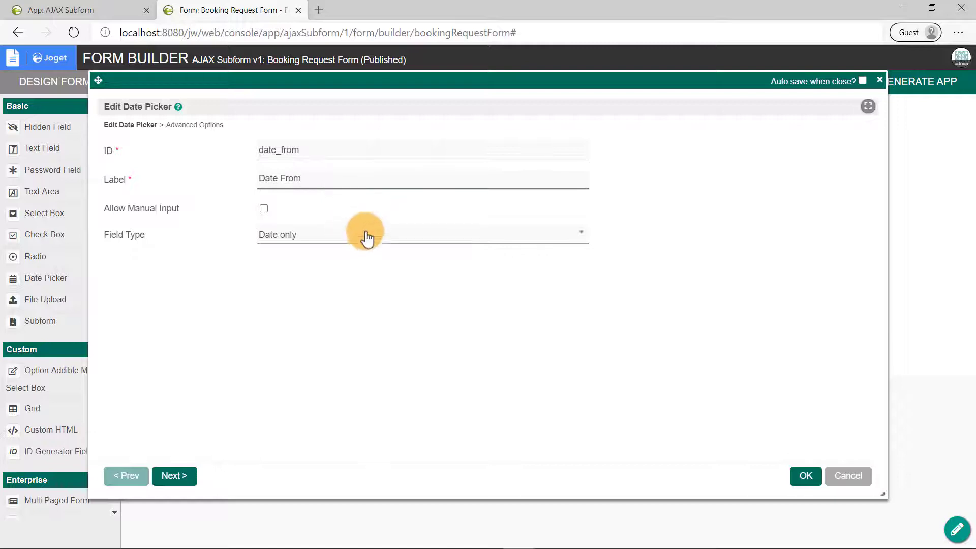
pyautogui.click(422, 235)
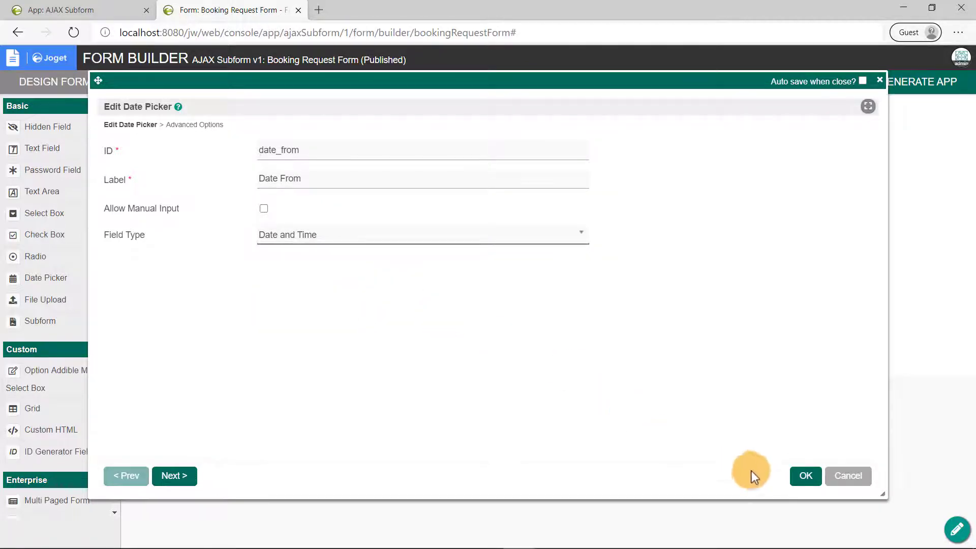
pyautogui.click(805, 476)
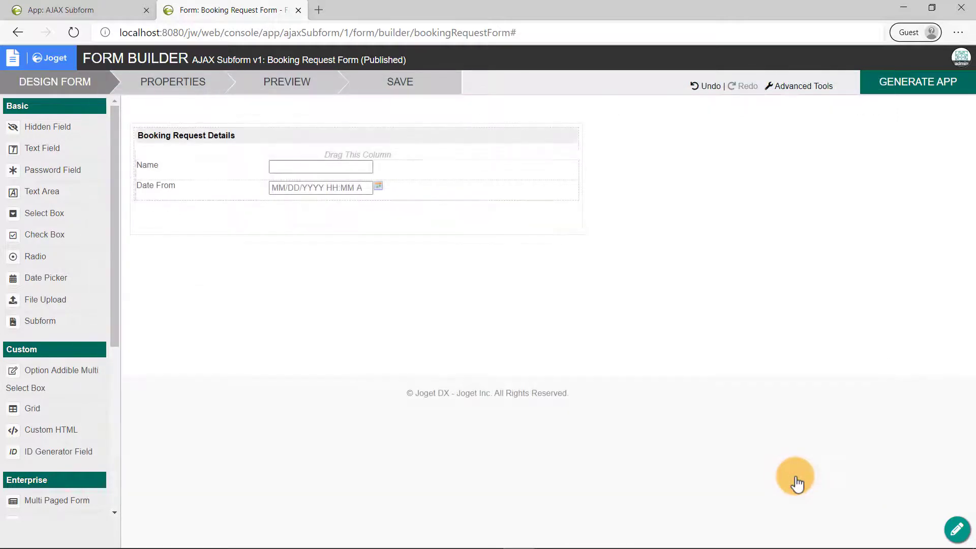
pyautogui.moveTo(358, 189)
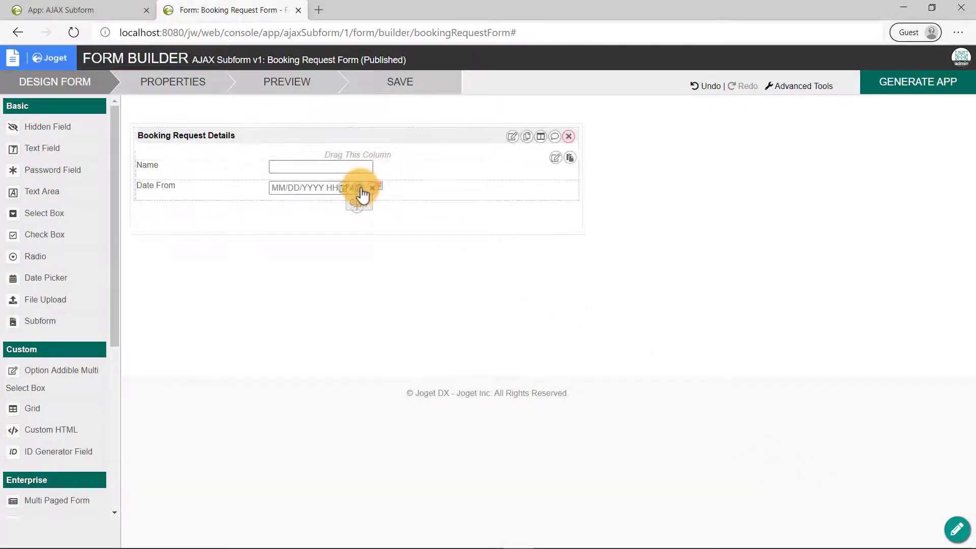
# Step: Duplicate it as a Date To picker with ID date_to
pyautogui.click(569, 158)
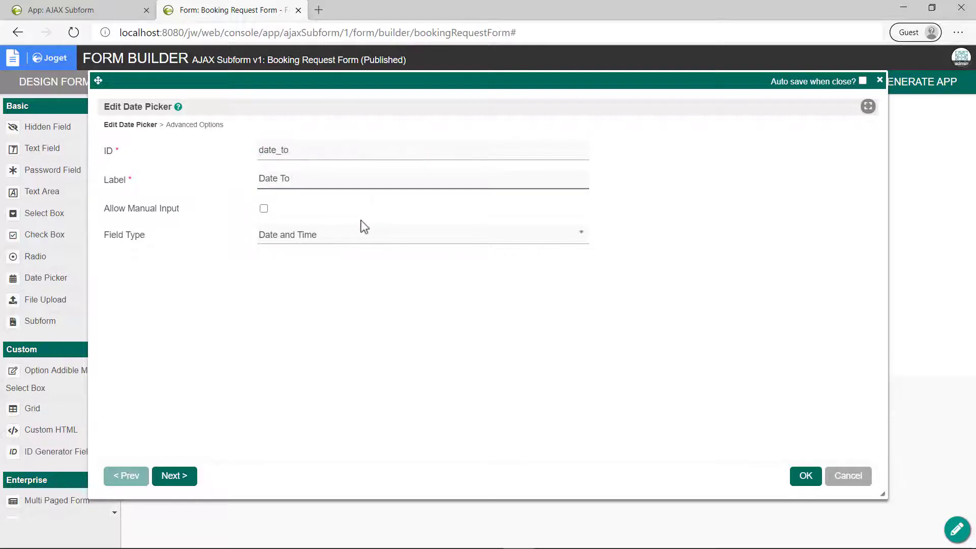
pyautogui.click(805, 476)
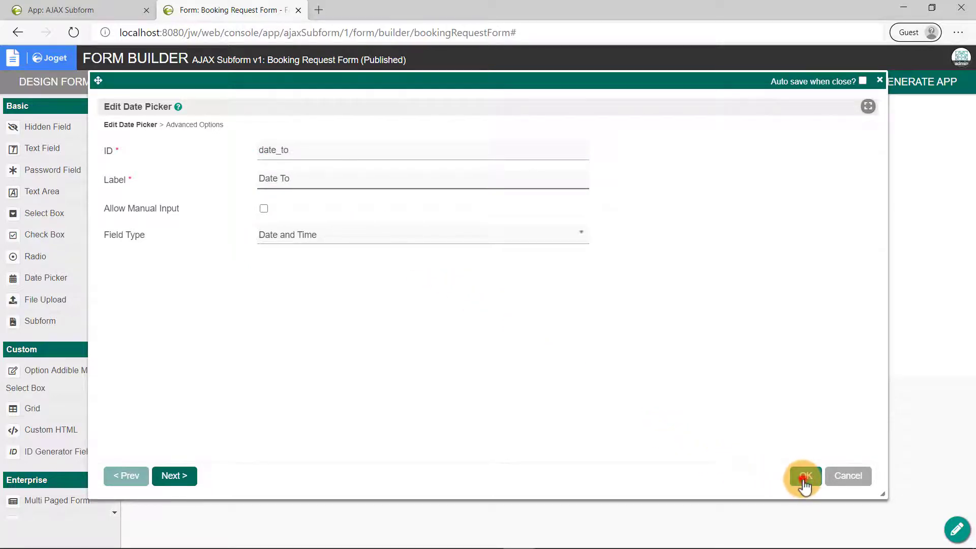
pyautogui.click(805, 476)
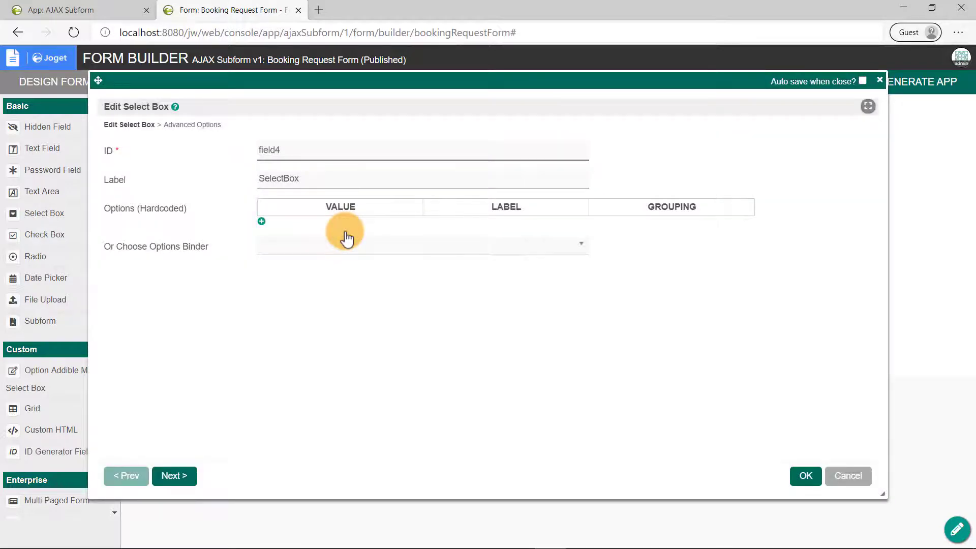
# Step: Set up the Room select box (ID room) with Default Form Options Binder on Room Details, label column name
pyautogui.write('room')
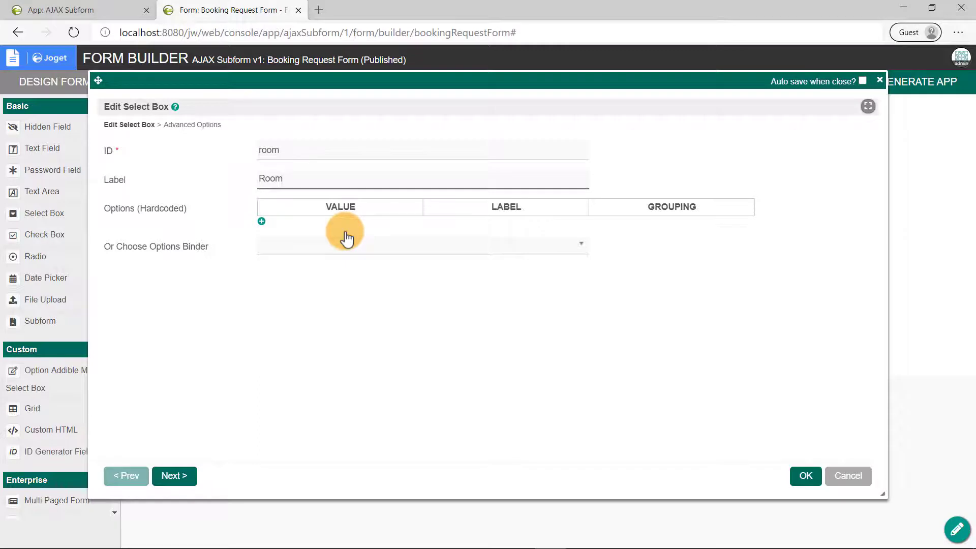
pyautogui.click(422, 244)
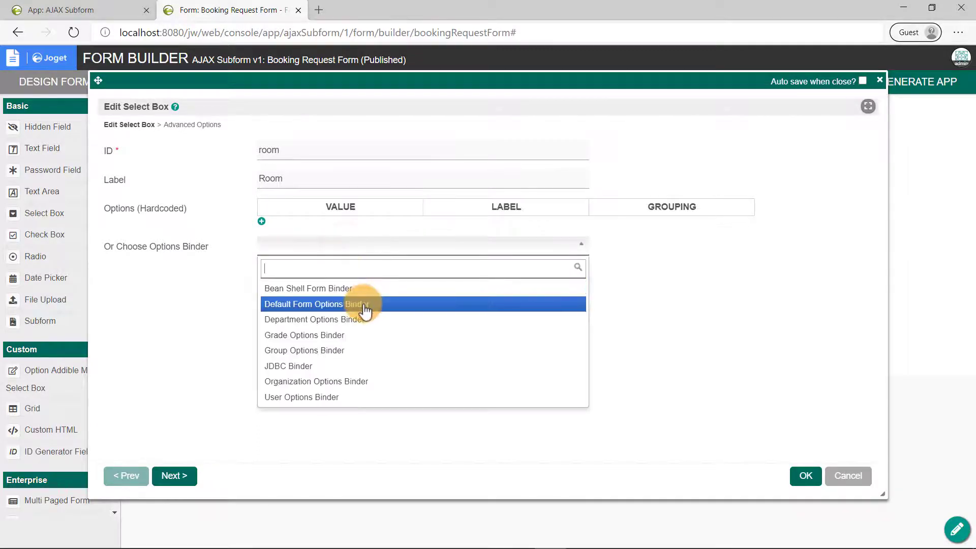
pyautogui.click(315, 304)
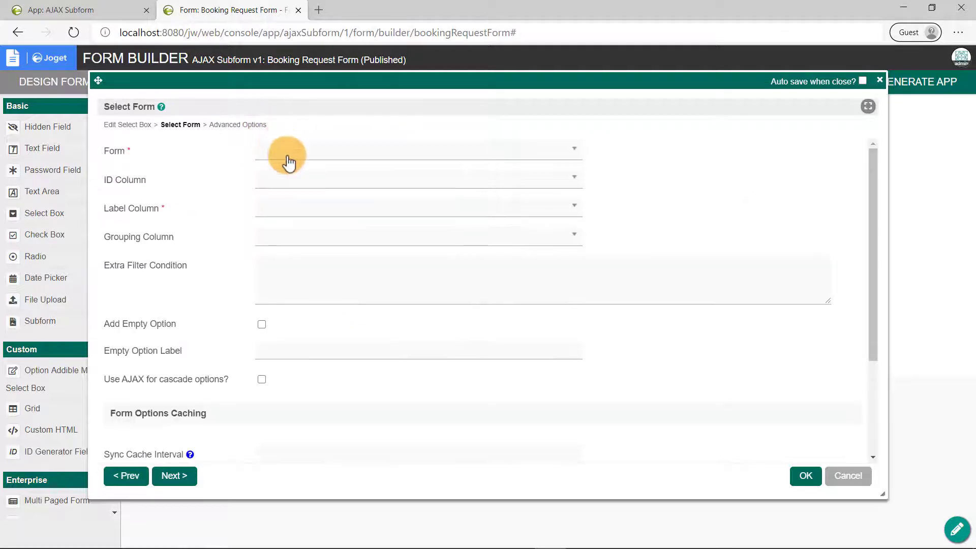
pyautogui.click(419, 148)
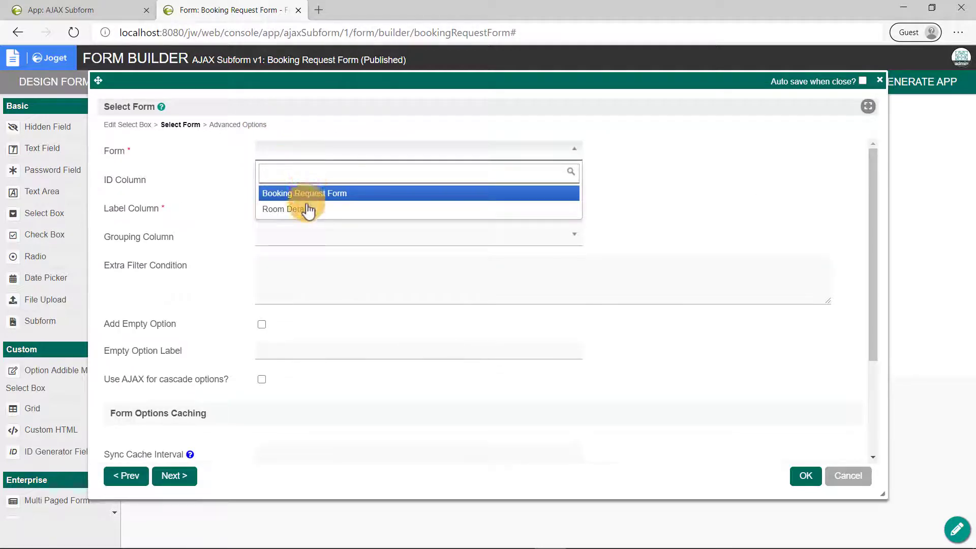
pyautogui.click(285, 209)
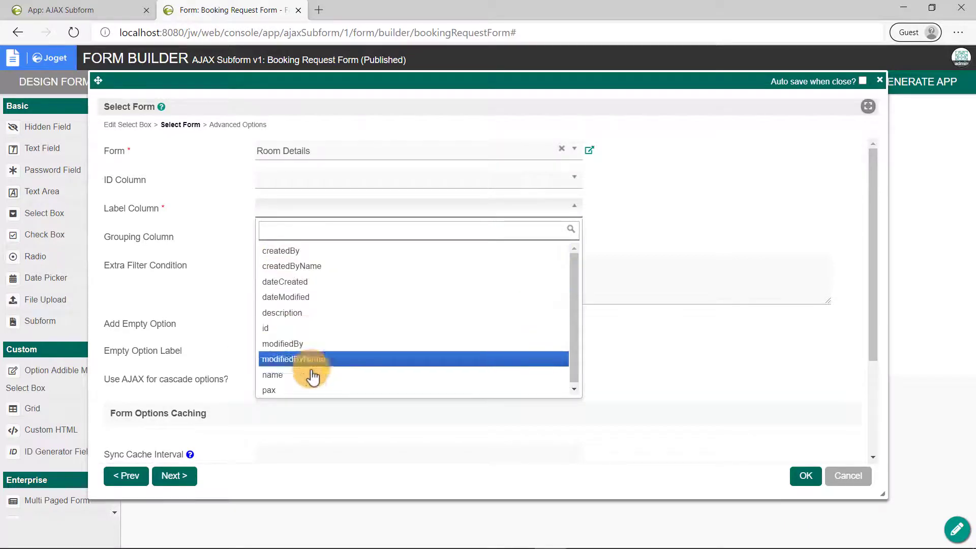
pyautogui.click(272, 374)
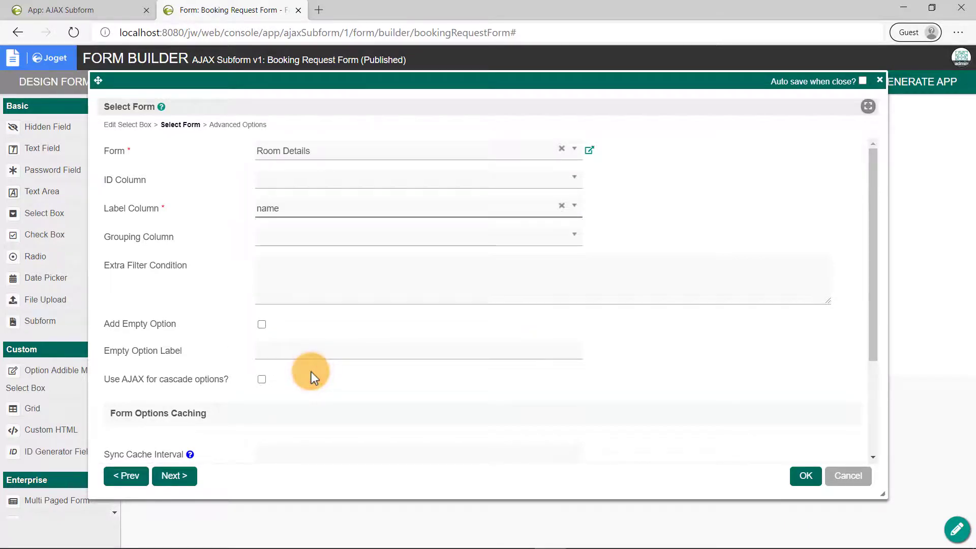
pyautogui.click(804, 476)
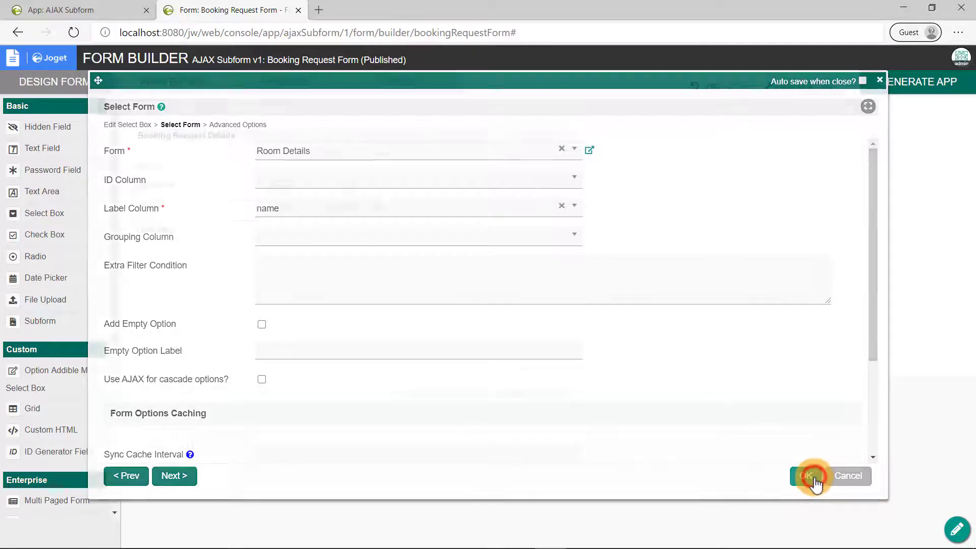
pyautogui.click(806, 475)
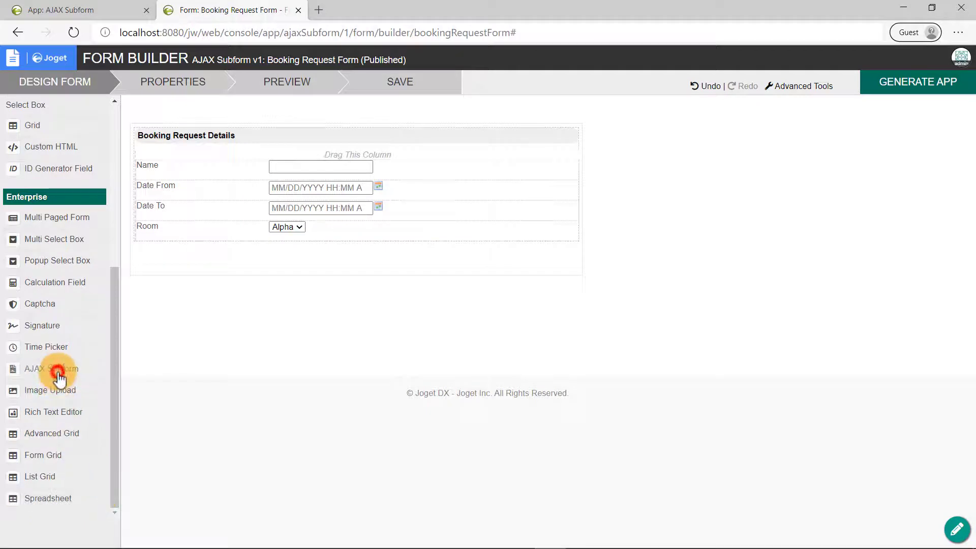
# Step: Add an AJAX Subform below the Room field embedding the Room Details form
pyautogui.moveTo(52, 368); pyautogui.dragTo(261, 260)
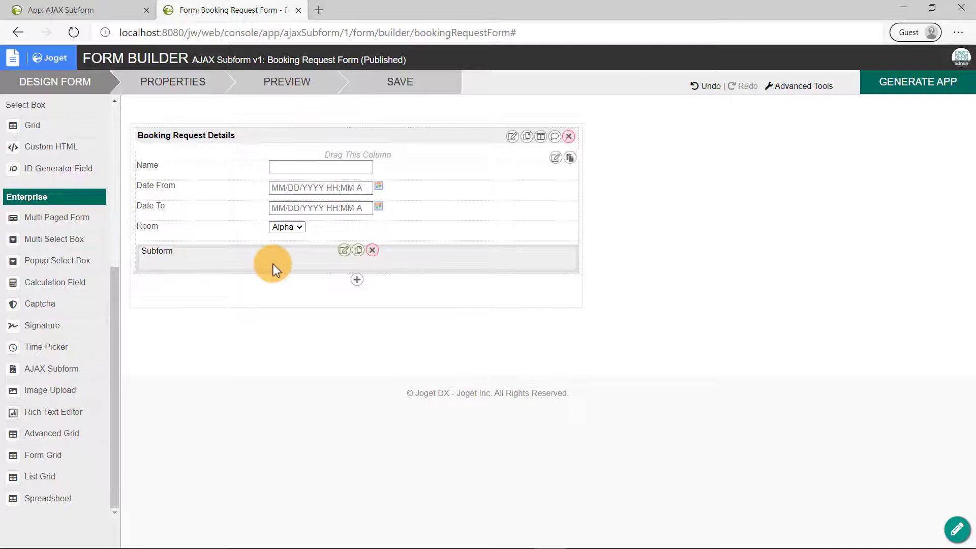
pyautogui.click(344, 250)
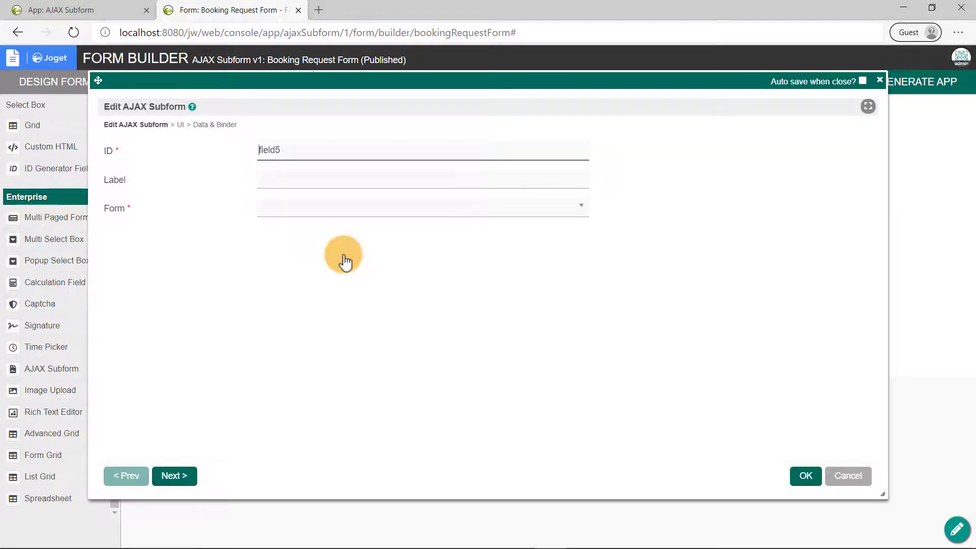
pyautogui.click(422, 205)
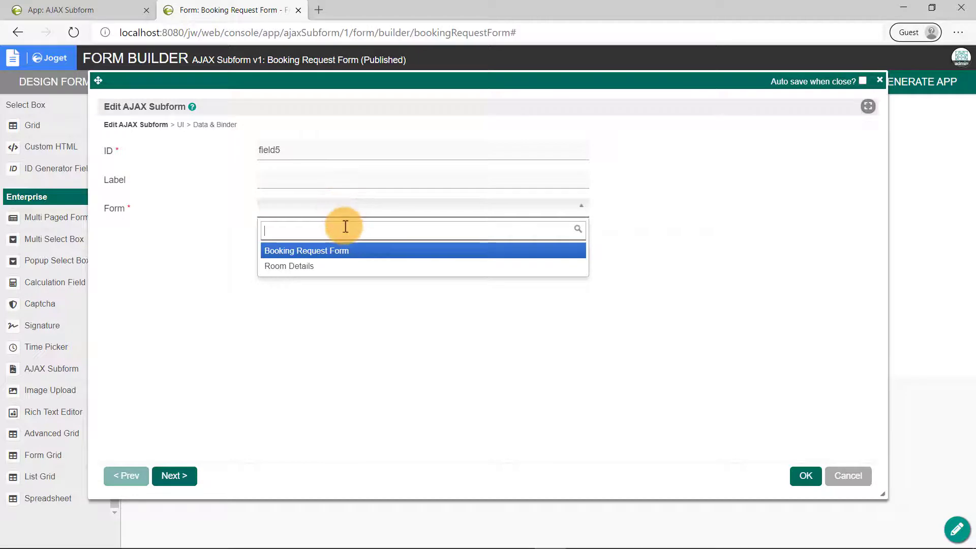
pyautogui.click(289, 266)
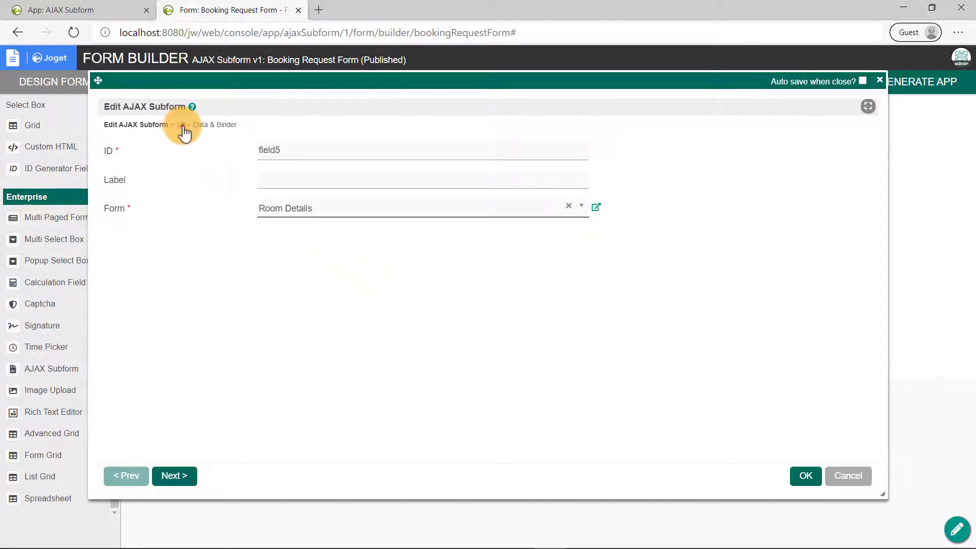
# Step: Make the subform reload on parent change, read-only and displayed as labels
pyautogui.click(182, 124)
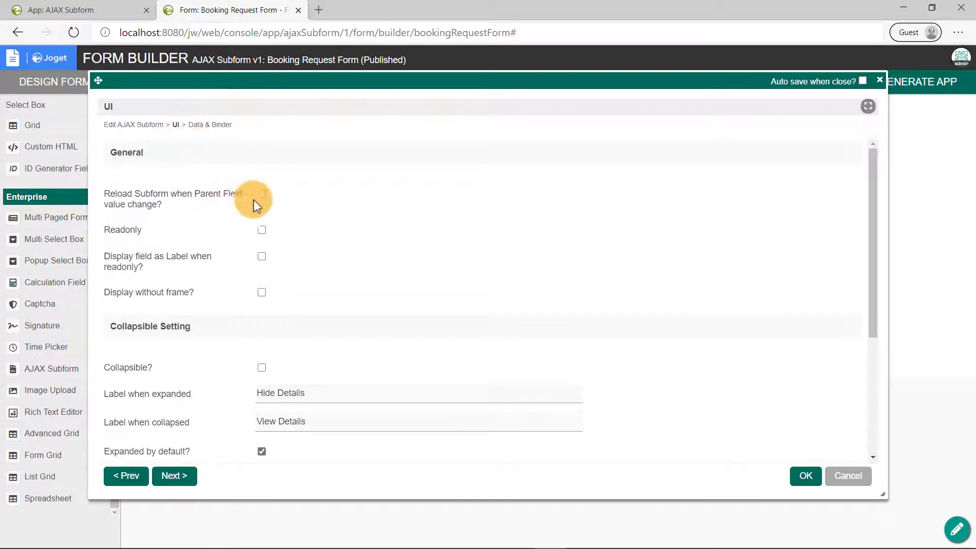
pyautogui.click(261, 193)
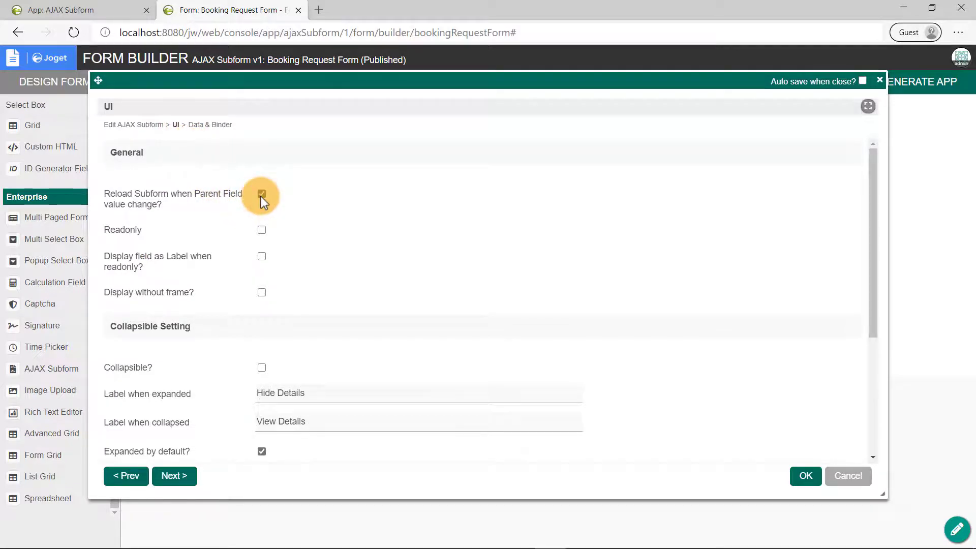
pyautogui.click(262, 229)
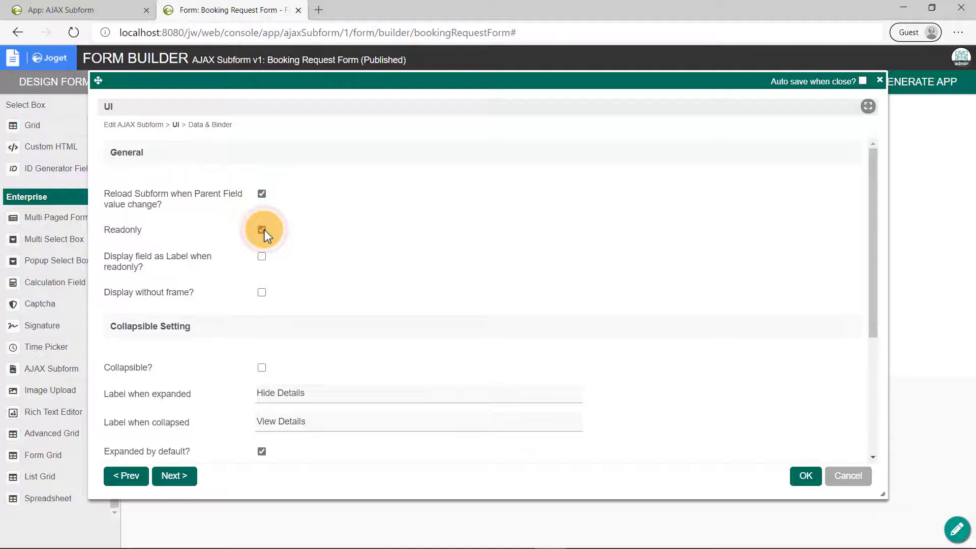
pyautogui.click(261, 230)
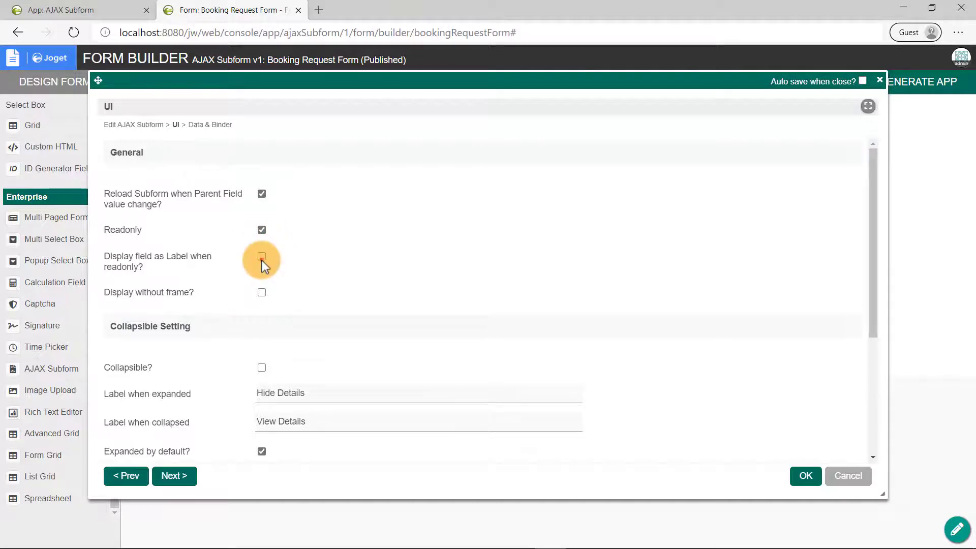
pyautogui.click(261, 257)
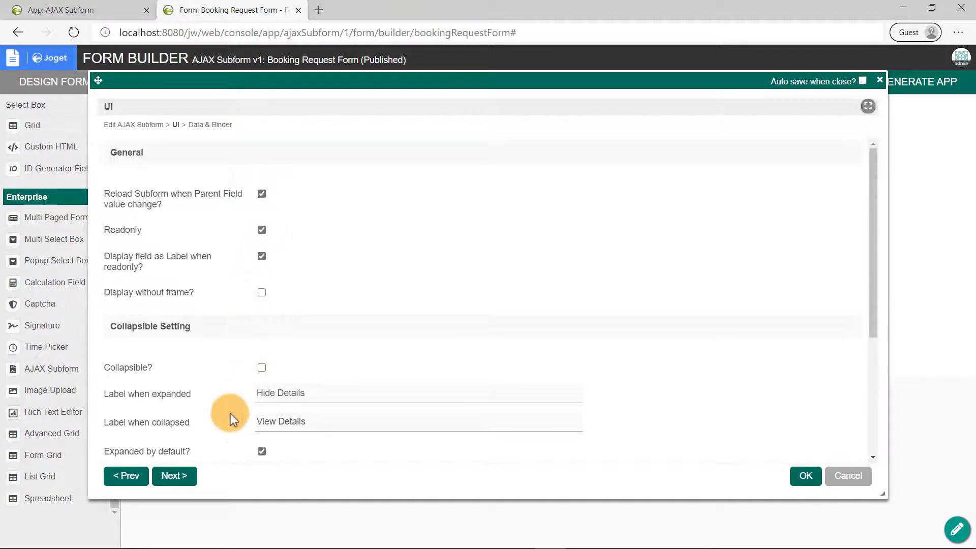
# Step: Link the subform's parent field to room and confirm its settings
pyautogui.click(174, 476)
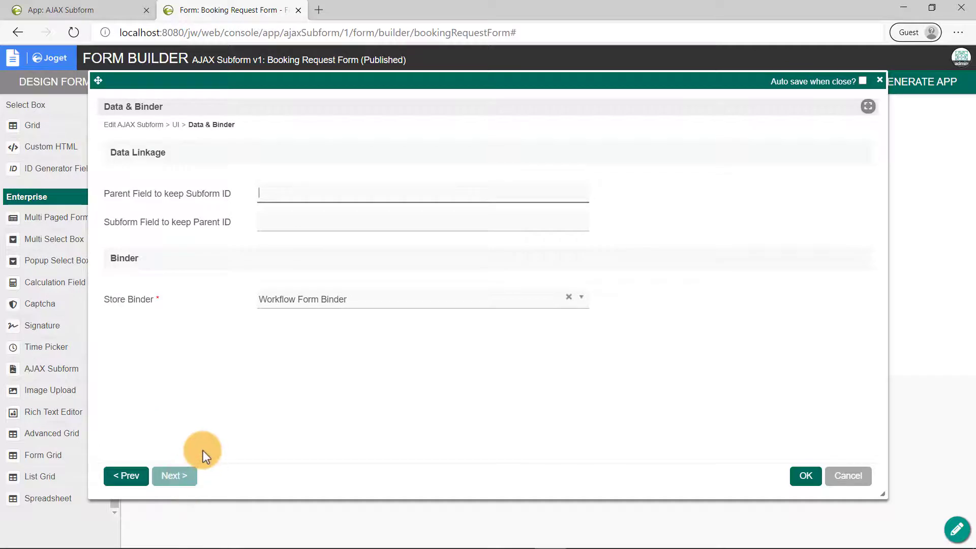
pyautogui.write('room')
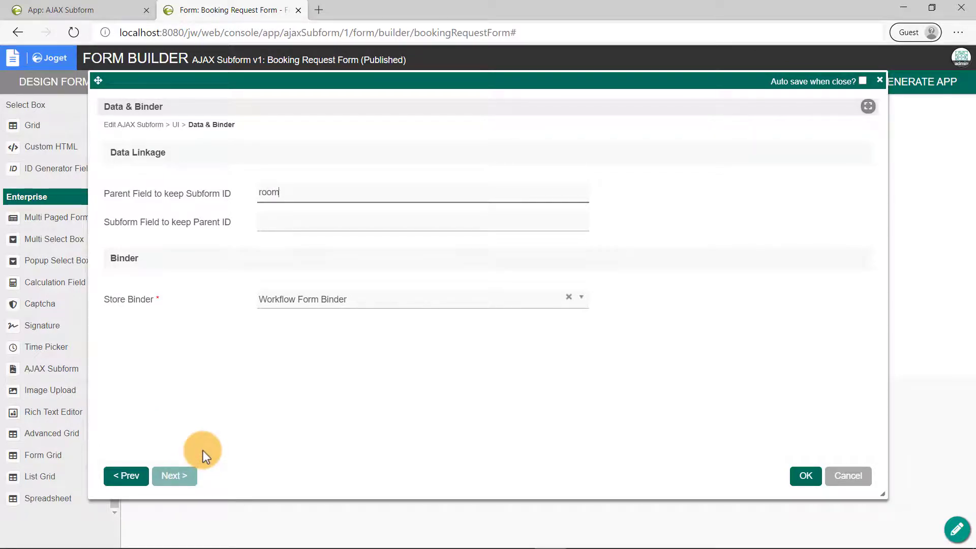
pyautogui.write('room')
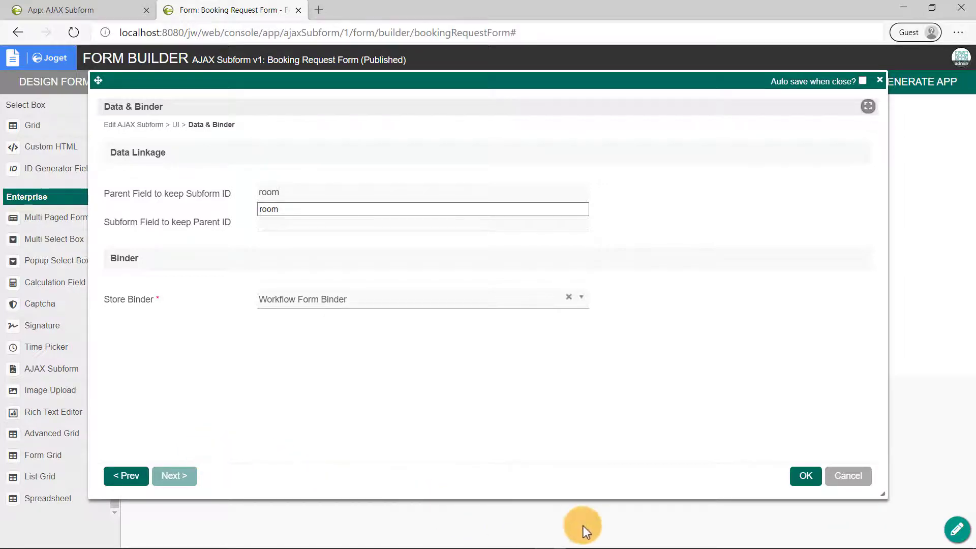
pyautogui.click(805, 475)
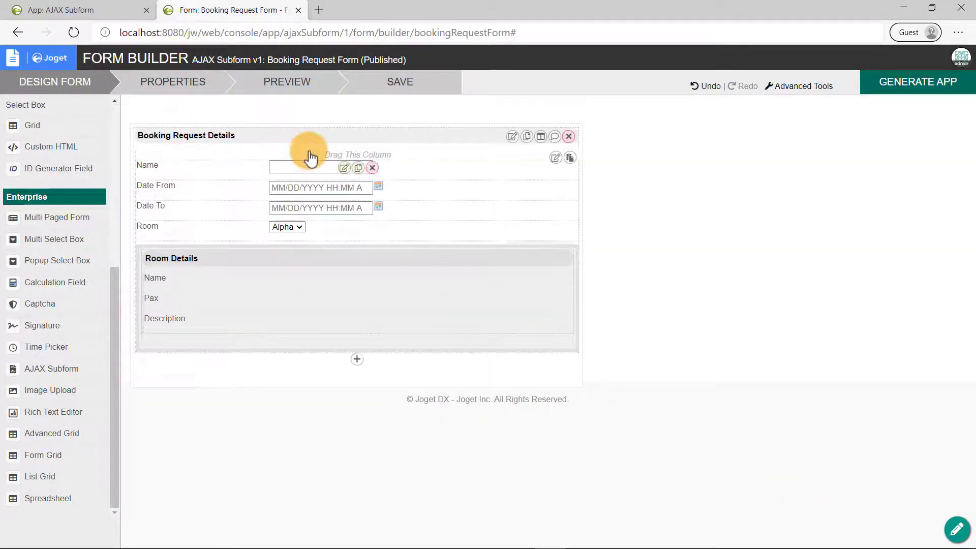
pyautogui.click(287, 81)
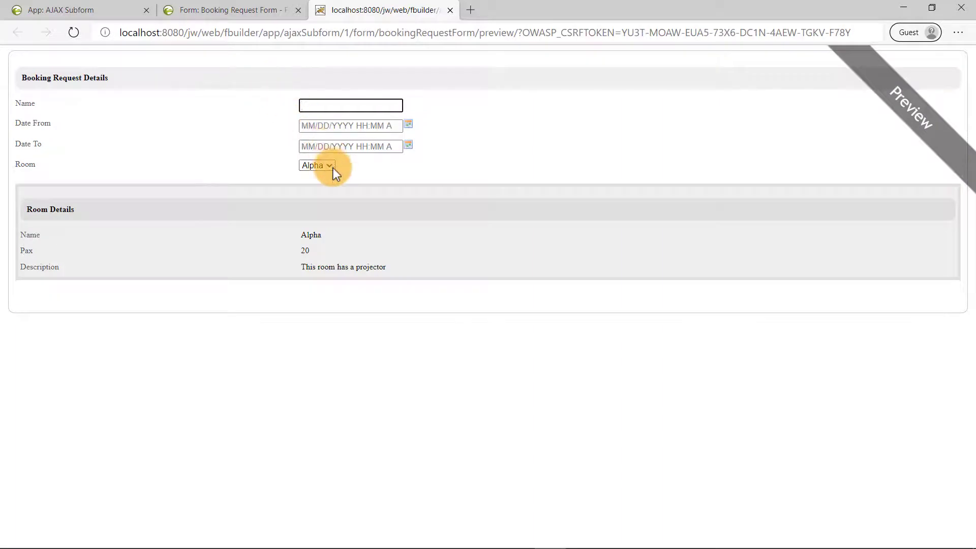
pyautogui.click(317, 164)
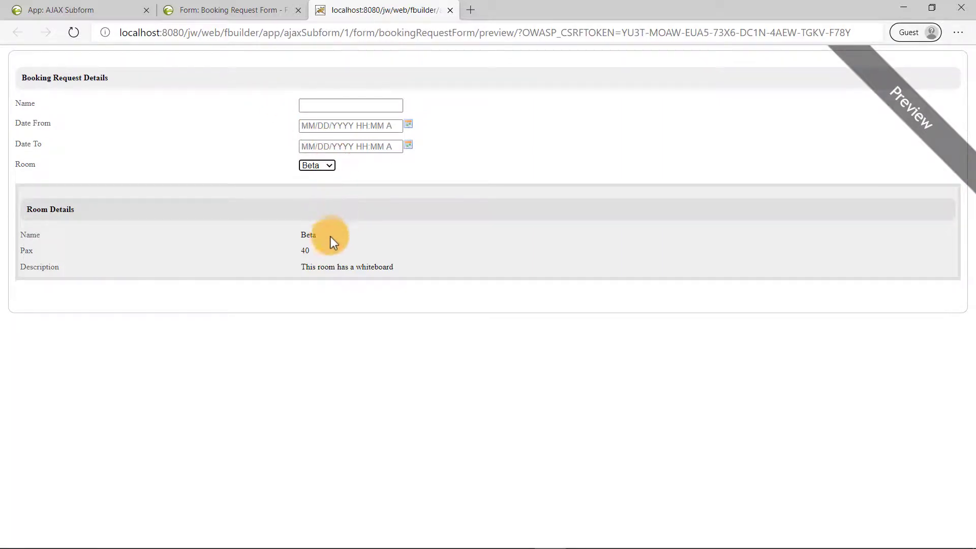
pyautogui.click(317, 165)
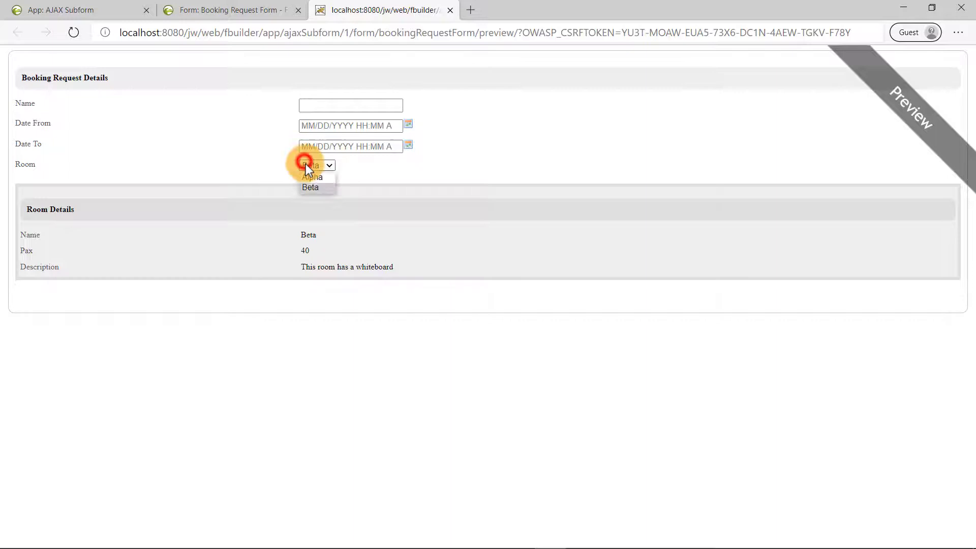
pyautogui.click(311, 176)
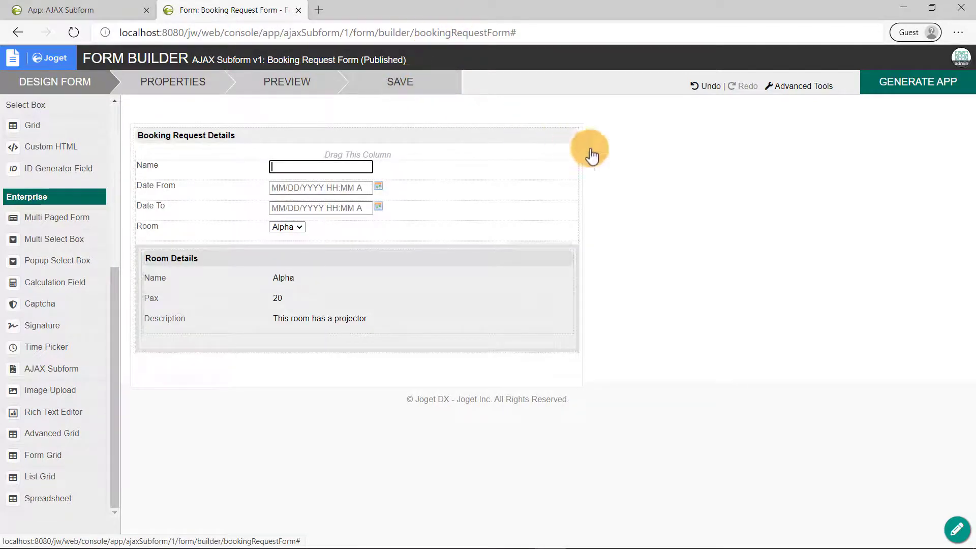
# Step: Generate a CRUD for the Booking Request Form and launch the generated userview
pyautogui.click(918, 81)
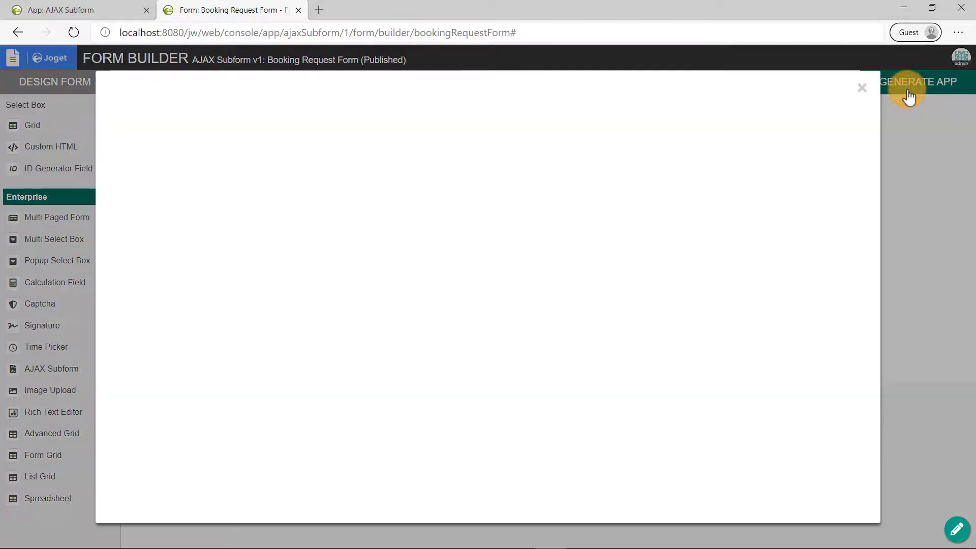
pyautogui.click(918, 82)
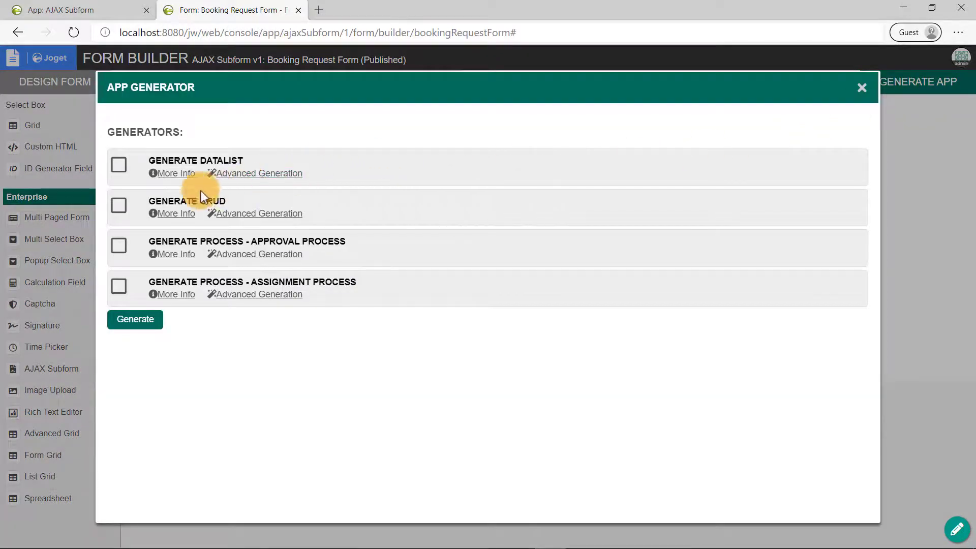
pyautogui.click(118, 205)
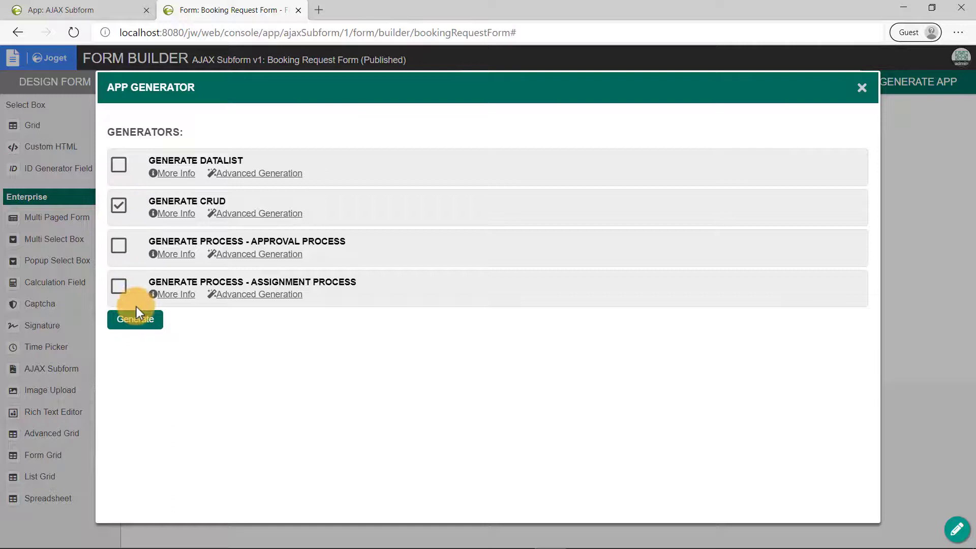
pyautogui.click(134, 319)
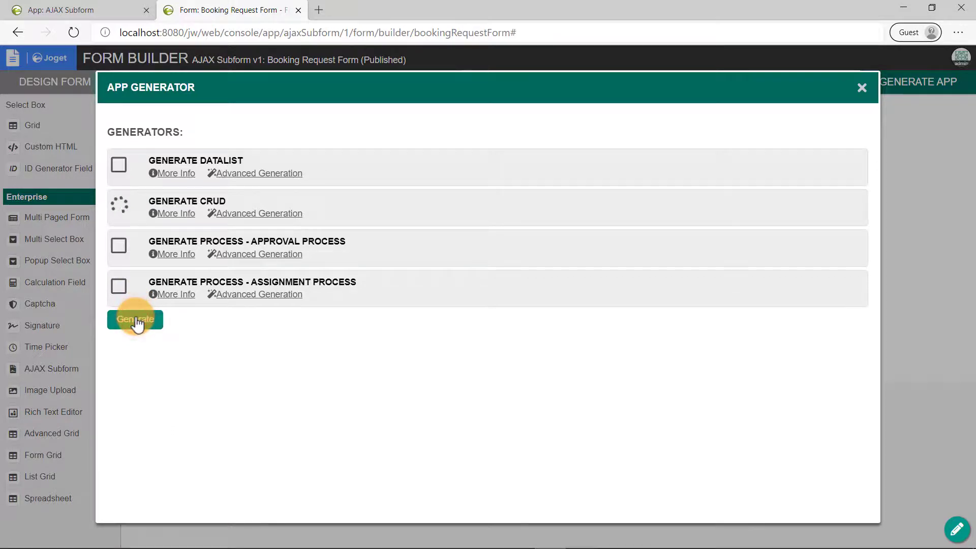
pyautogui.click(135, 319)
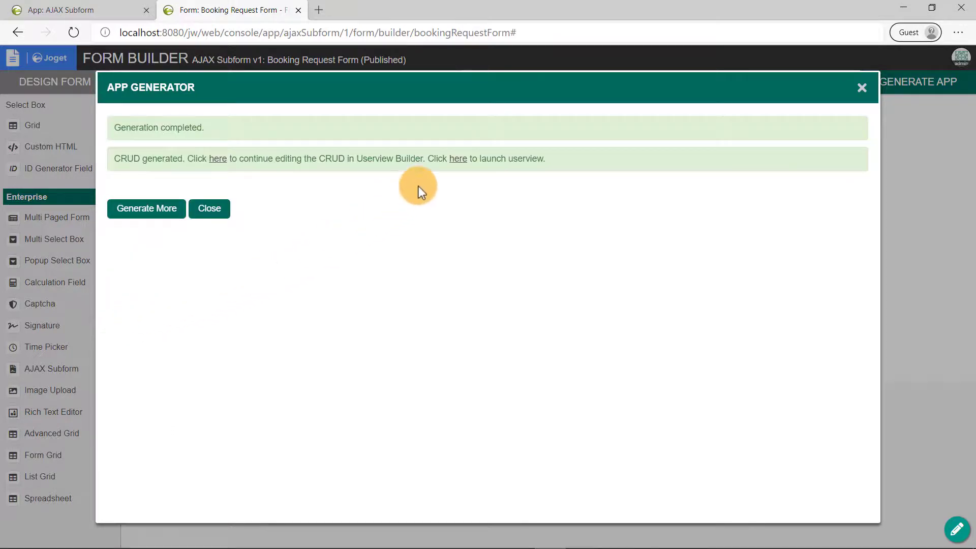
pyautogui.click(457, 159)
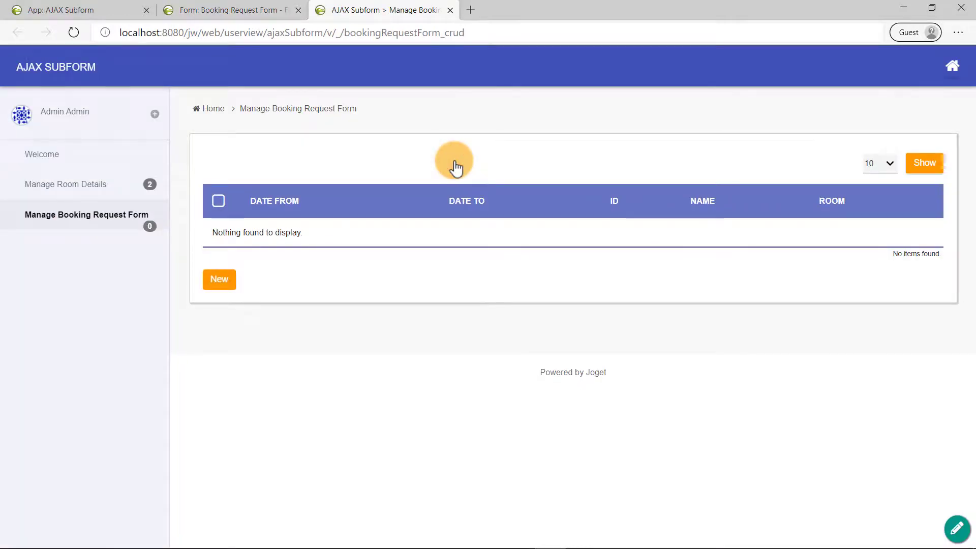
# Step: Start a new booking for Clark with start date 07/27/2020 3 pm
pyautogui.click(219, 279)
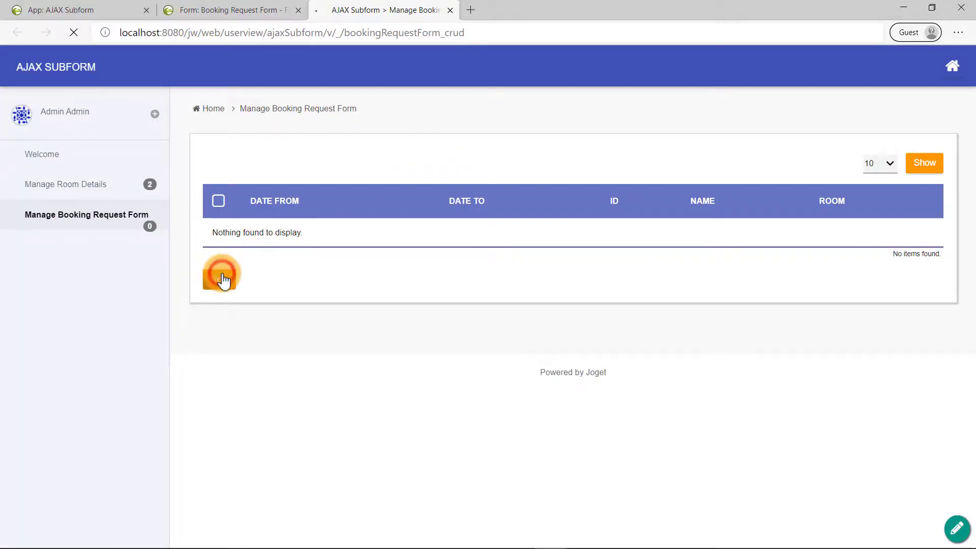
pyautogui.click(222, 273)
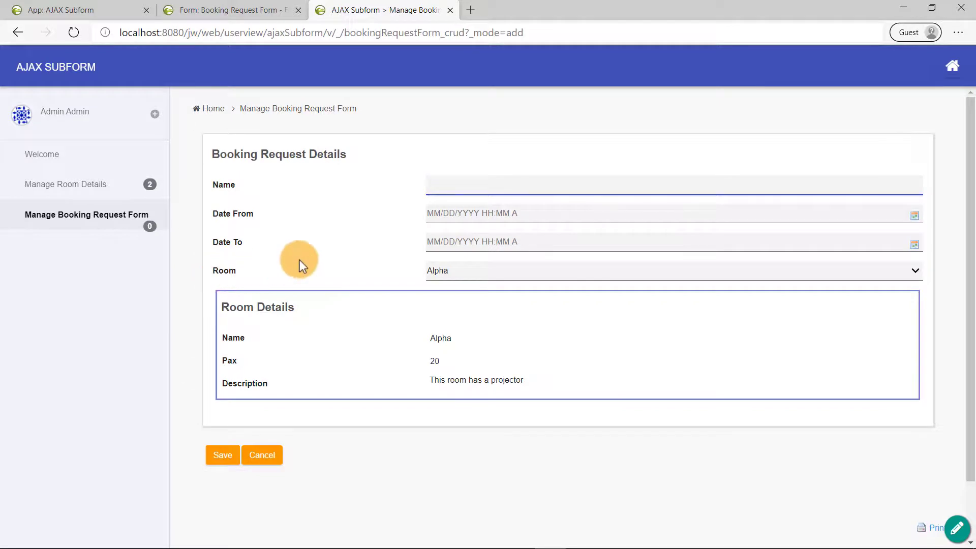
pyautogui.write('Clark')
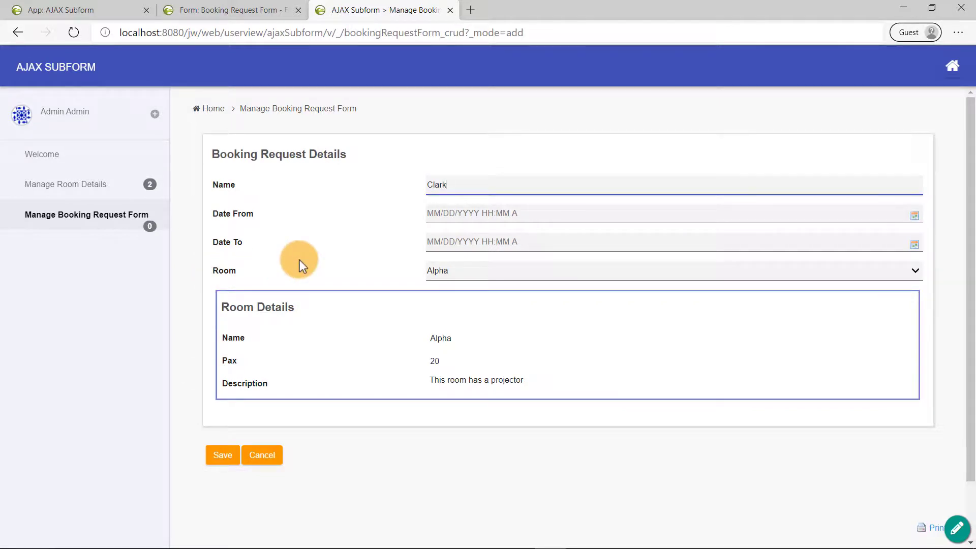
pyautogui.click(471, 213)
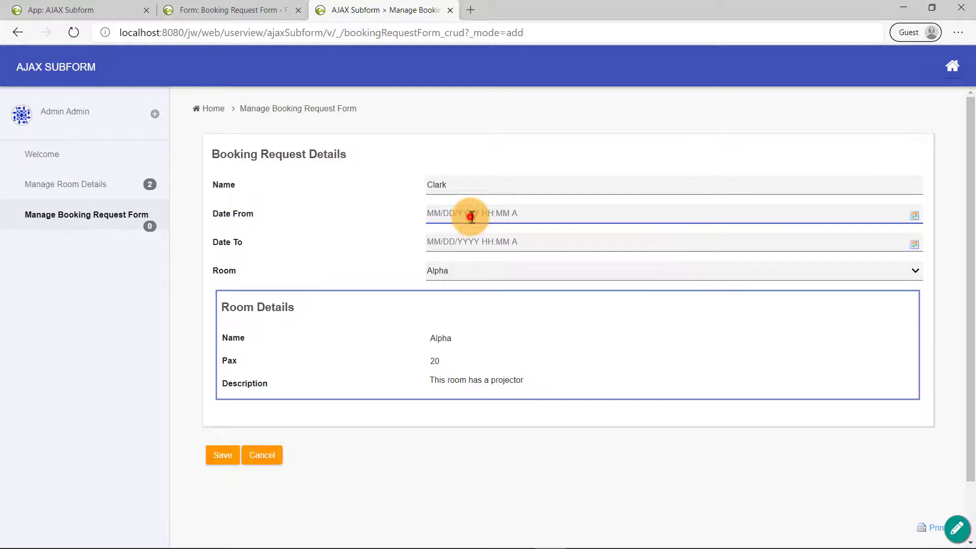
pyautogui.click(471, 213)
pyautogui.write('07/27/2020 03:00 pm')
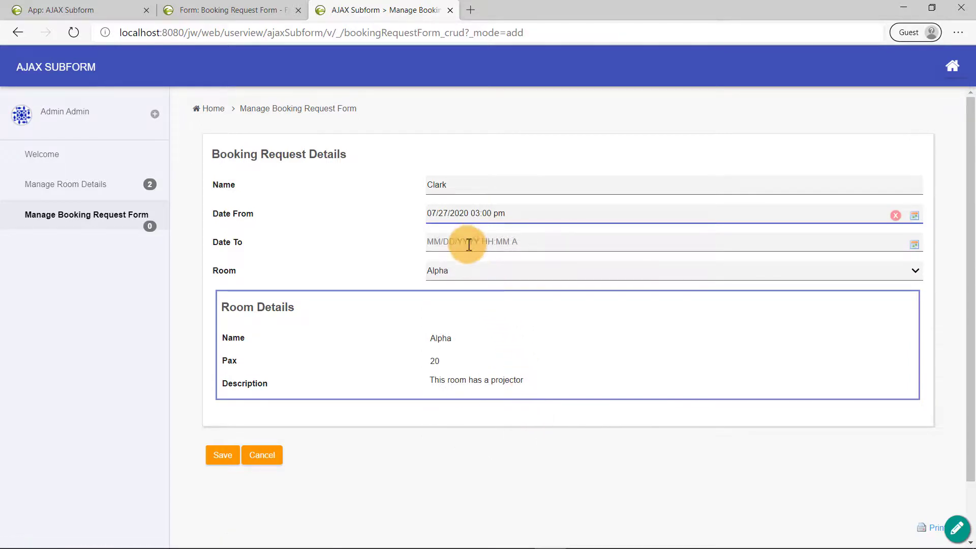
# Step: Set the end time to 4 pm, choose room Alpha and save the booking
pyautogui.click(470, 242)
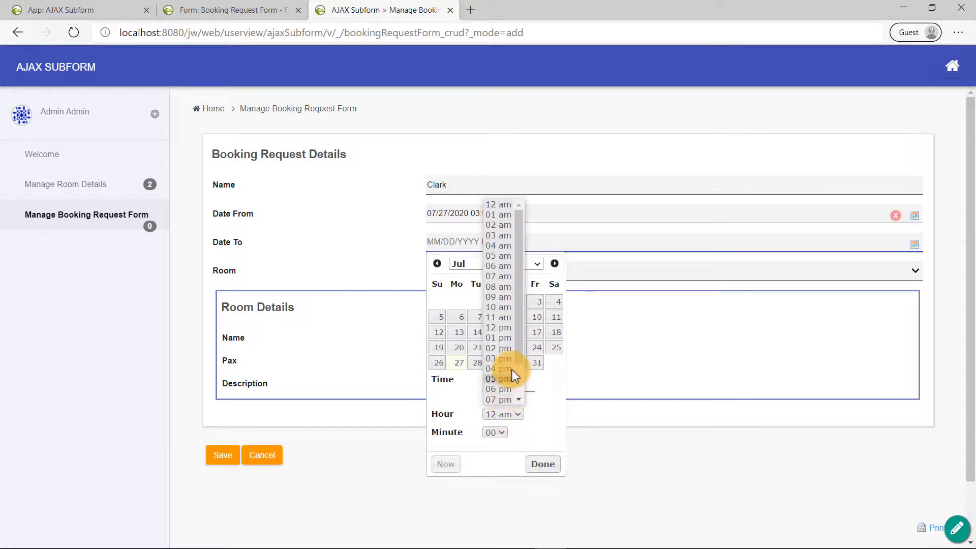
pyautogui.click(498, 369)
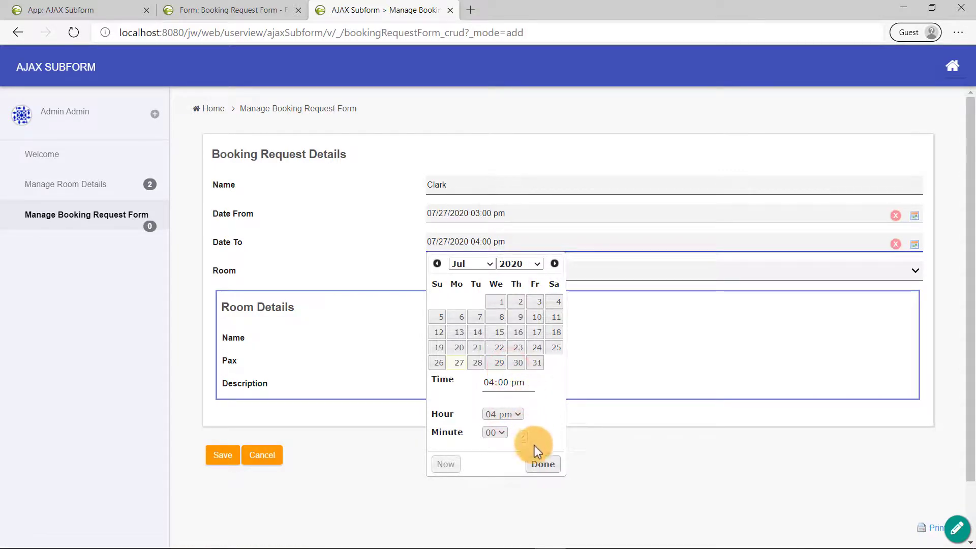
pyautogui.click(542, 463)
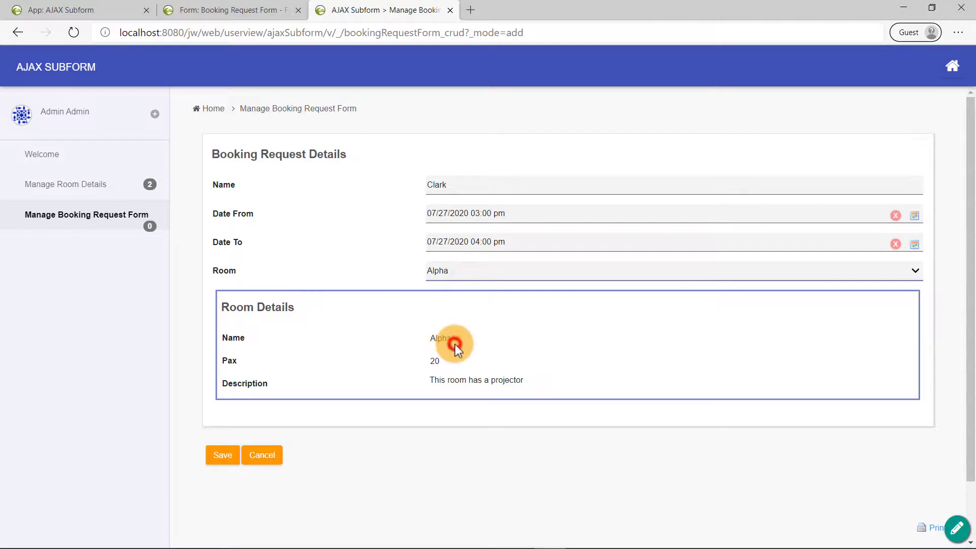
pyautogui.moveTo(238, 464)
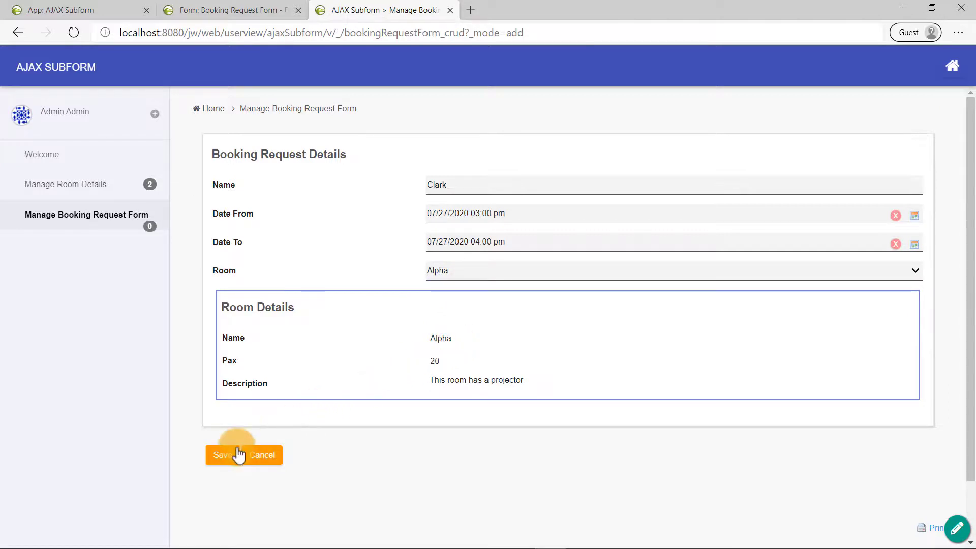
pyautogui.click(219, 454)
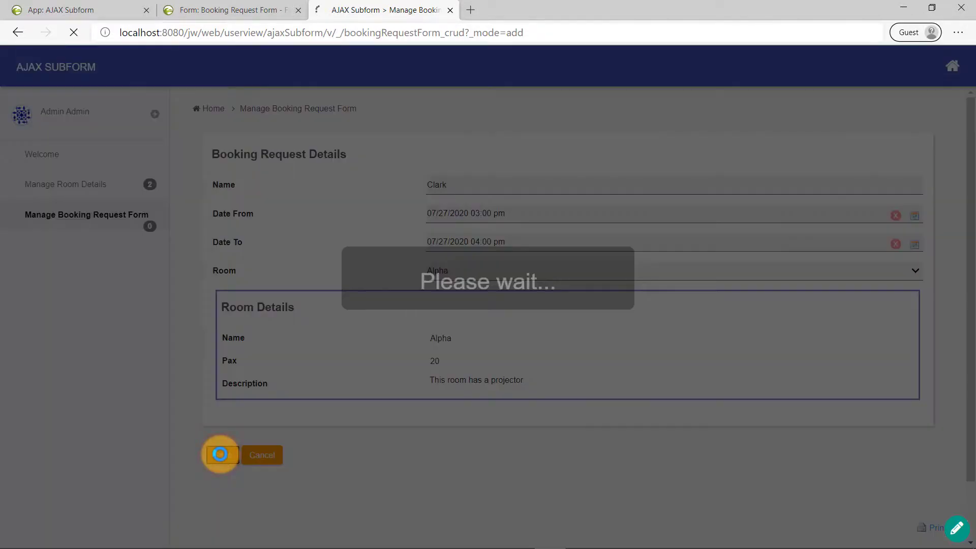
pyautogui.click(219, 454)
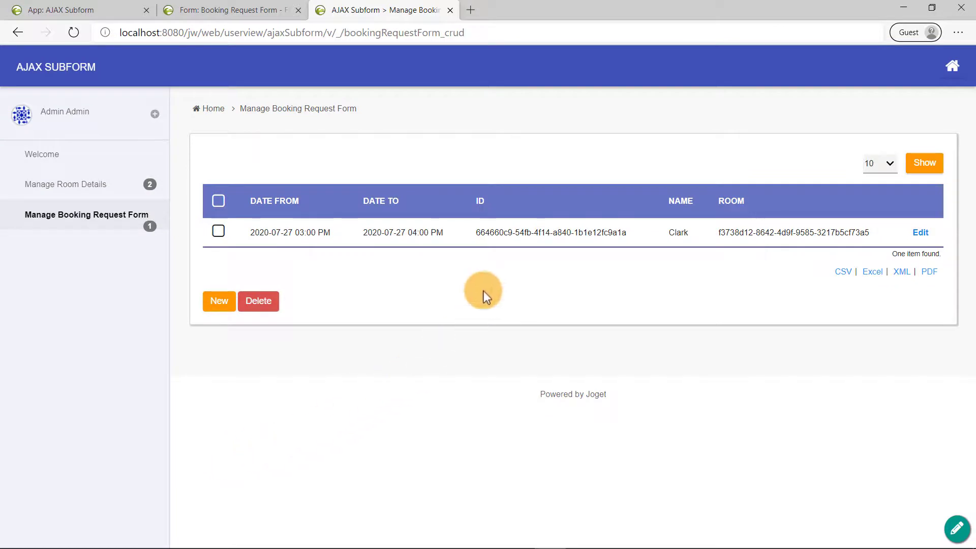
pyautogui.moveTo(748, 266)
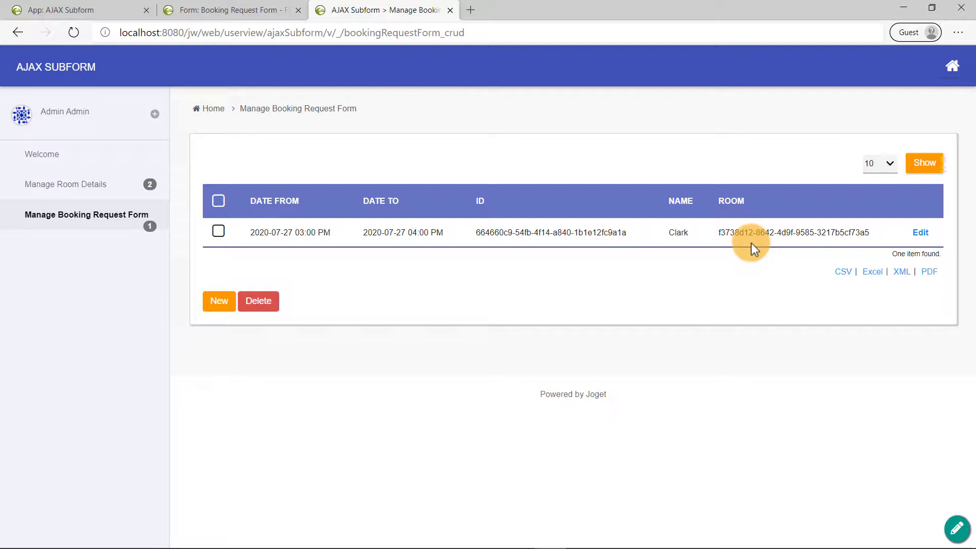
pyautogui.moveTo(921, 458)
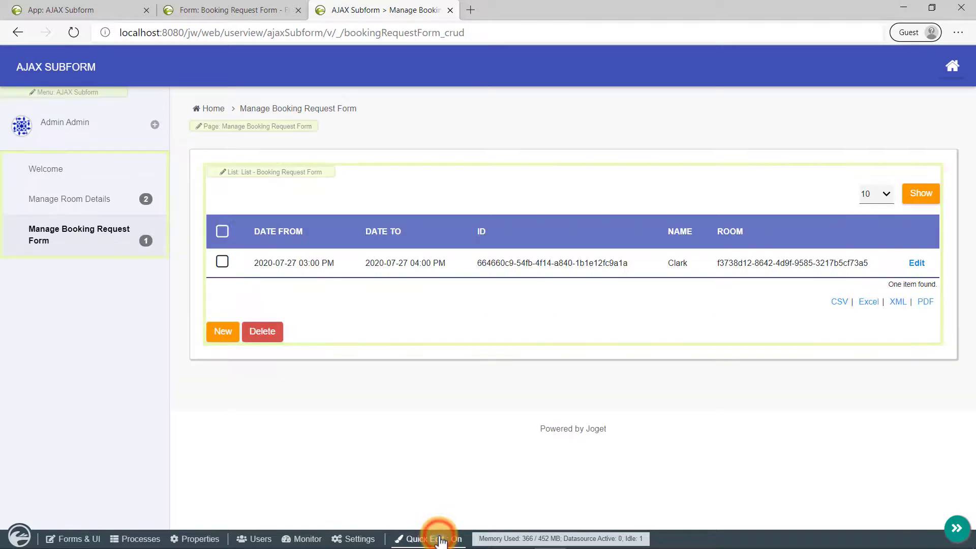
# Step: Enable Quick Edit and open the Booking Request Form list in the Datalist Builder
pyautogui.click(429, 538)
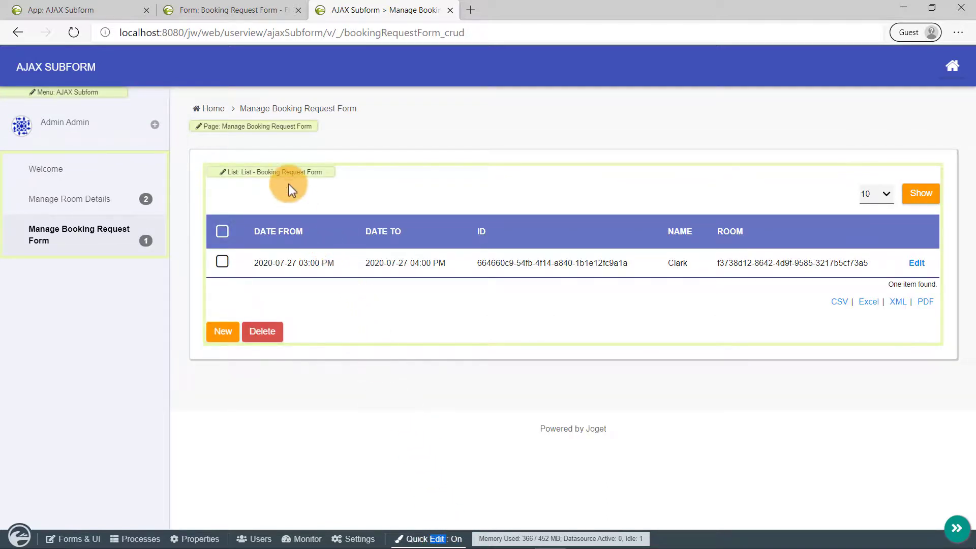
pyautogui.click(285, 172)
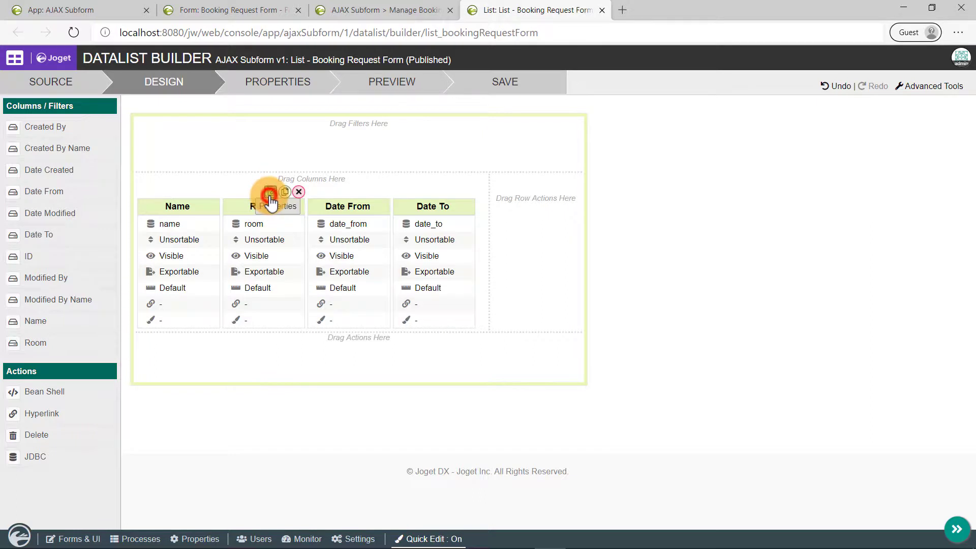
# Step: Give the Room column an Options Value Formatter
pyautogui.click(268, 191)
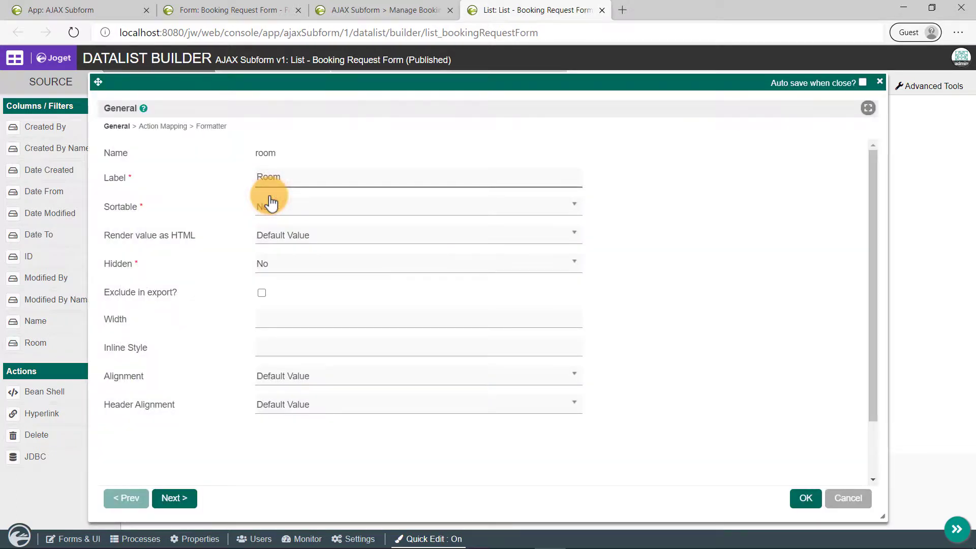
pyautogui.click(211, 126)
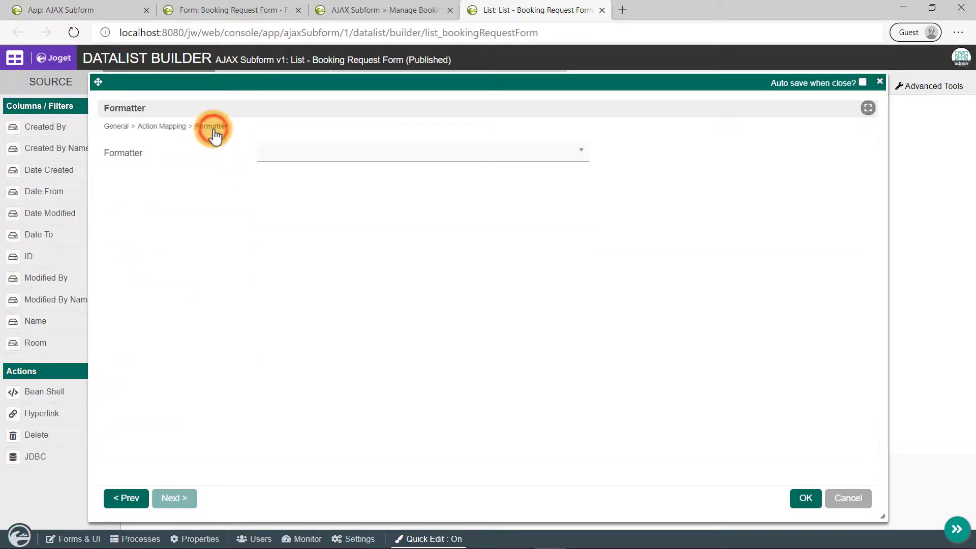
pyautogui.click(422, 150)
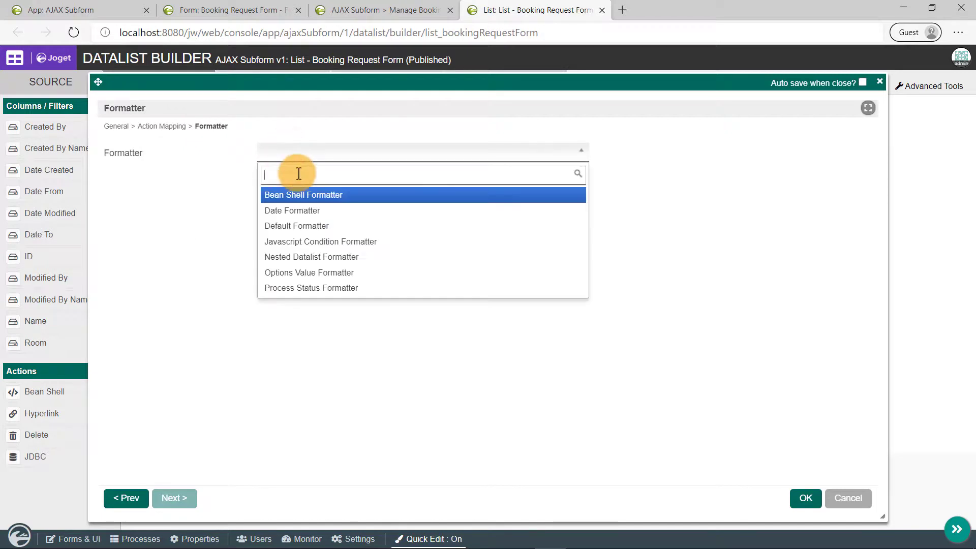
pyautogui.click(309, 273)
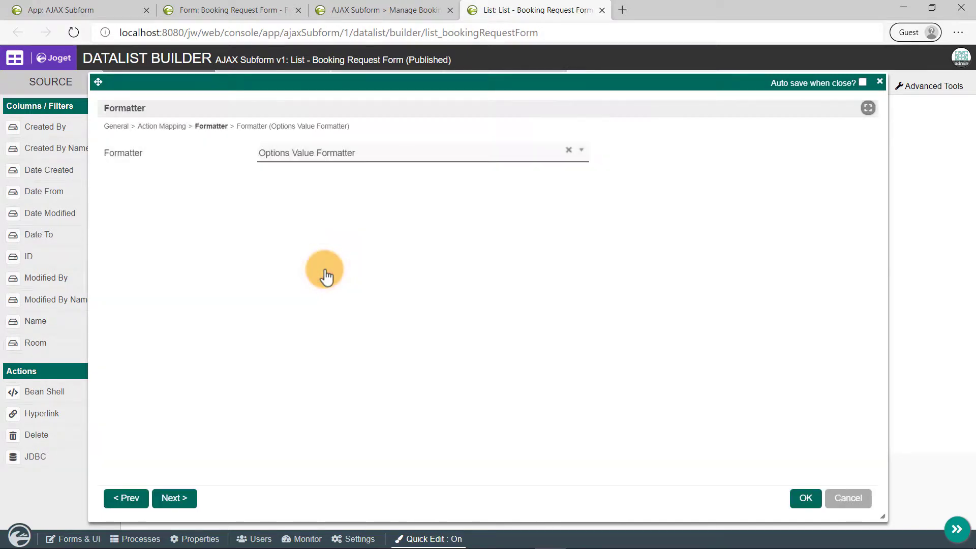
pyautogui.click(173, 498)
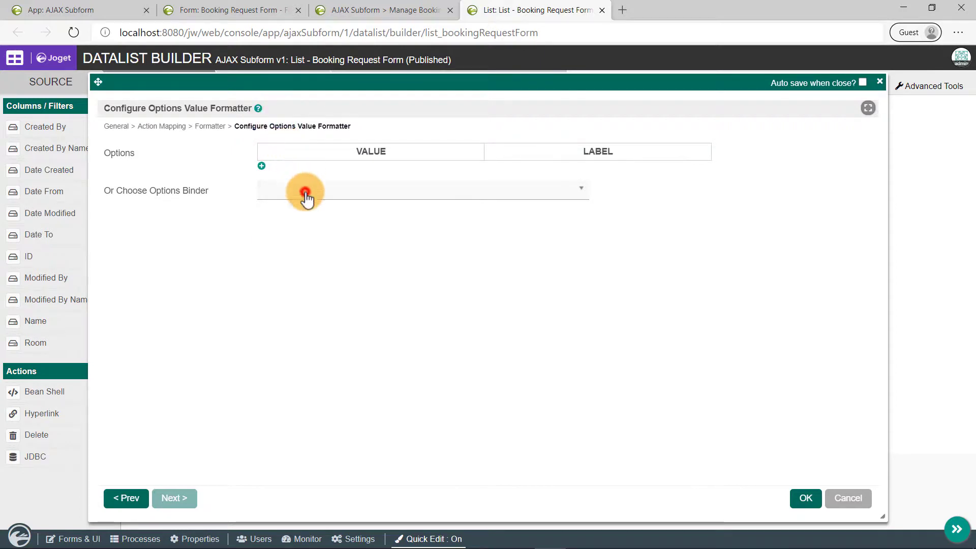
# Step: Bind the formatter to Room Details via Default Form Options Binder, value id, label name
pyautogui.click(303, 189)
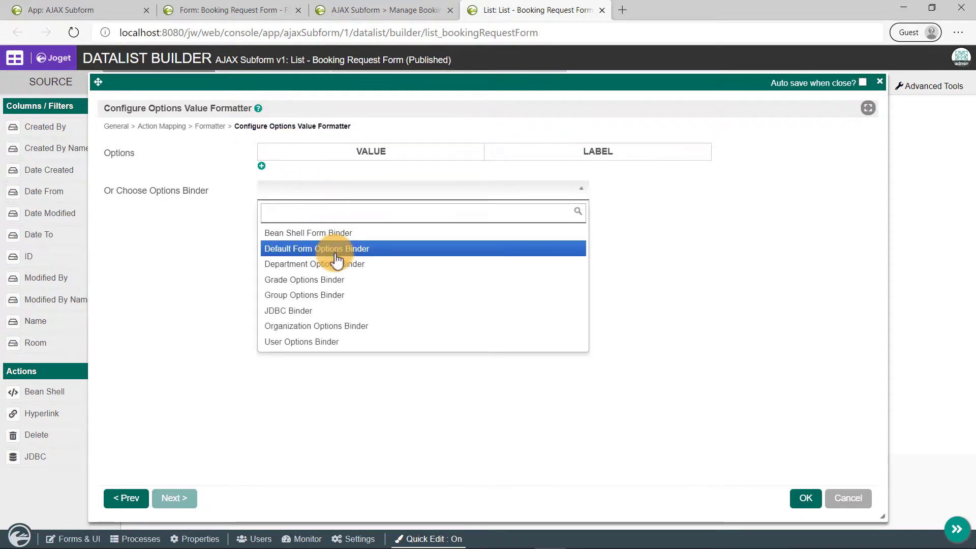
pyautogui.click(315, 248)
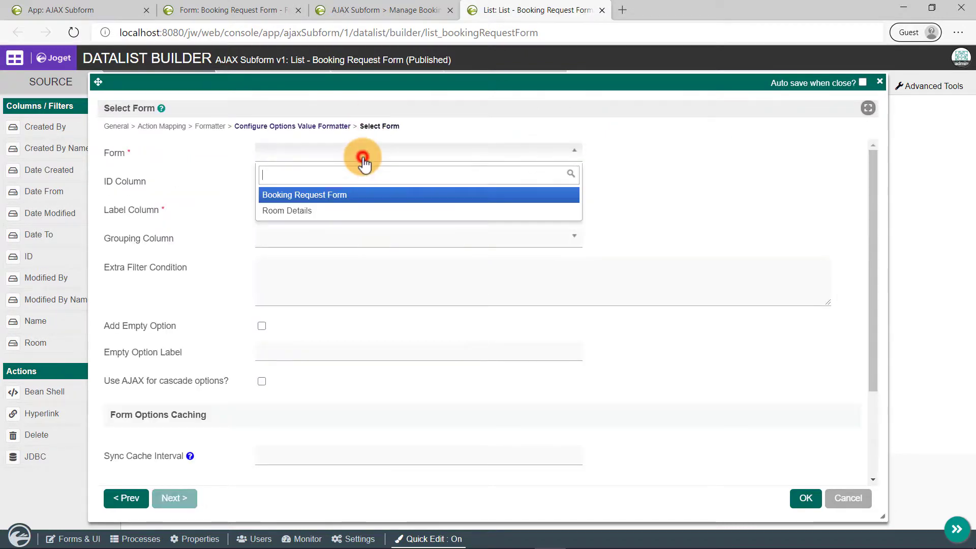
pyautogui.click(287, 210)
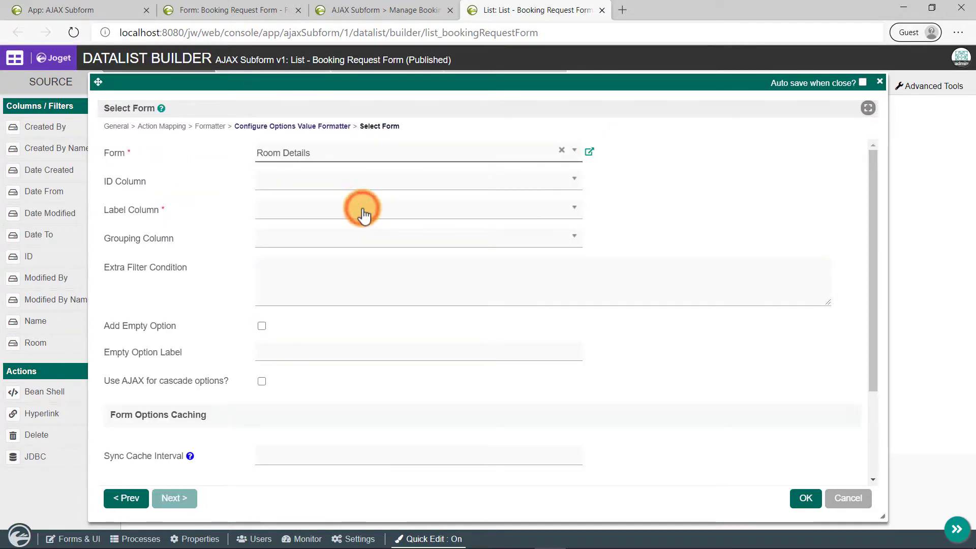
pyautogui.click(417, 178)
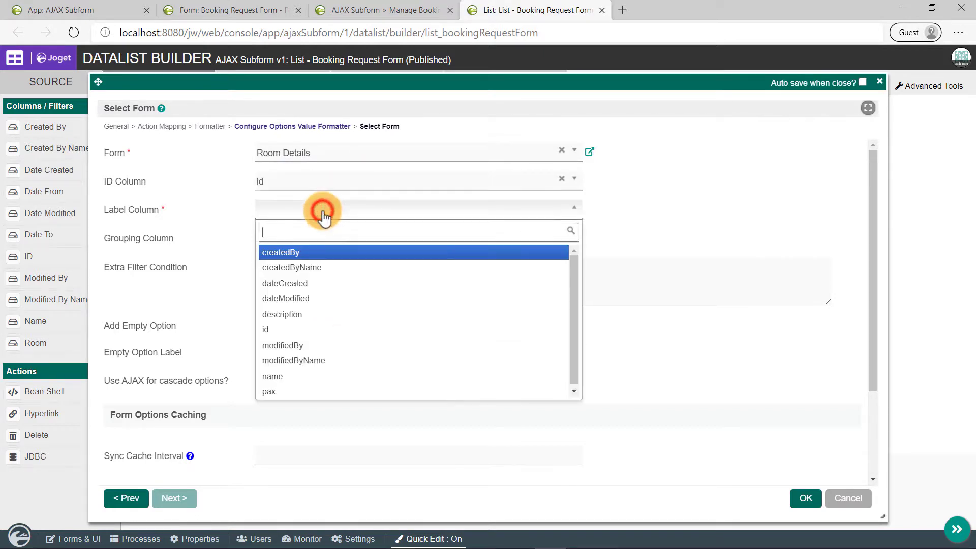
pyautogui.click(273, 376)
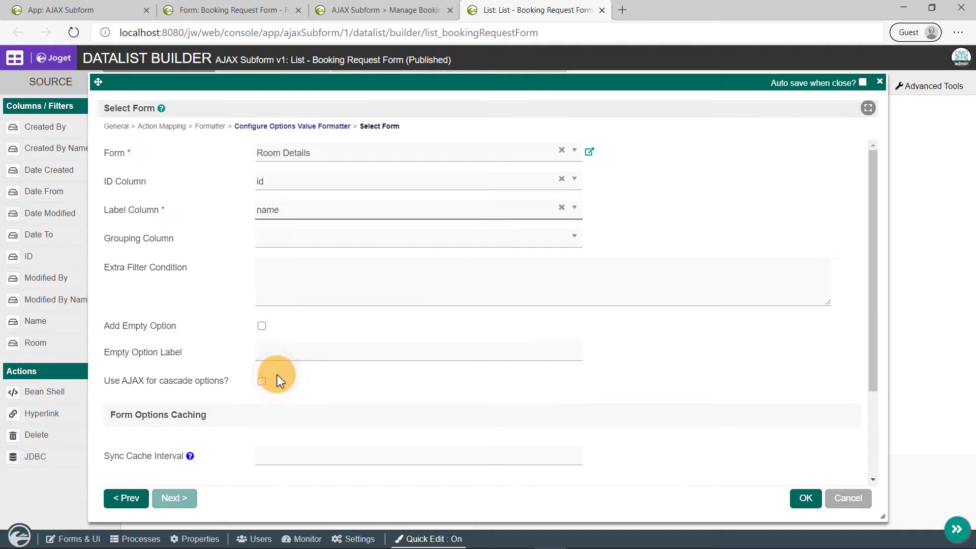
pyautogui.click(805, 498)
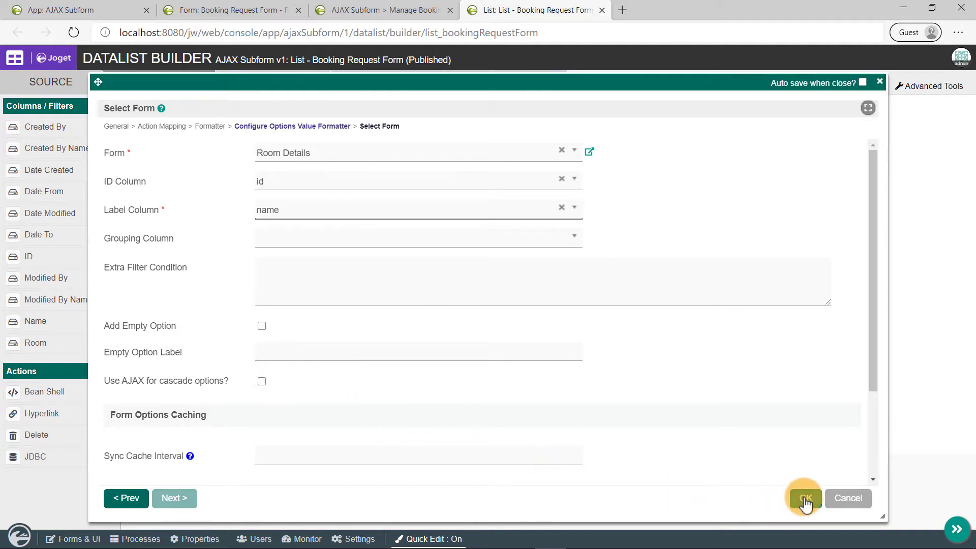
pyautogui.click(805, 498)
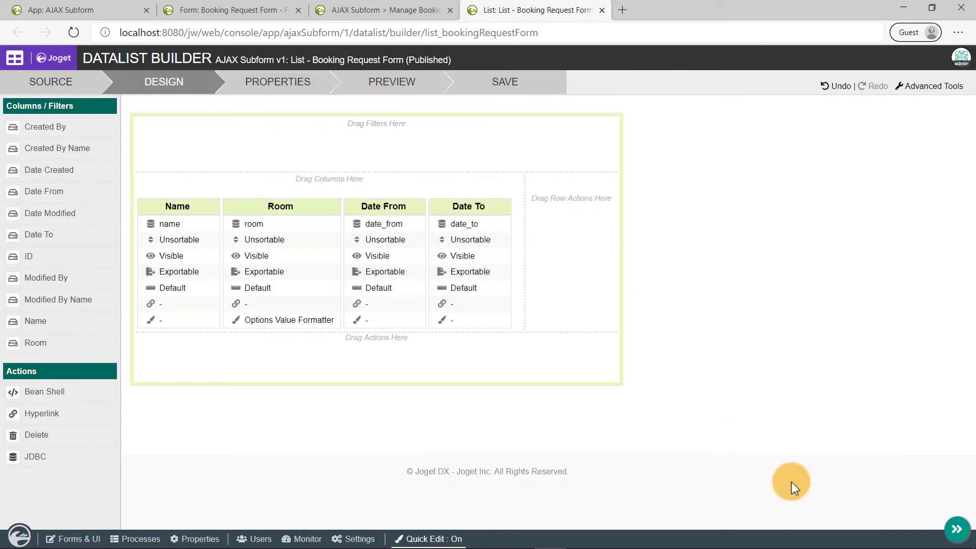
# Step: Preview the list to confirm Clark's booking shows Alpha, then save the datalist
pyautogui.click(392, 82)
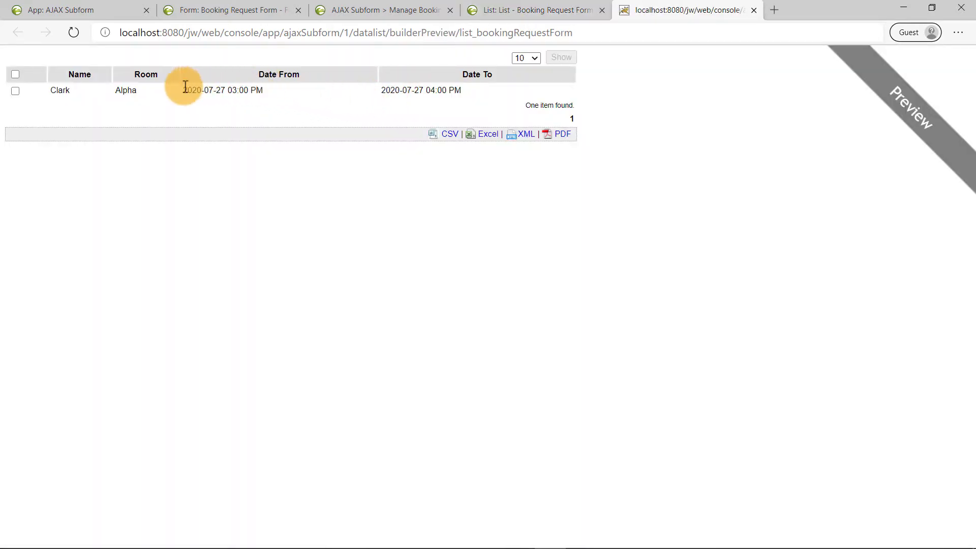
pyautogui.moveTo(147, 102)
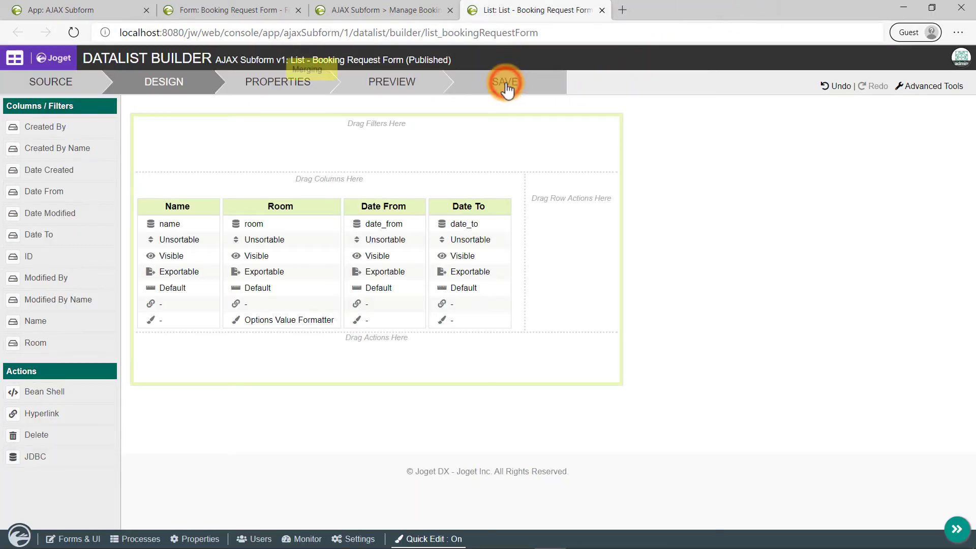
pyautogui.click(504, 81)
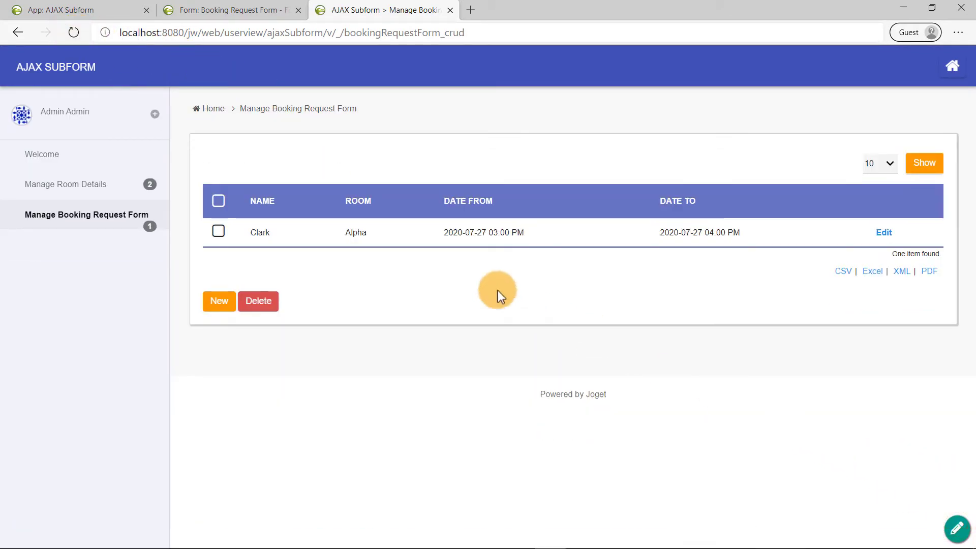
pyautogui.moveTo(431, 282)
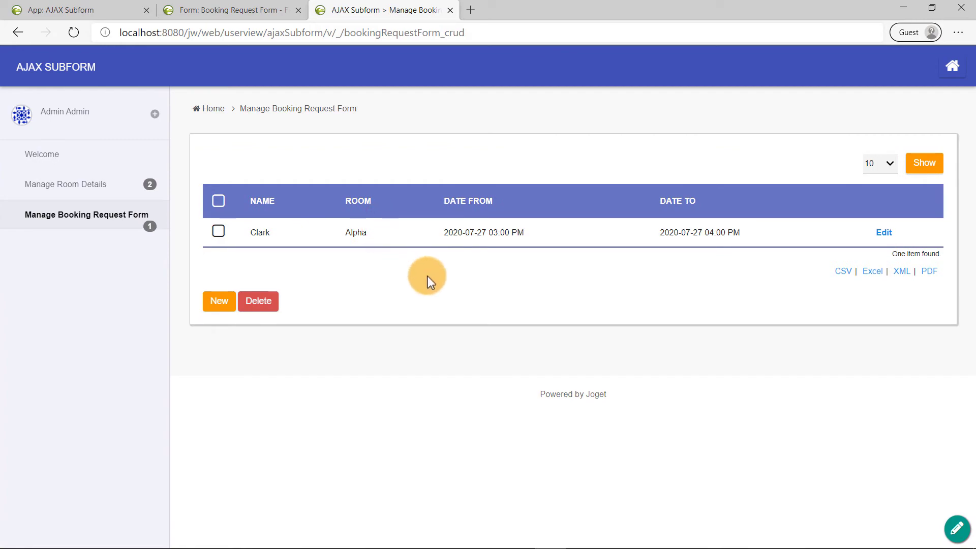